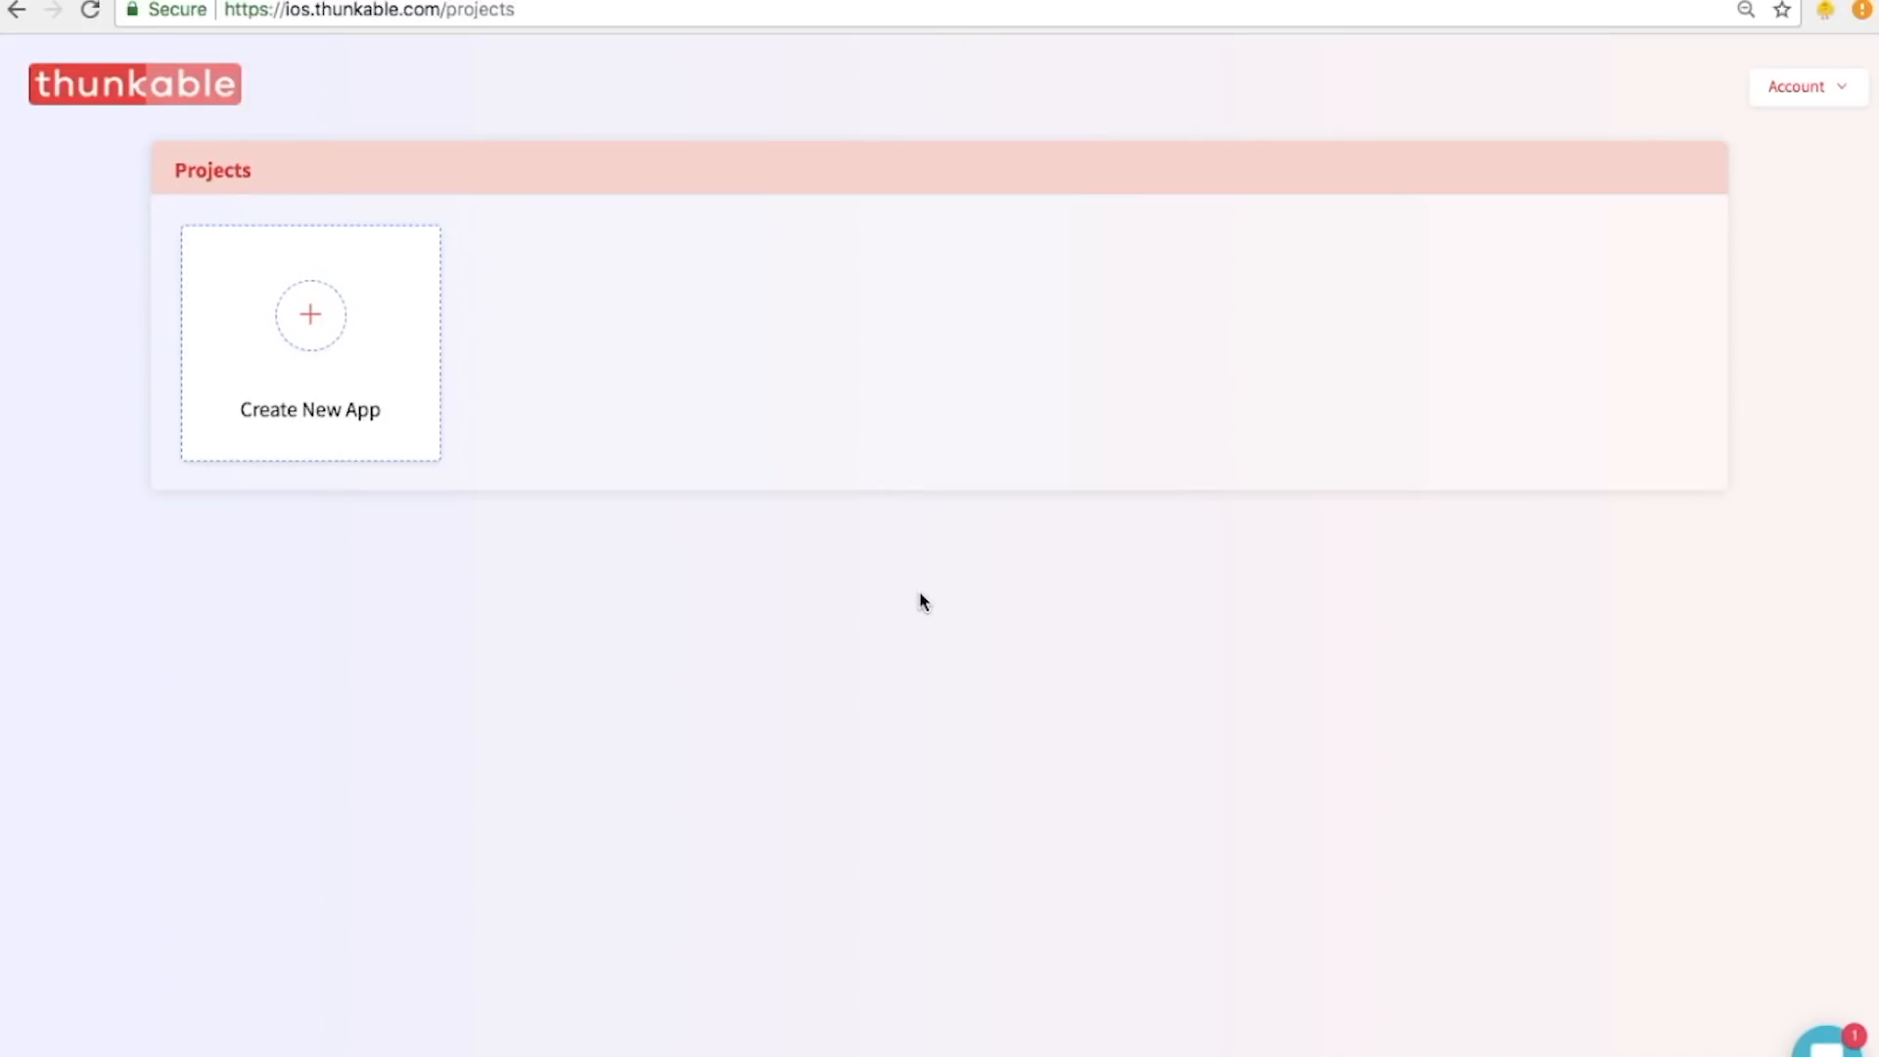
Create a new app project named 'App 2 Giraffe Hat' and open it in the editor.
click(311, 314)
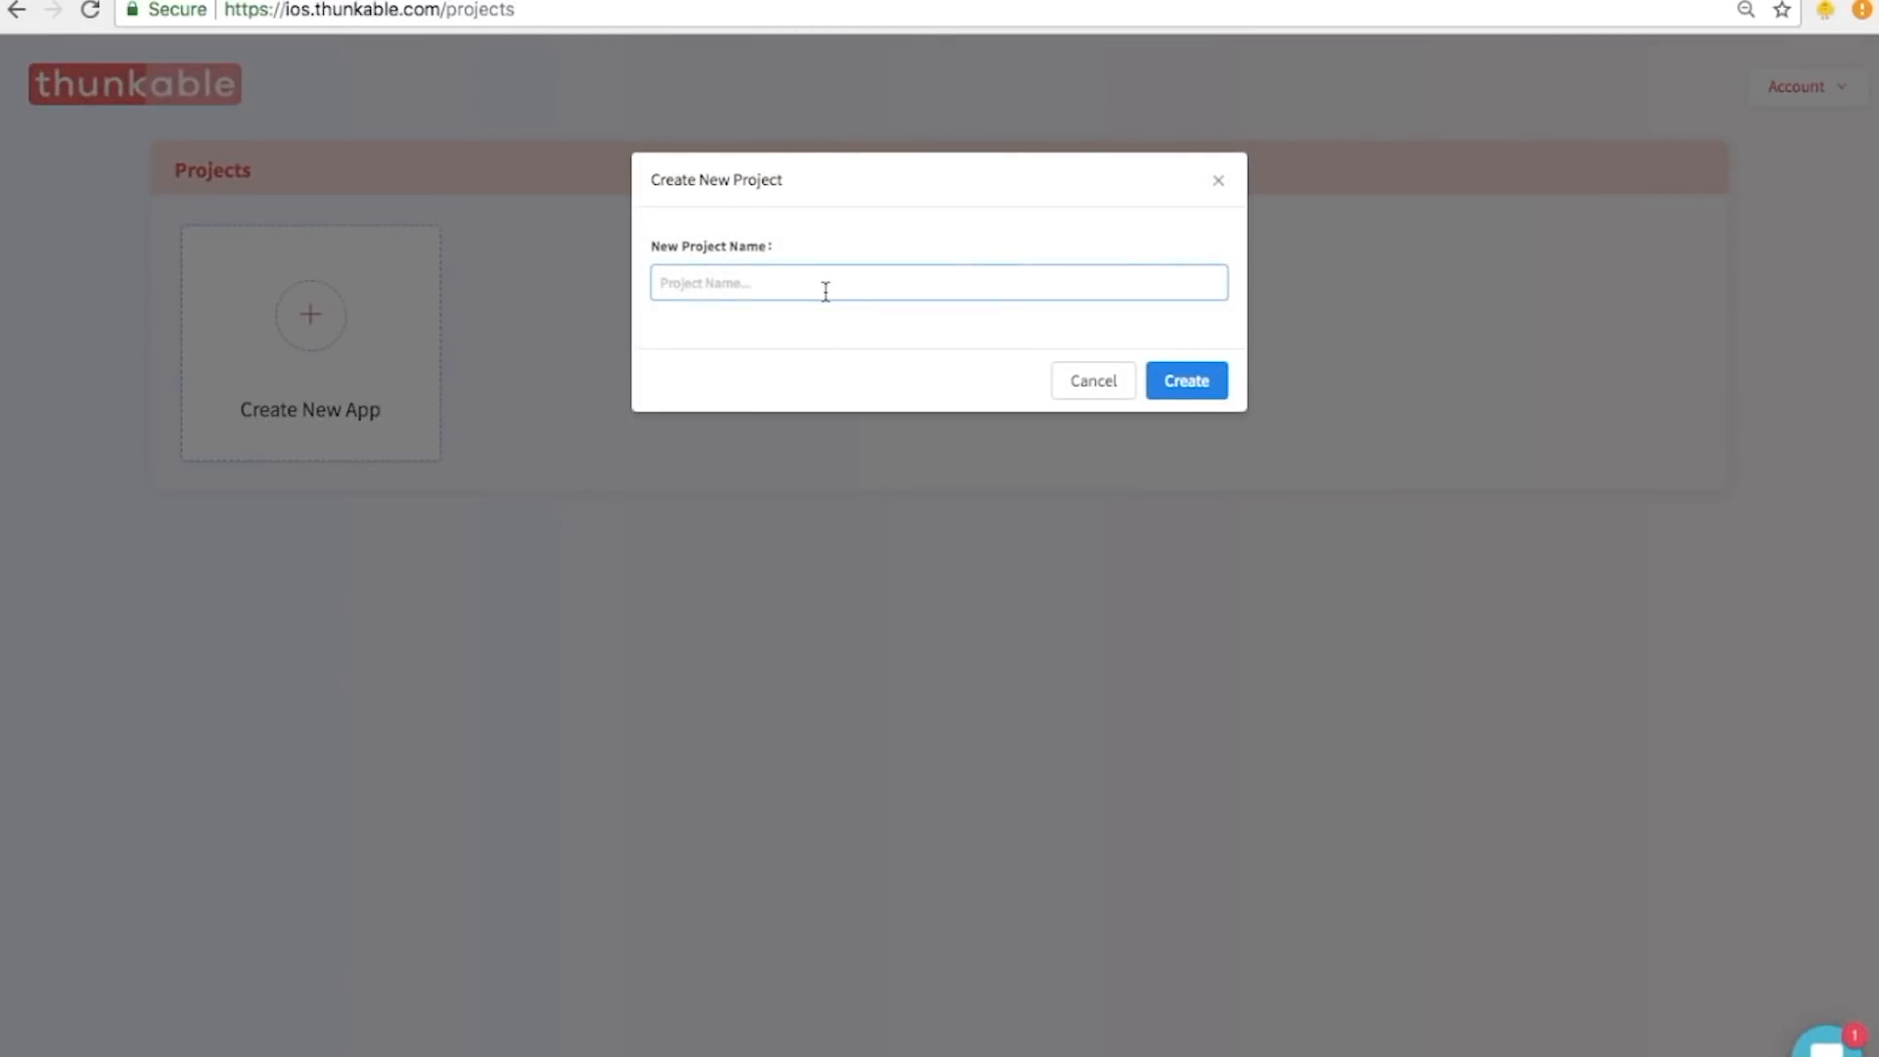
text(App 2)
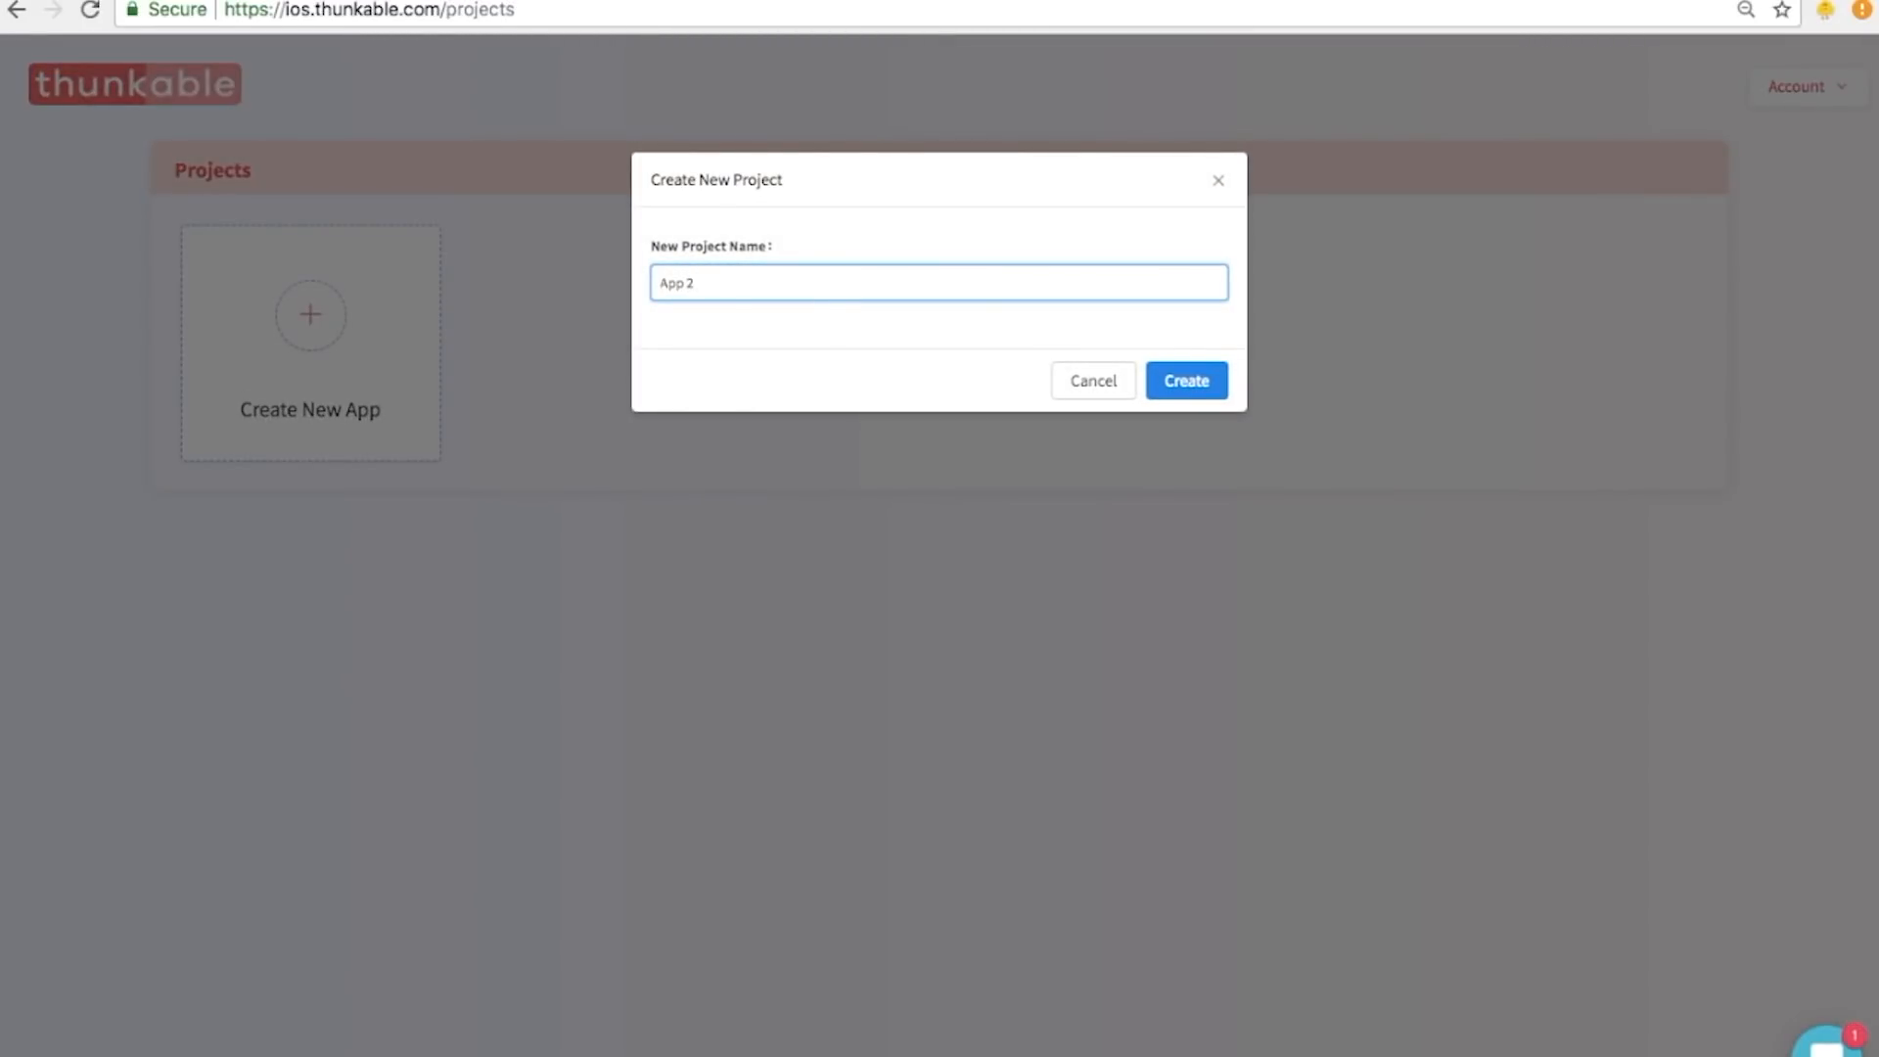
text(Giraffe Hat)
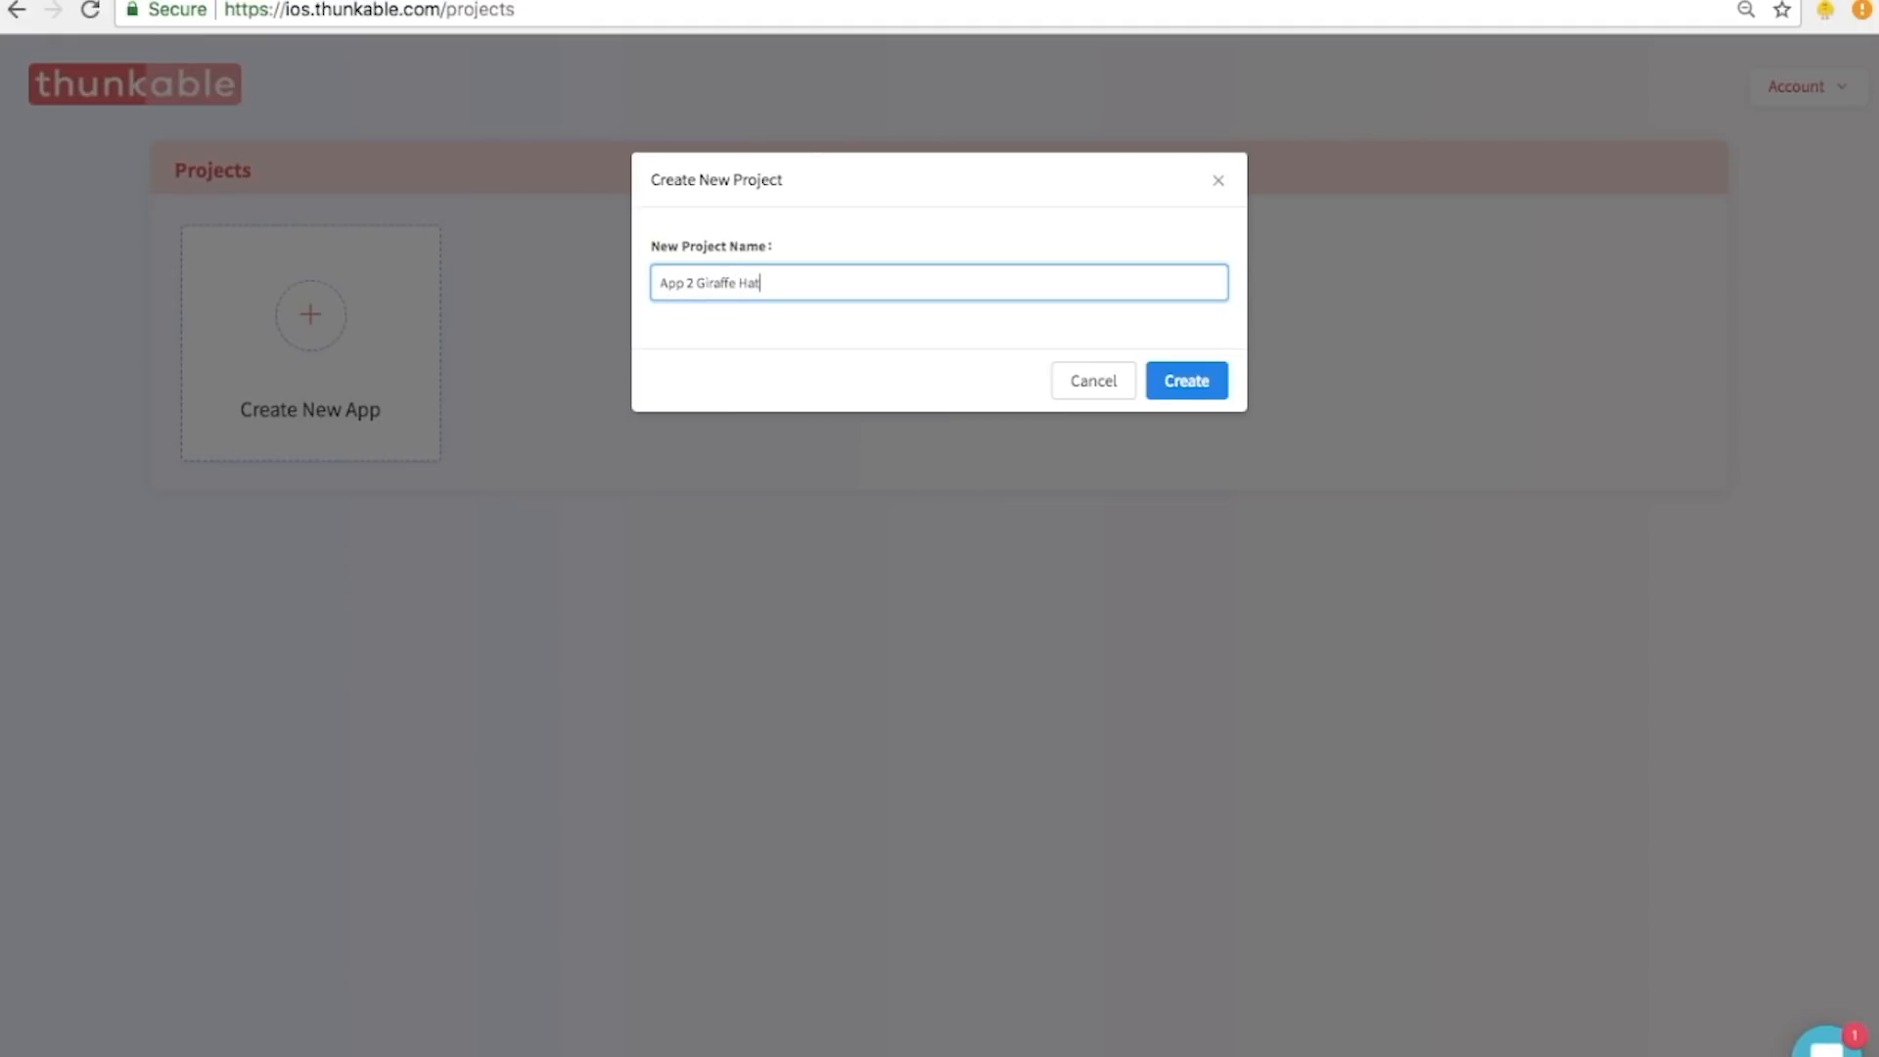
click(1184, 380)
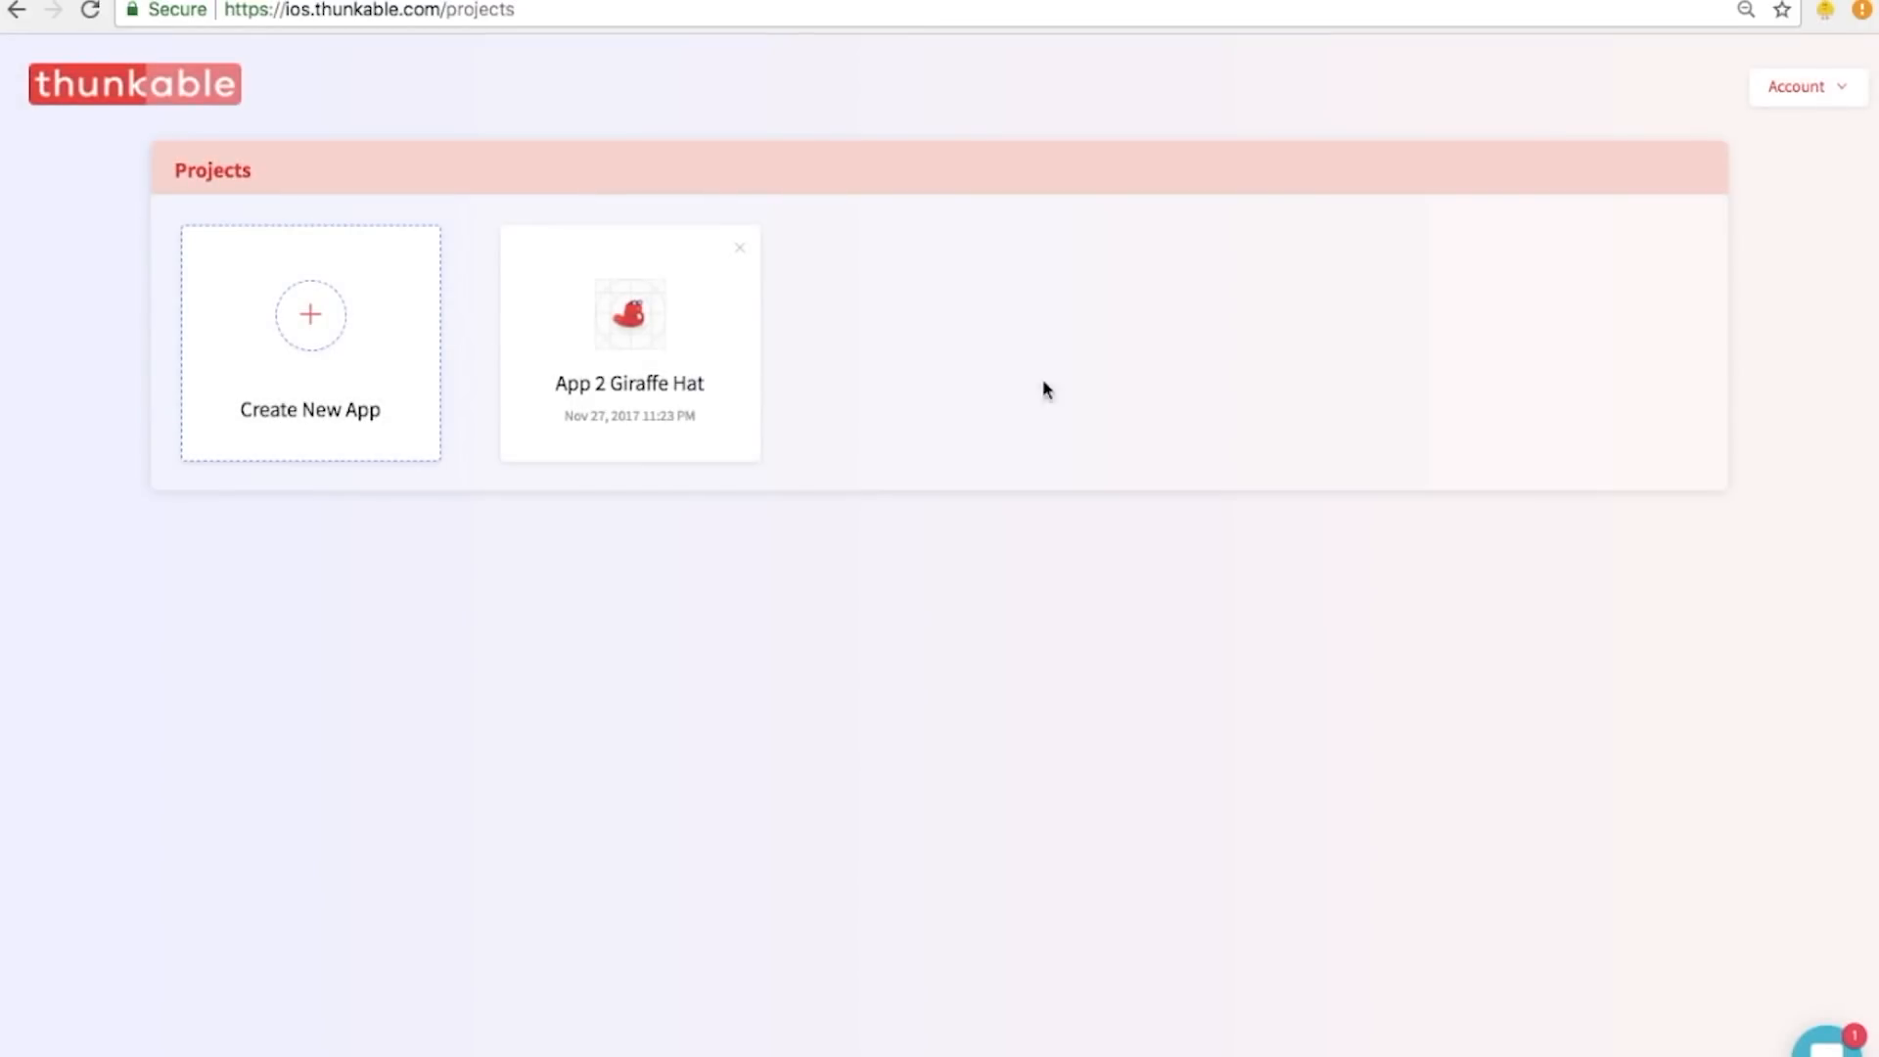
click(629, 341)
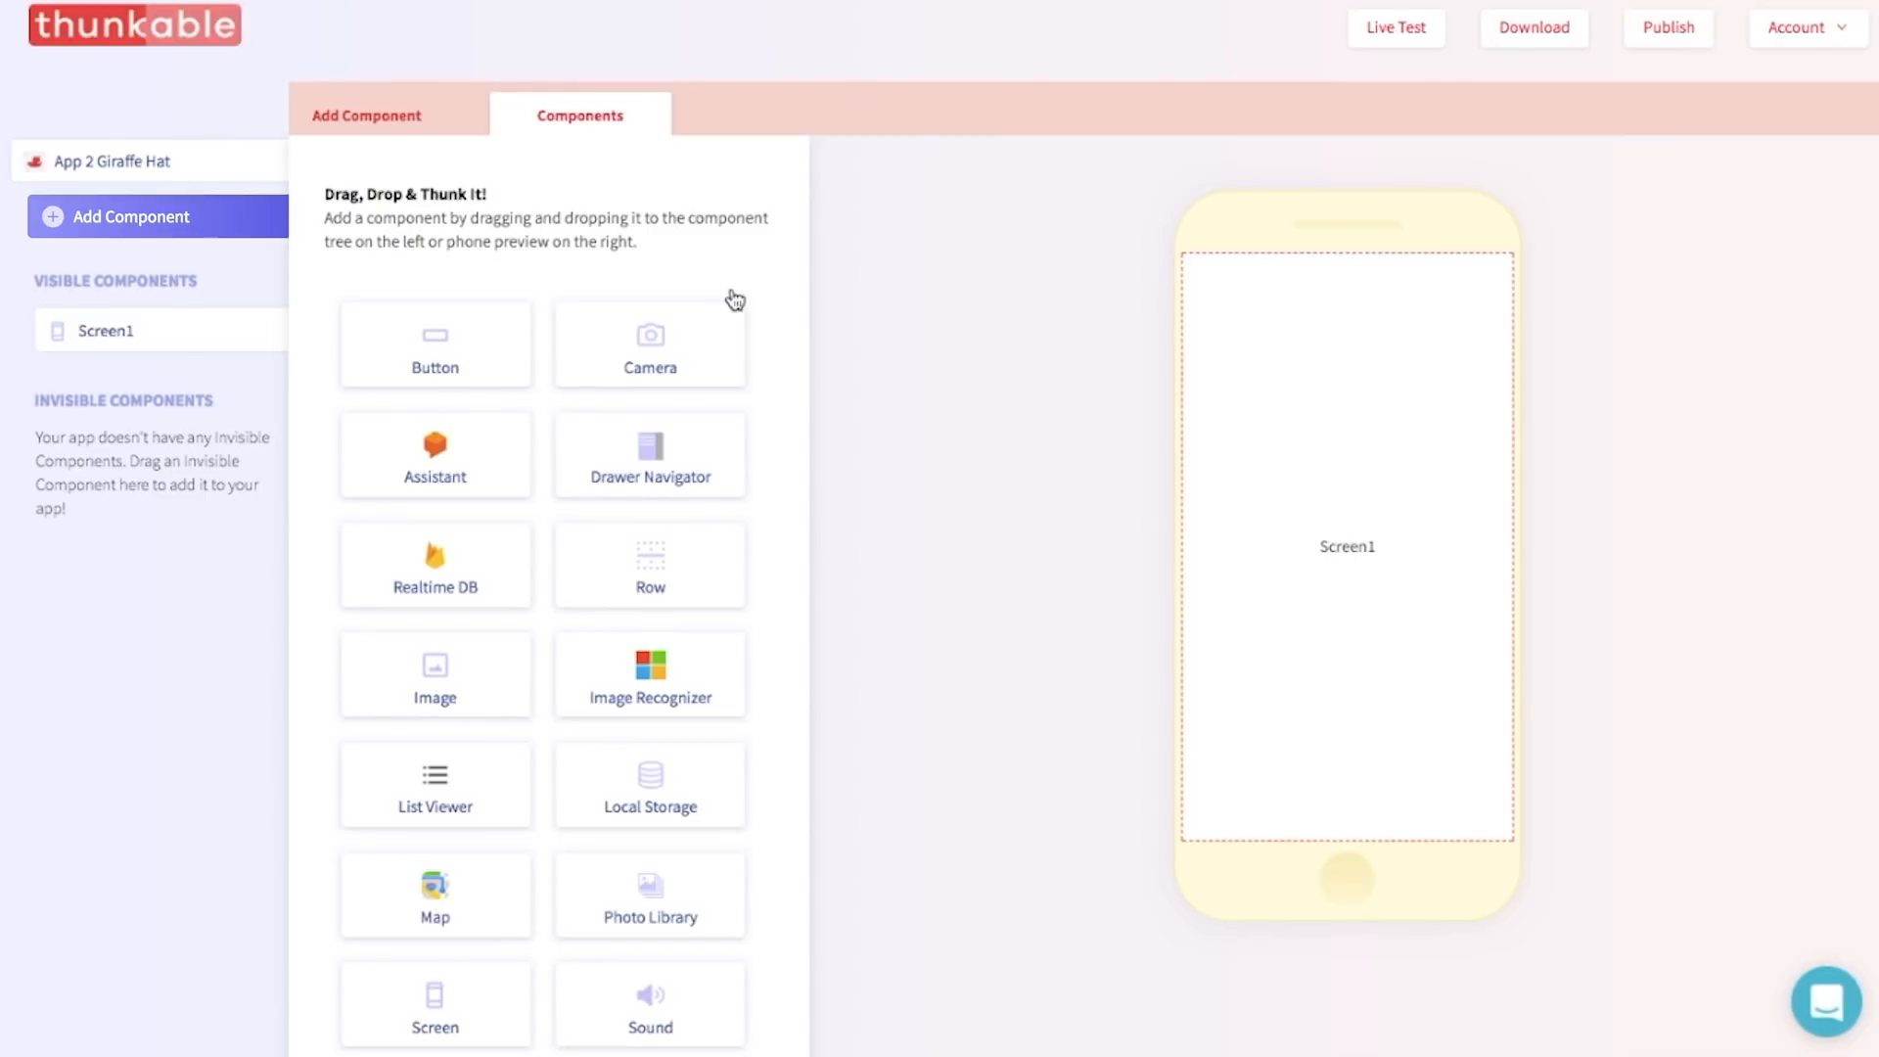
mouse_move(641, 548)
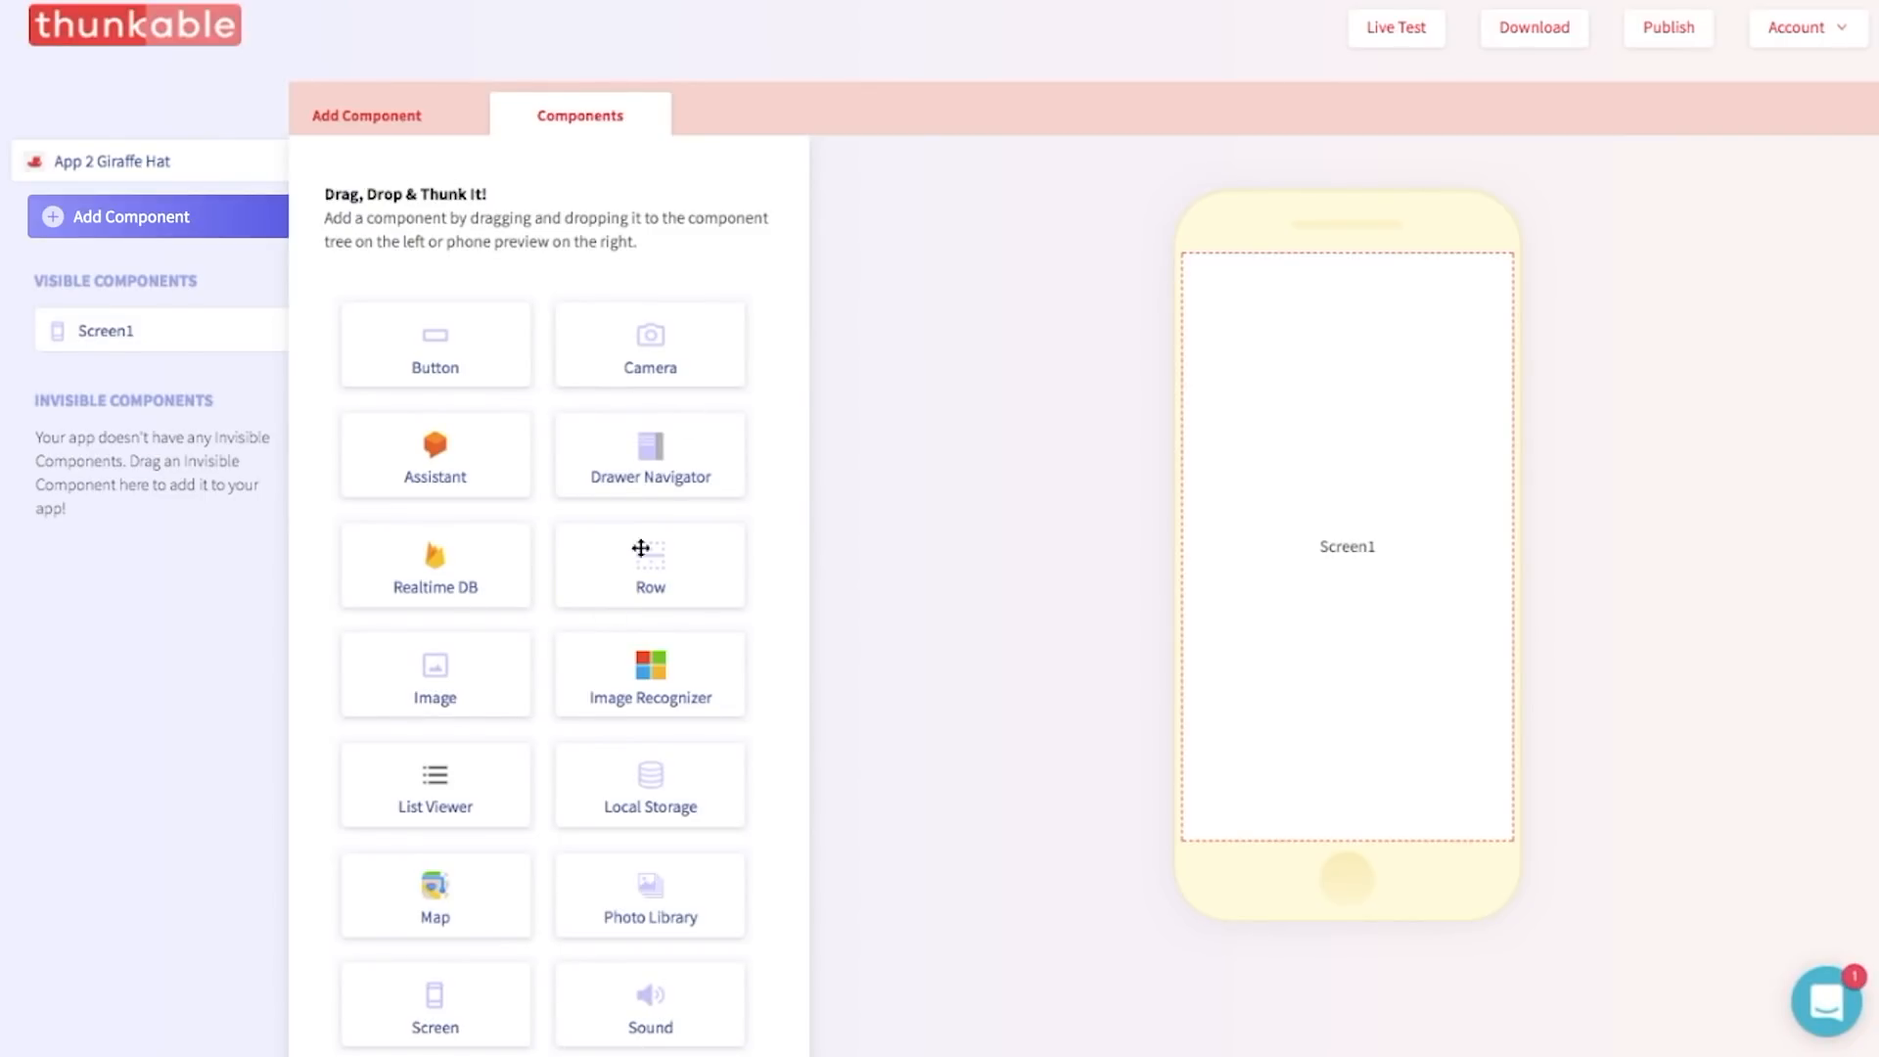
Add Tab_Navigator1 and Screen2, then nest Screen1 and Screen2 inside the tab navigator.
scroll(down, 3)
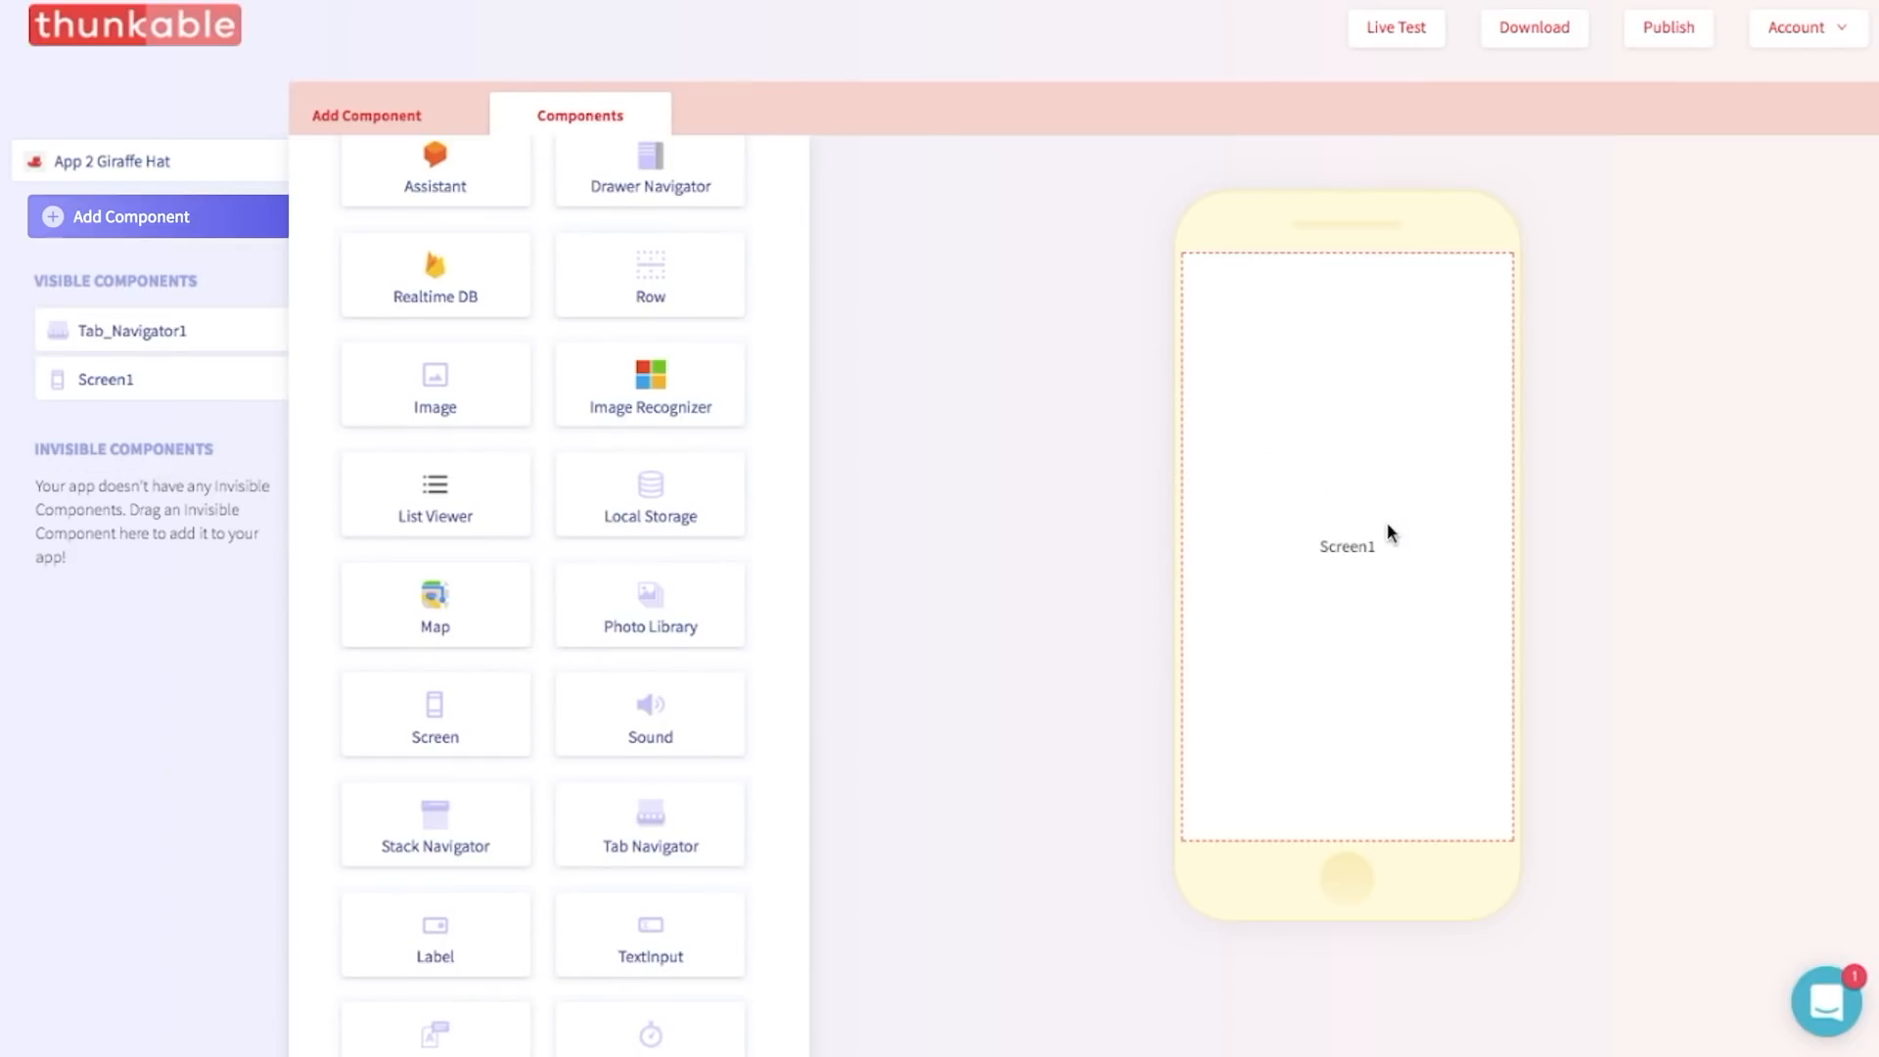
mouse_move(832, 640)
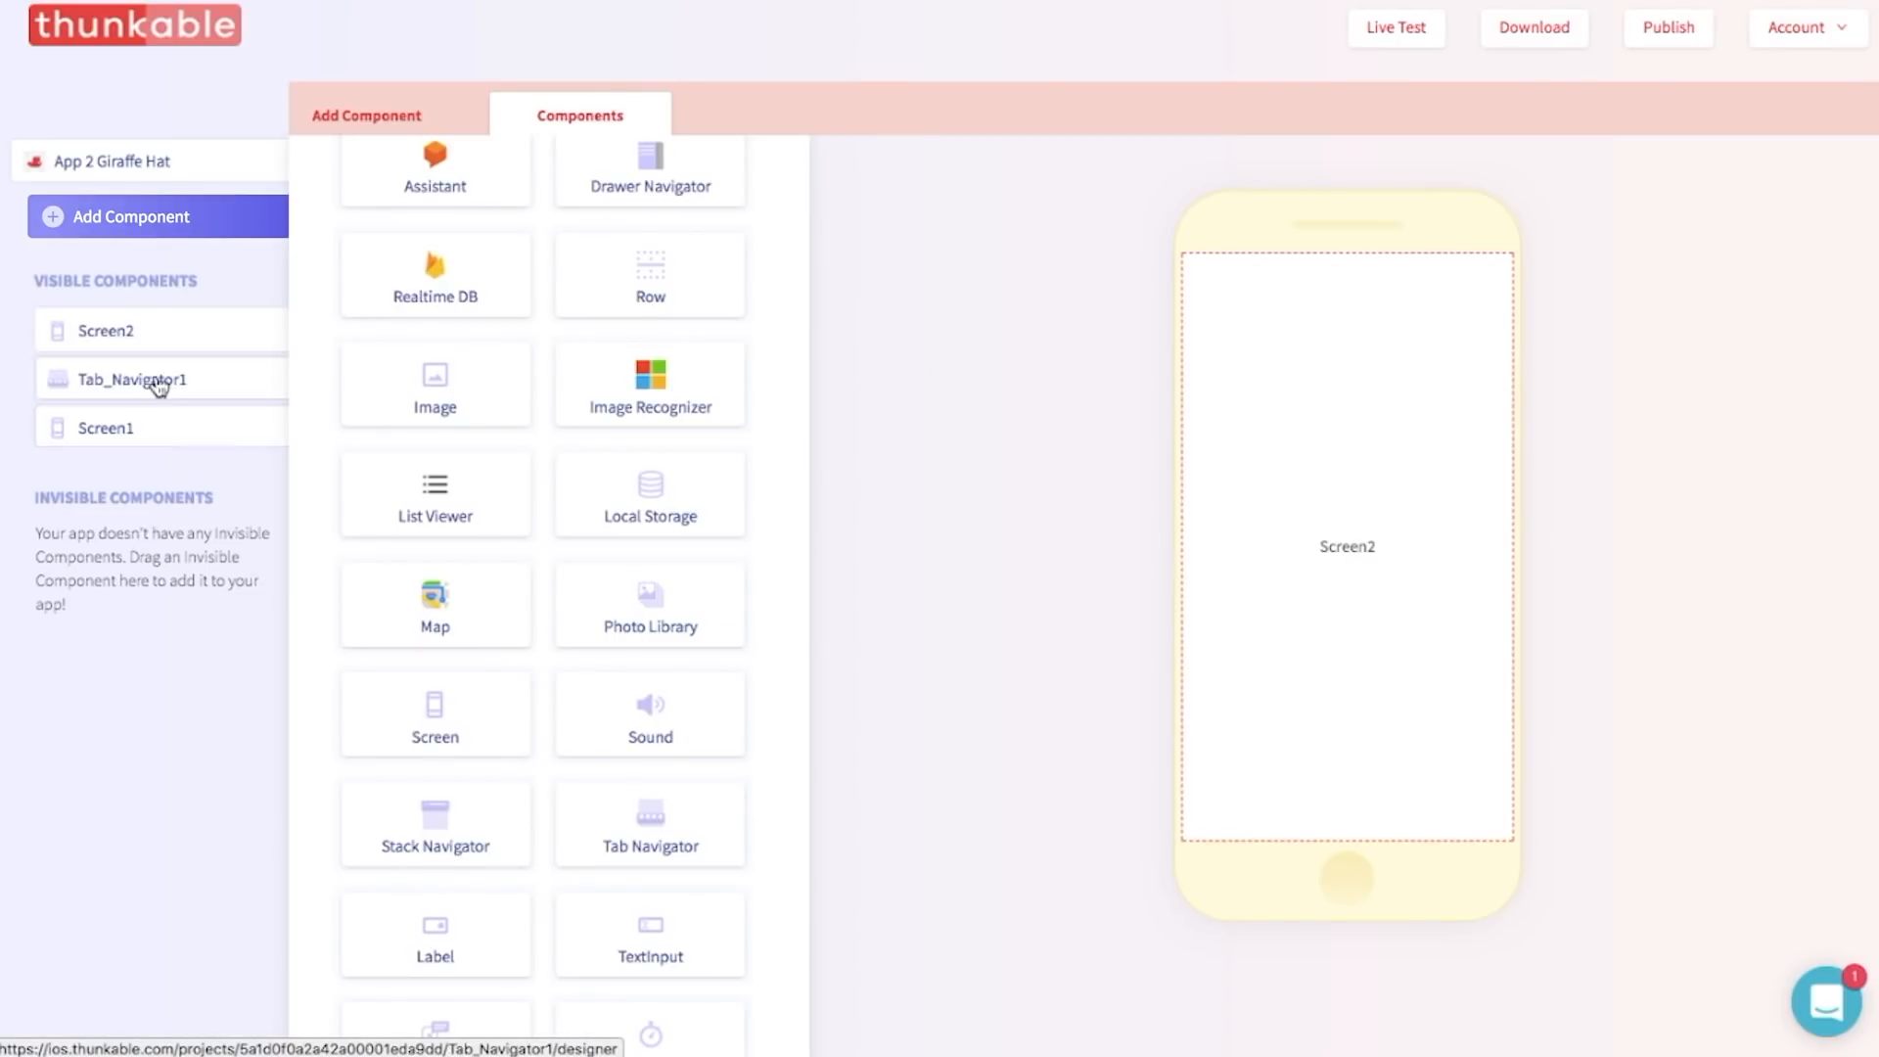
click(106, 331)
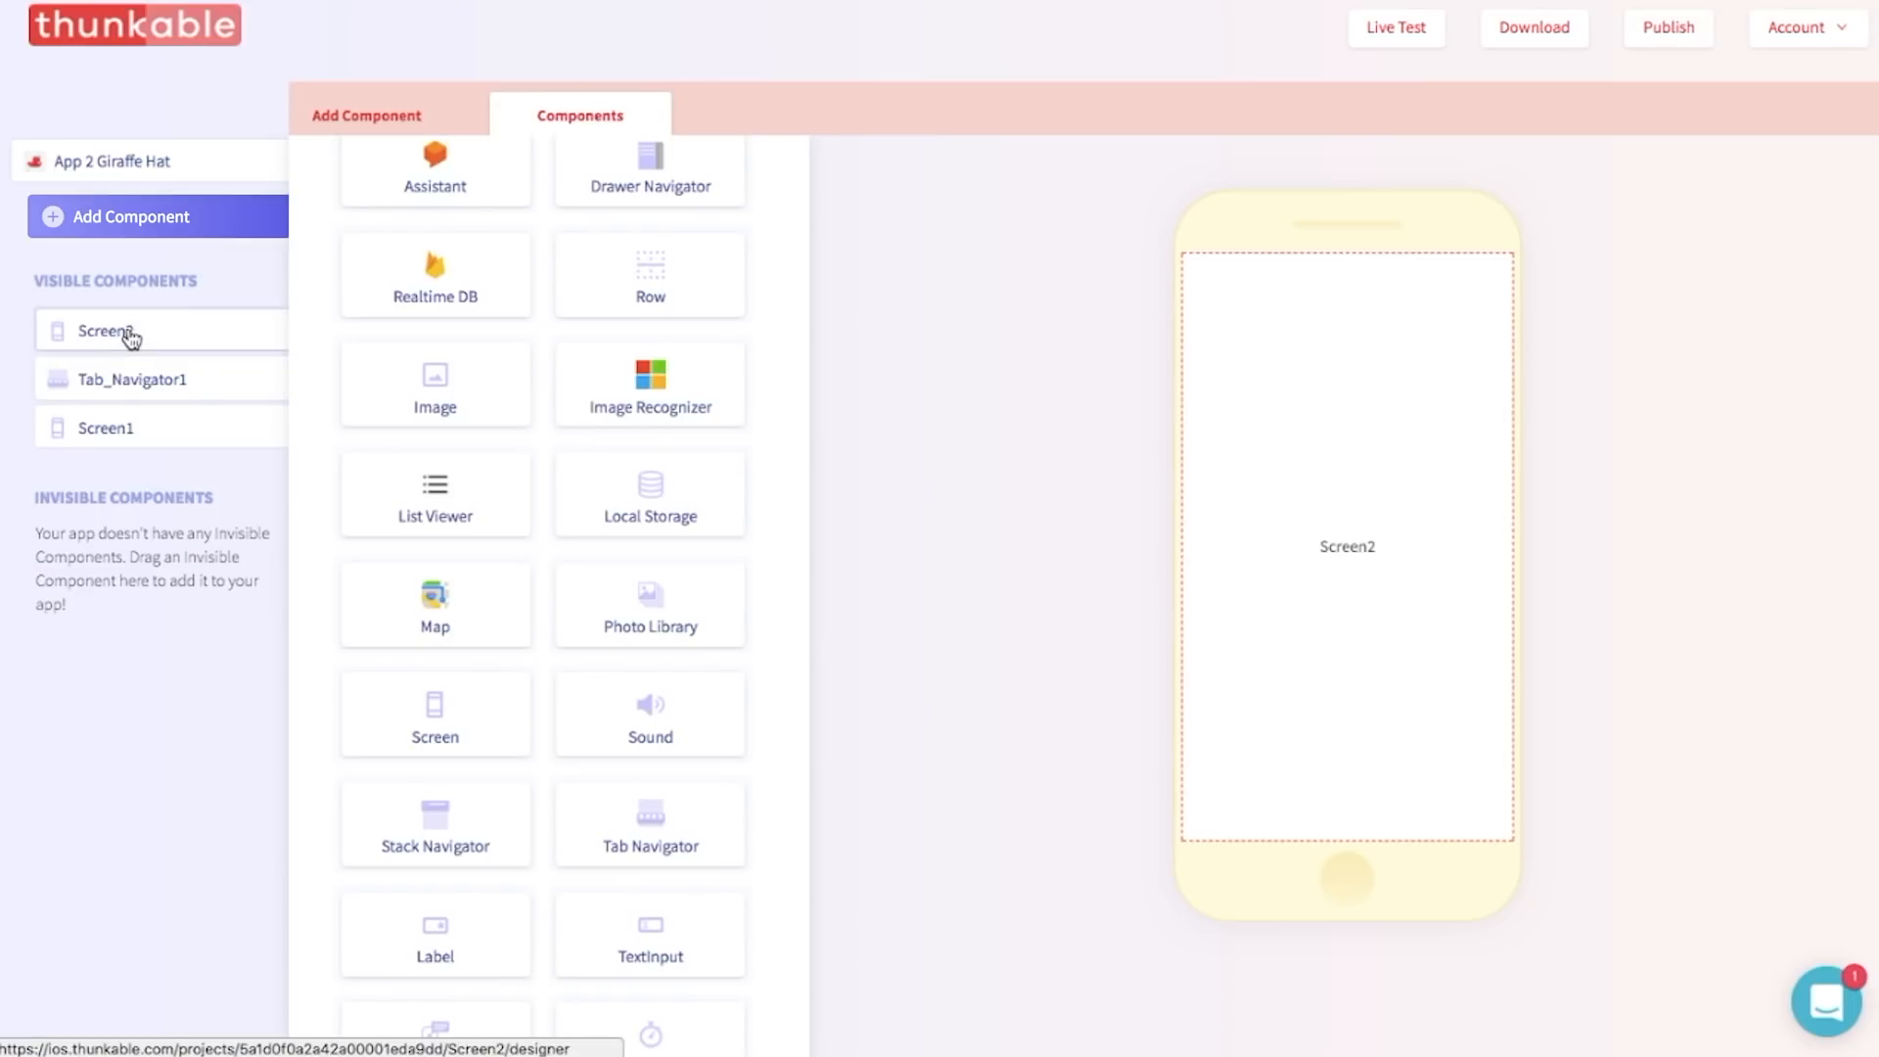
click(106, 333)
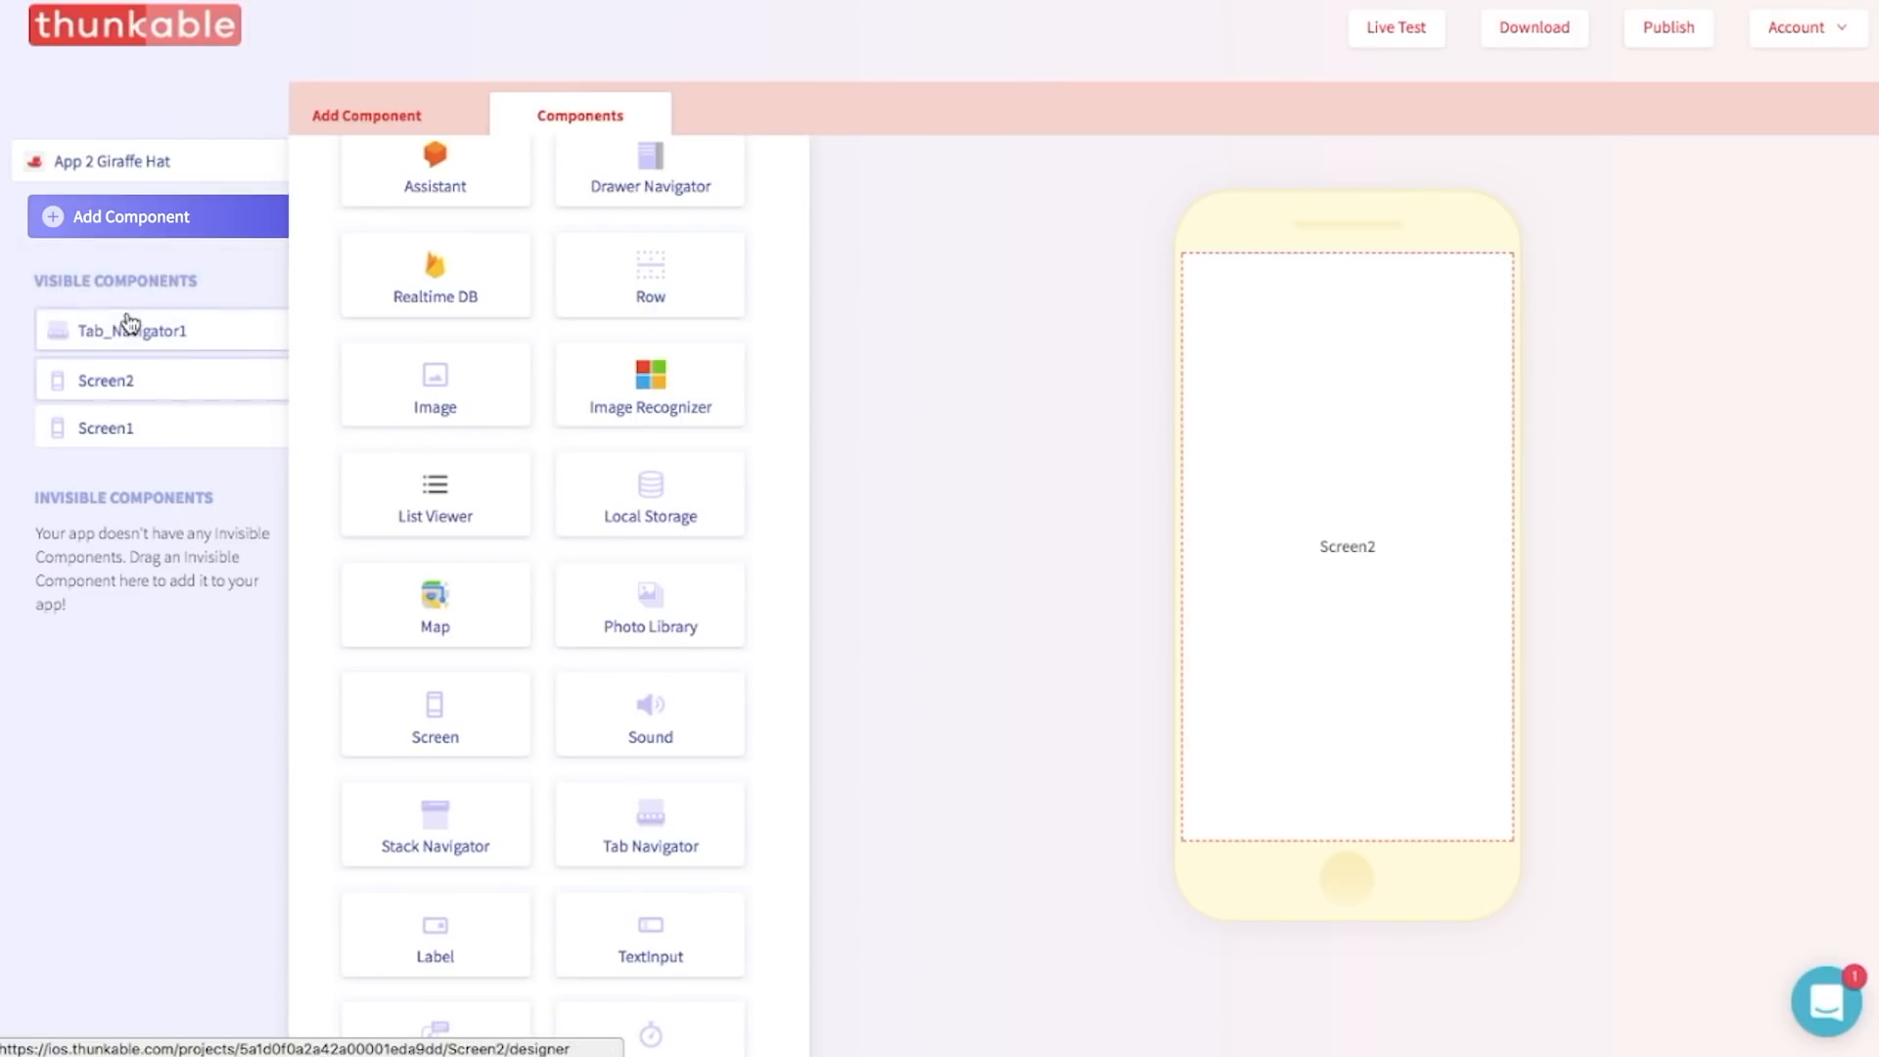
mouse_move(298, 463)
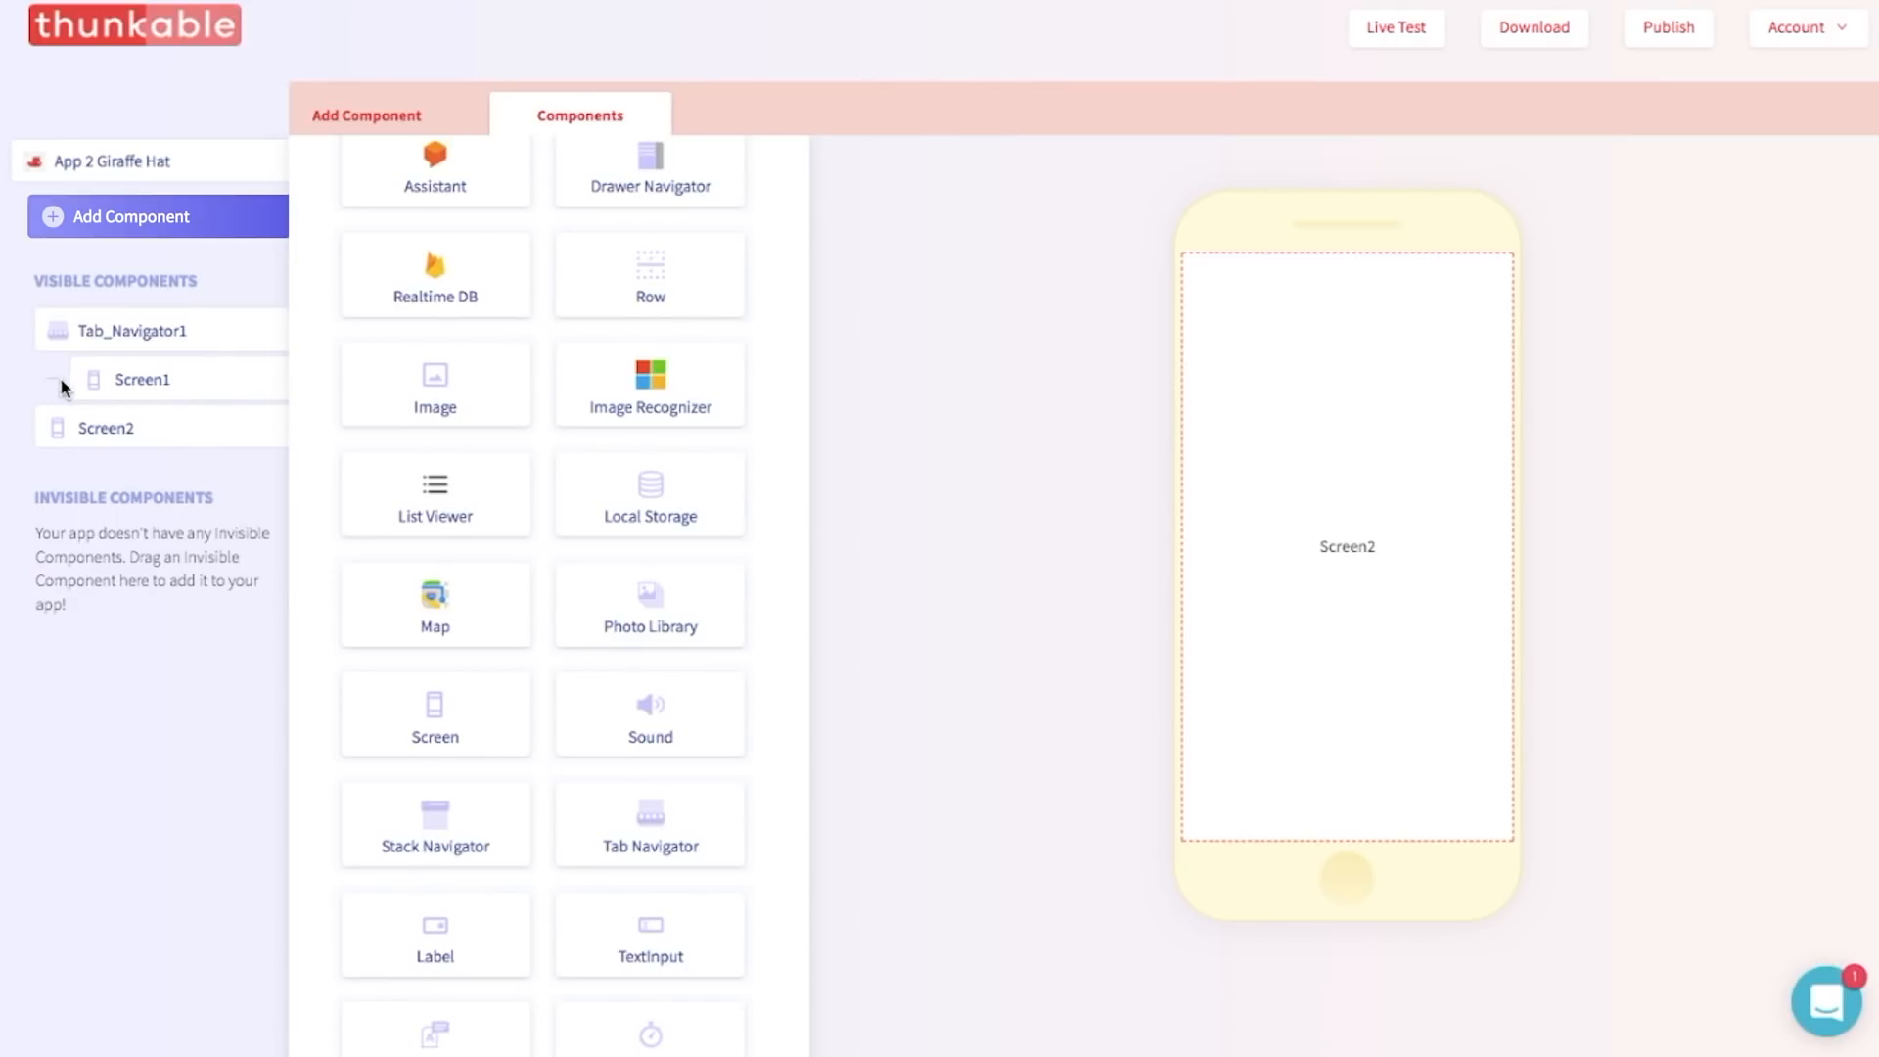
drag(106, 429, 120, 313)
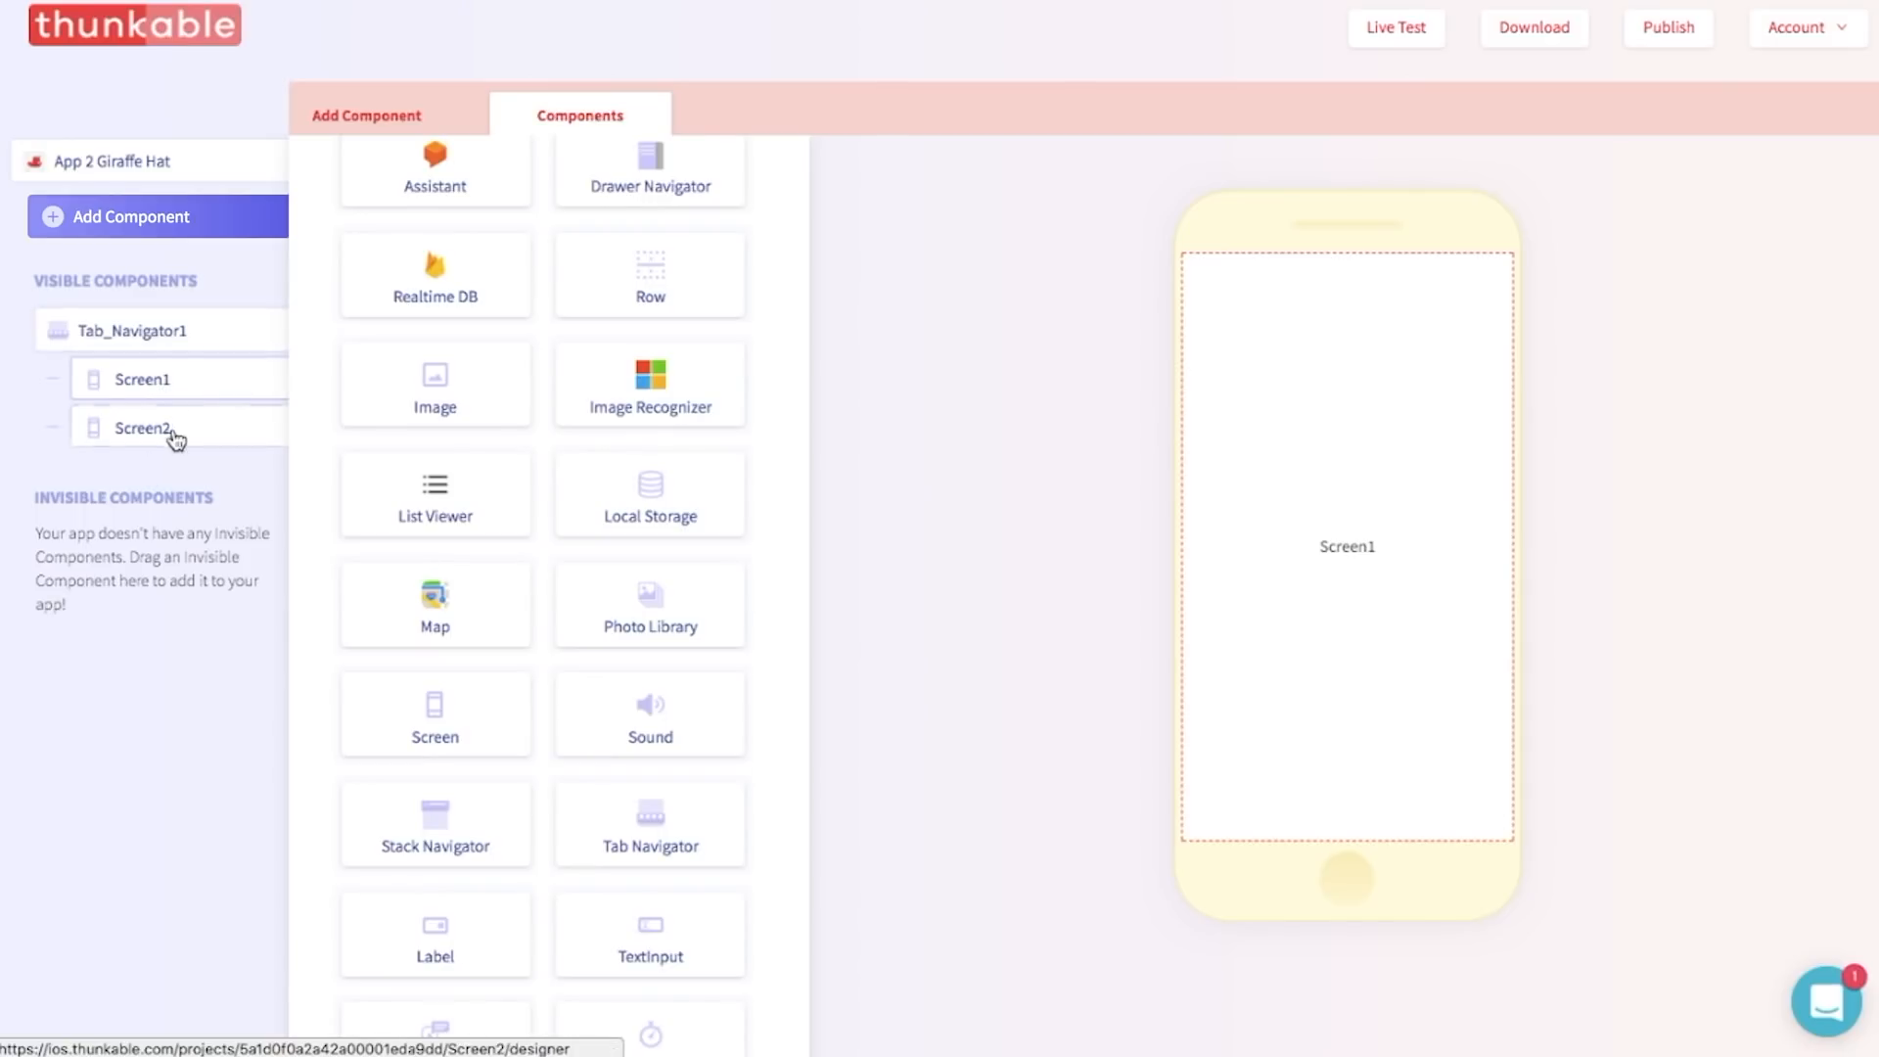
mouse_move(163, 471)
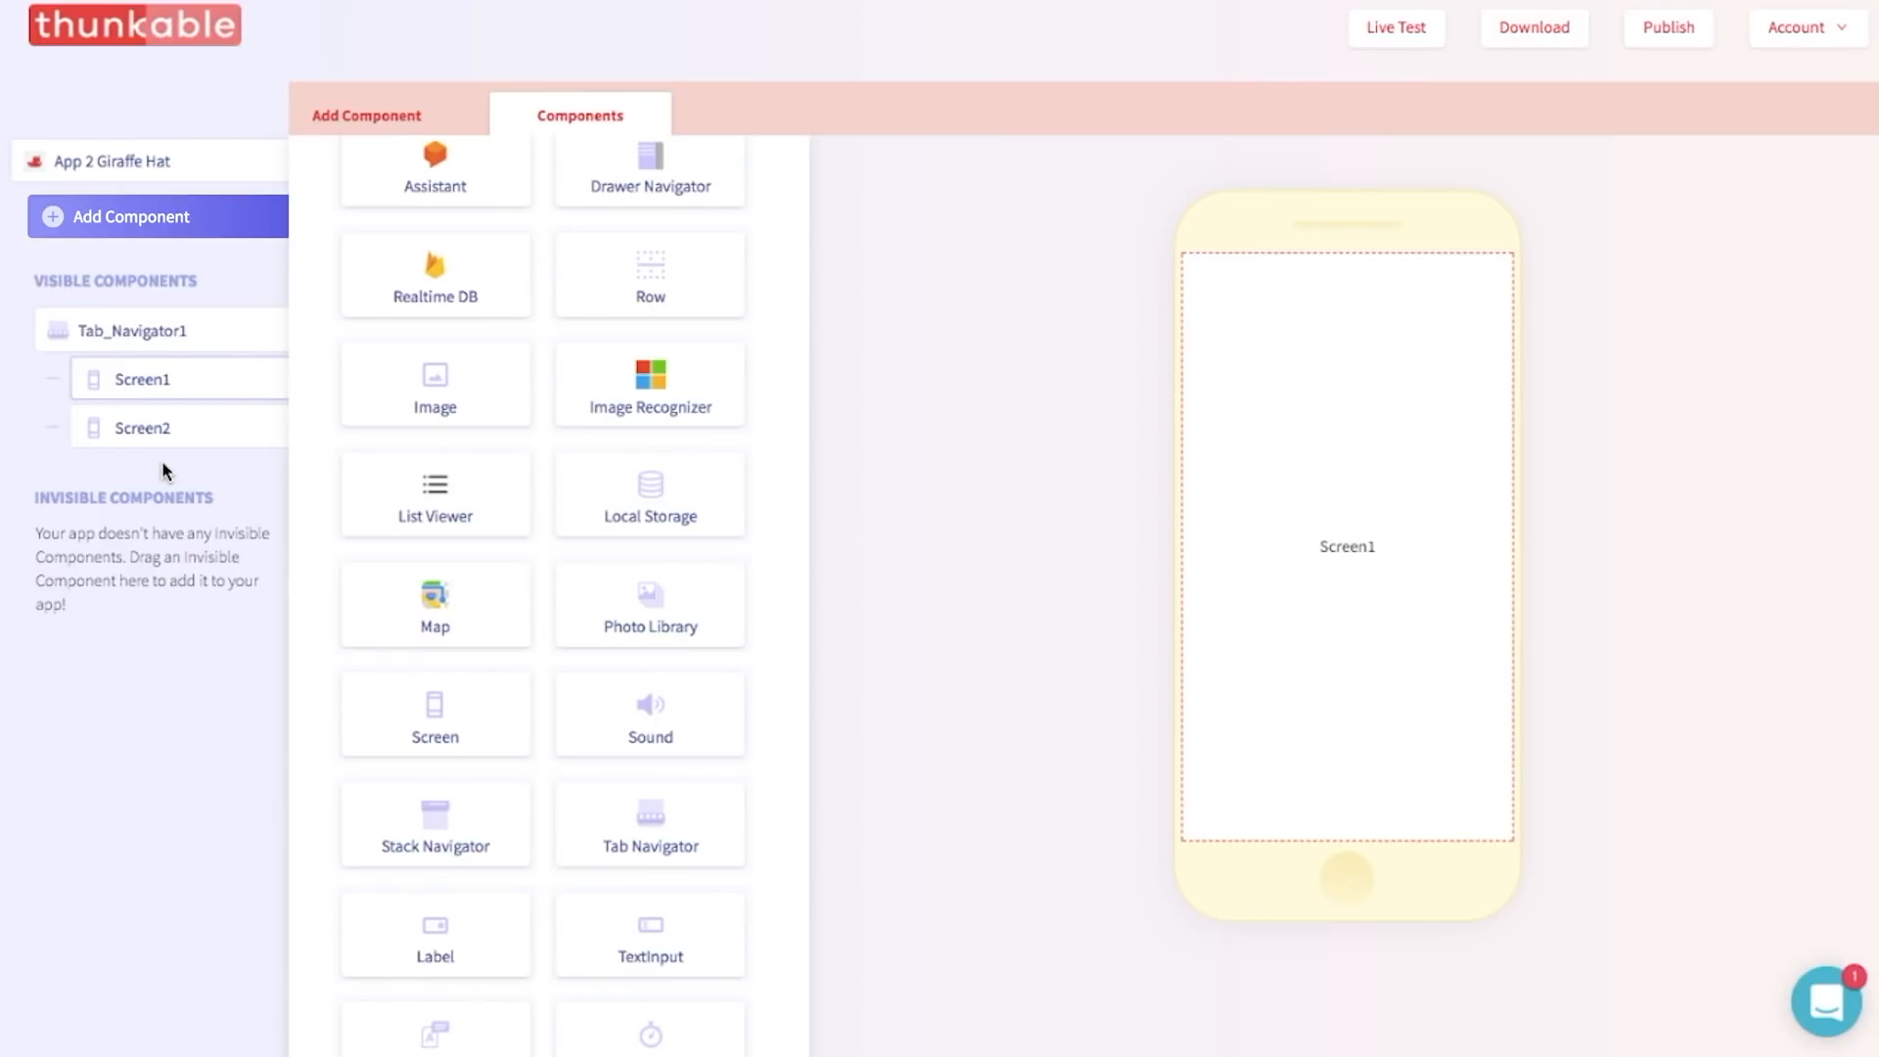
mouse_move(457, 376)
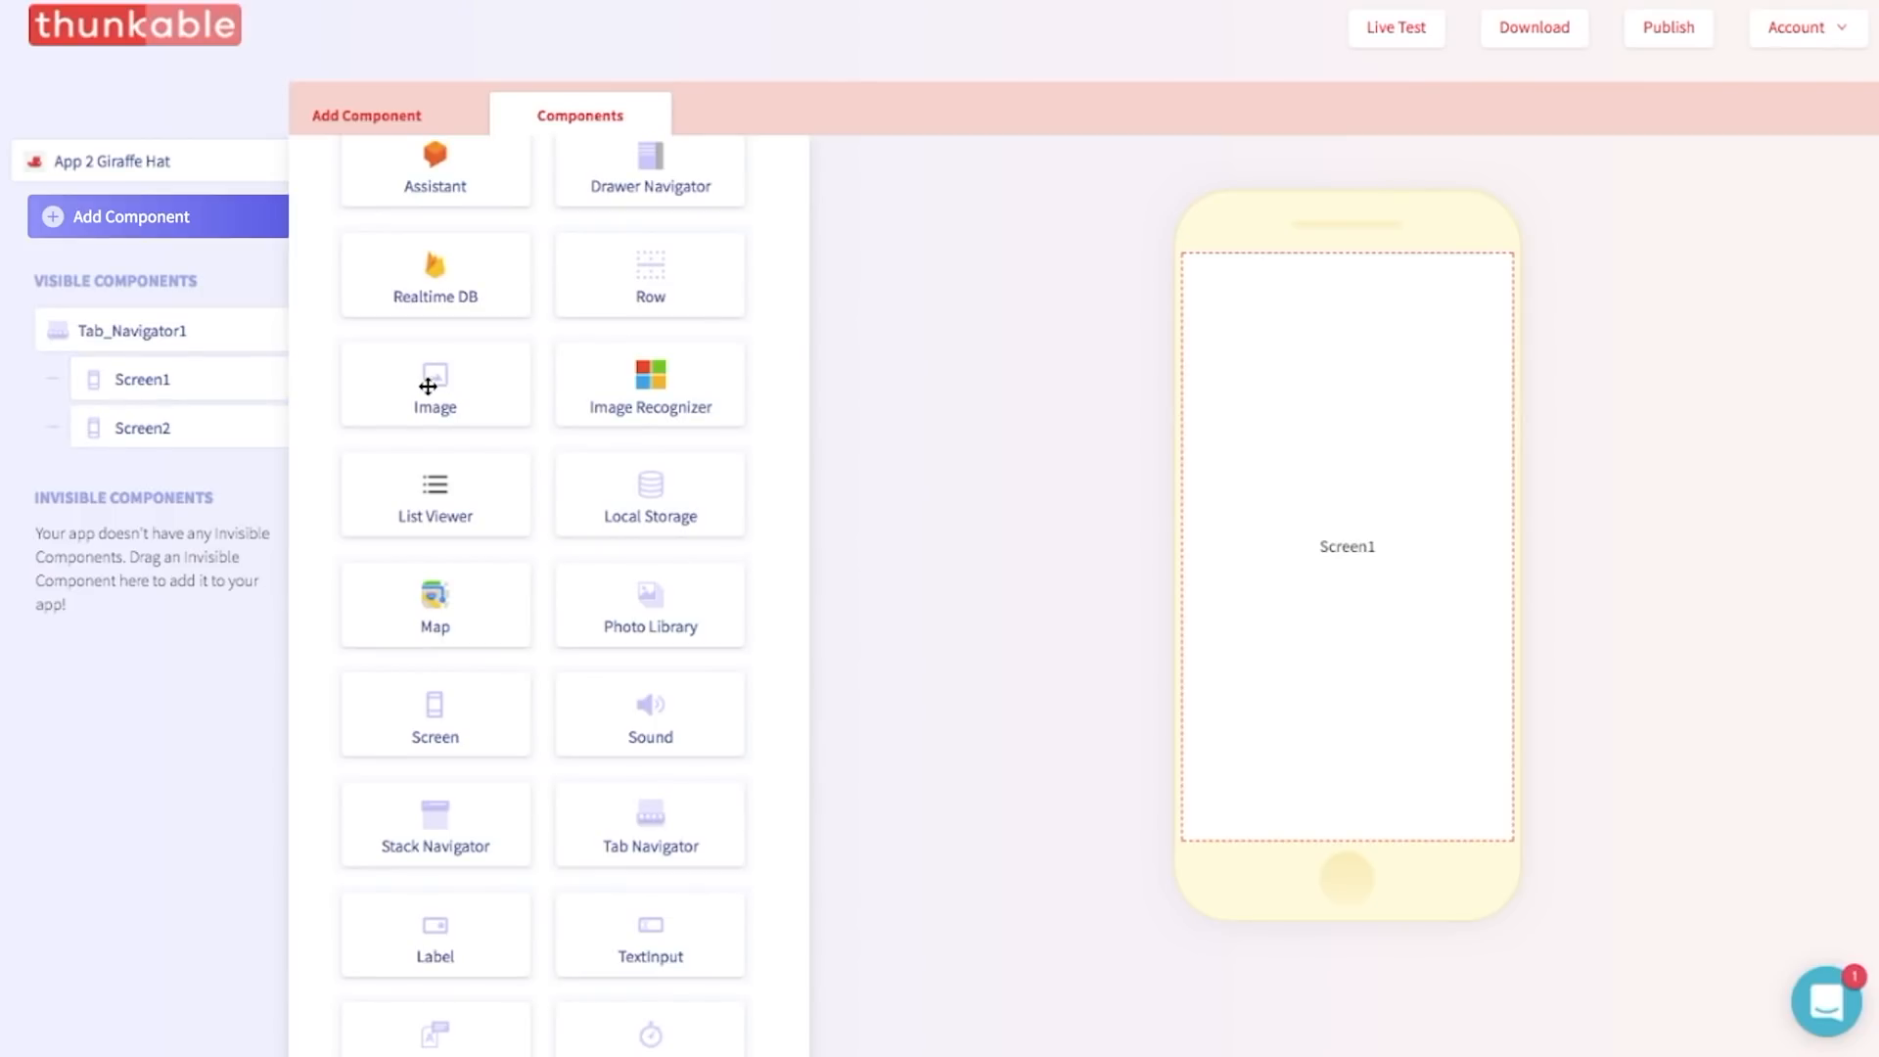
Add Image1 to Screen1 and Image2 to Screen2 from the Components panel.
drag(435, 384, 157, 378)
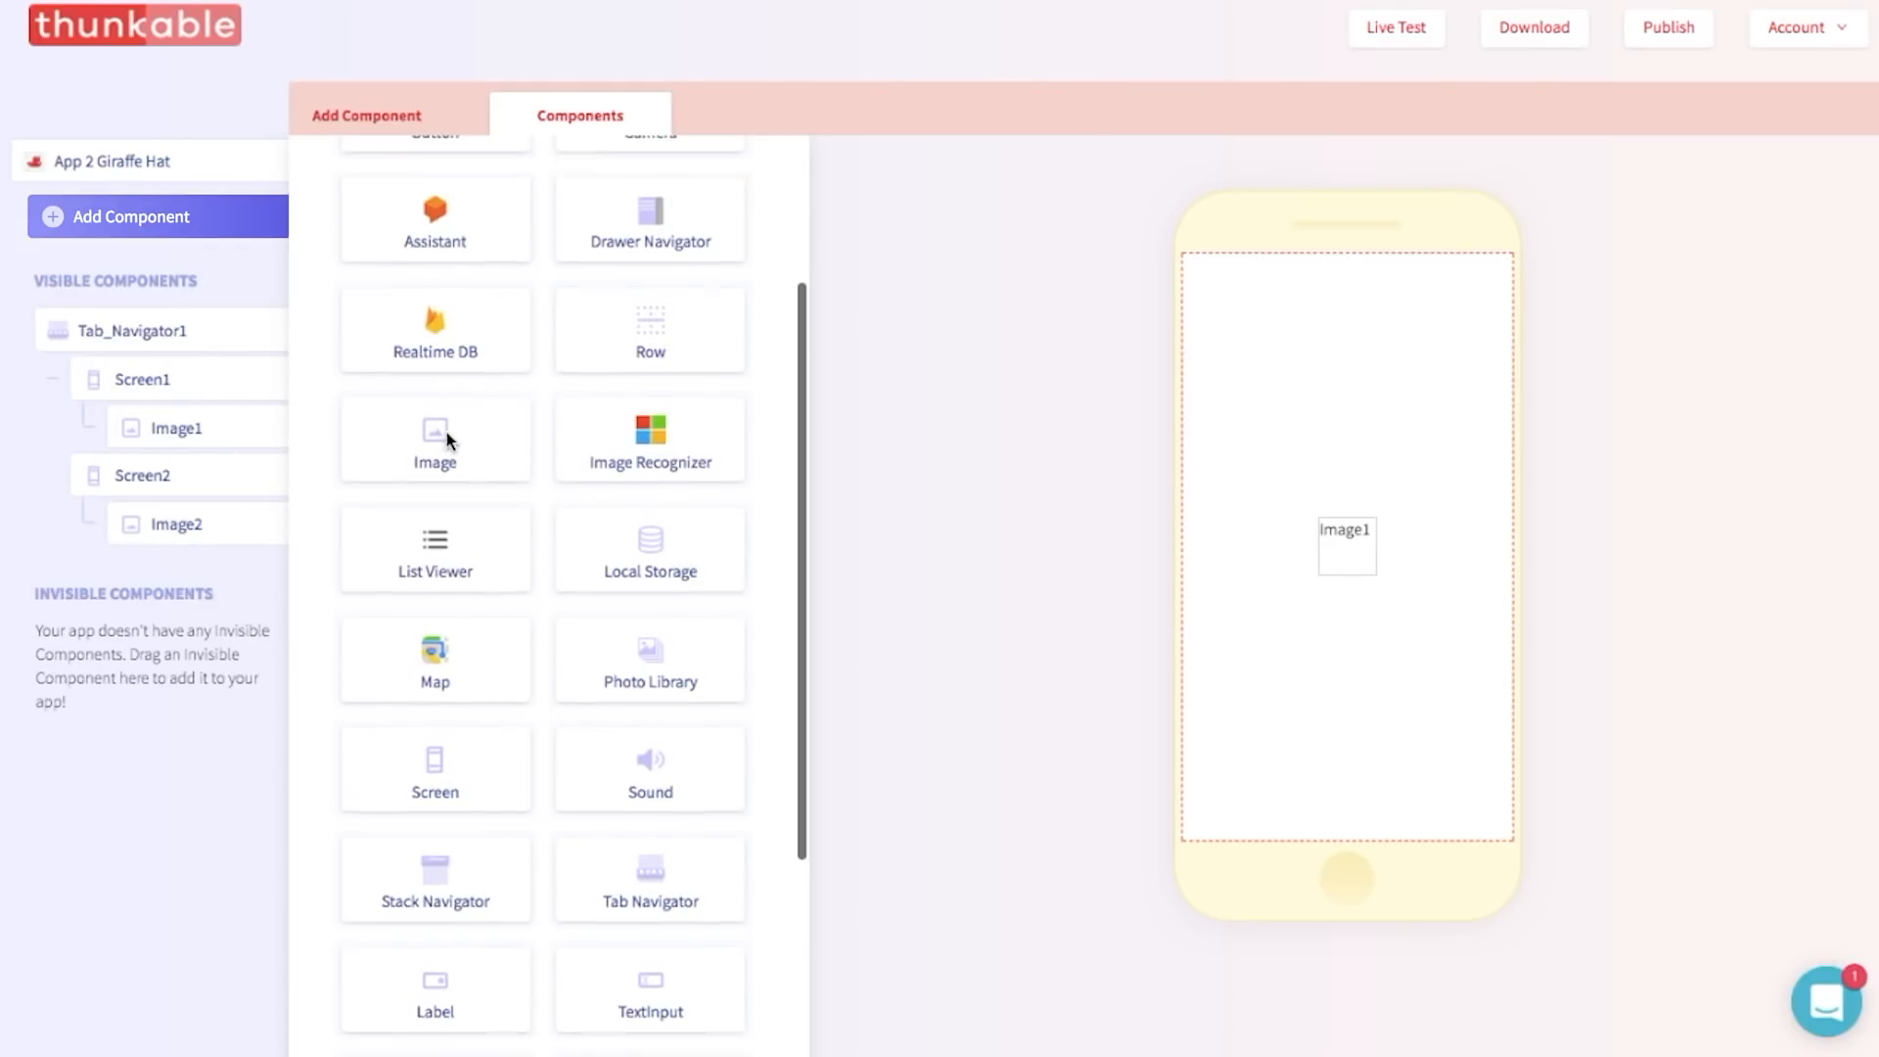
scroll(up, 3)
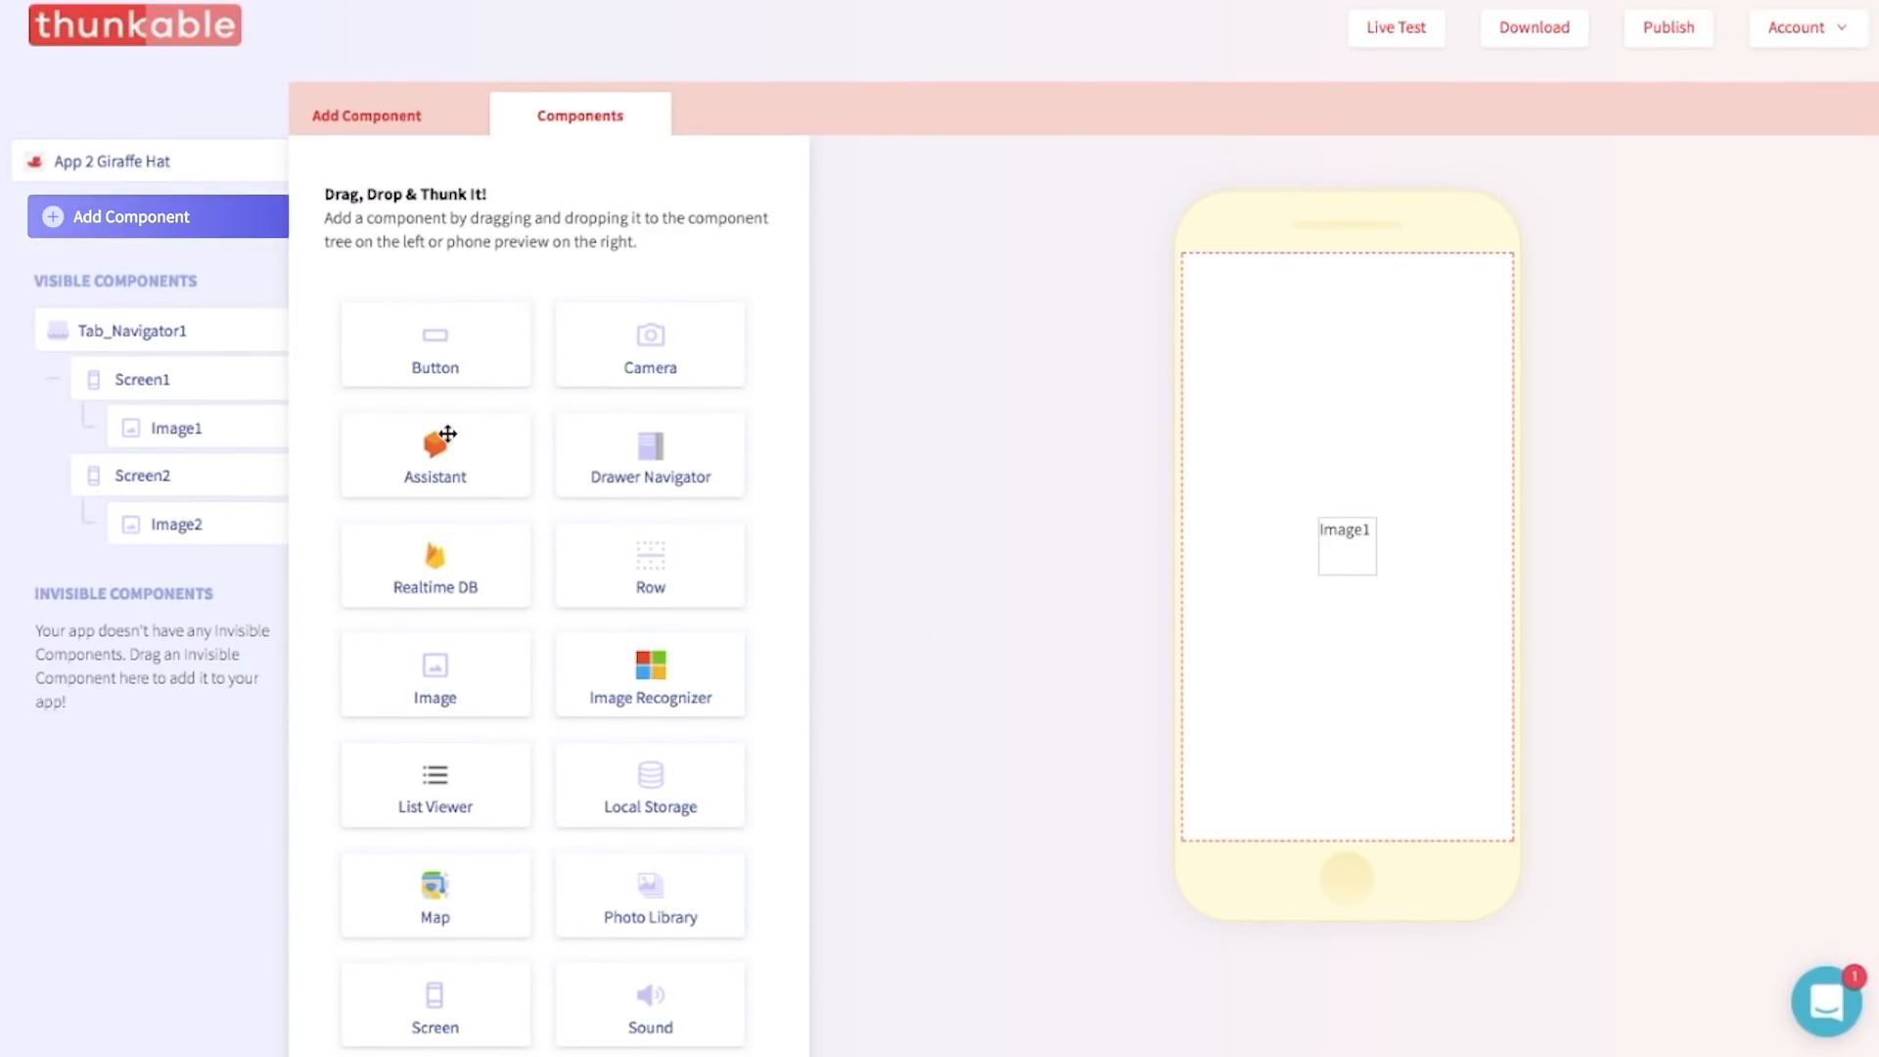
mouse_move(199, 171)
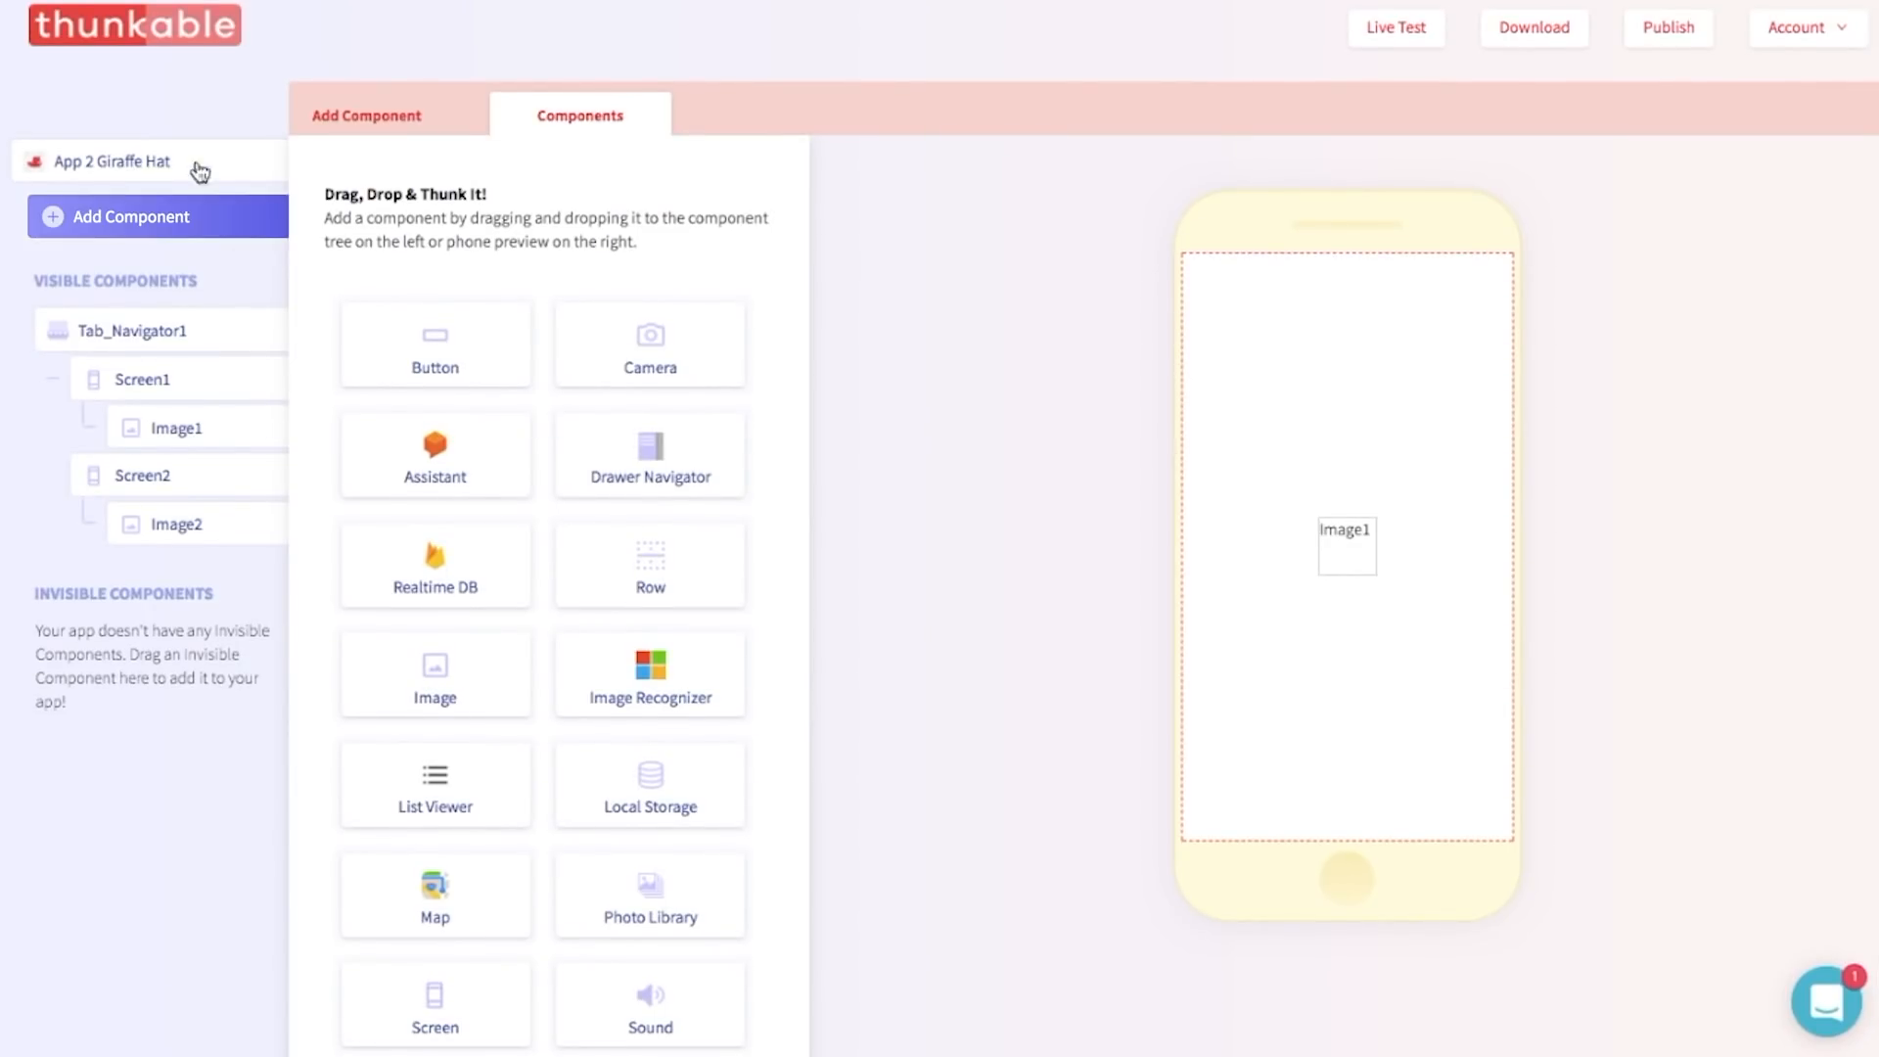
mouse_move(146, 161)
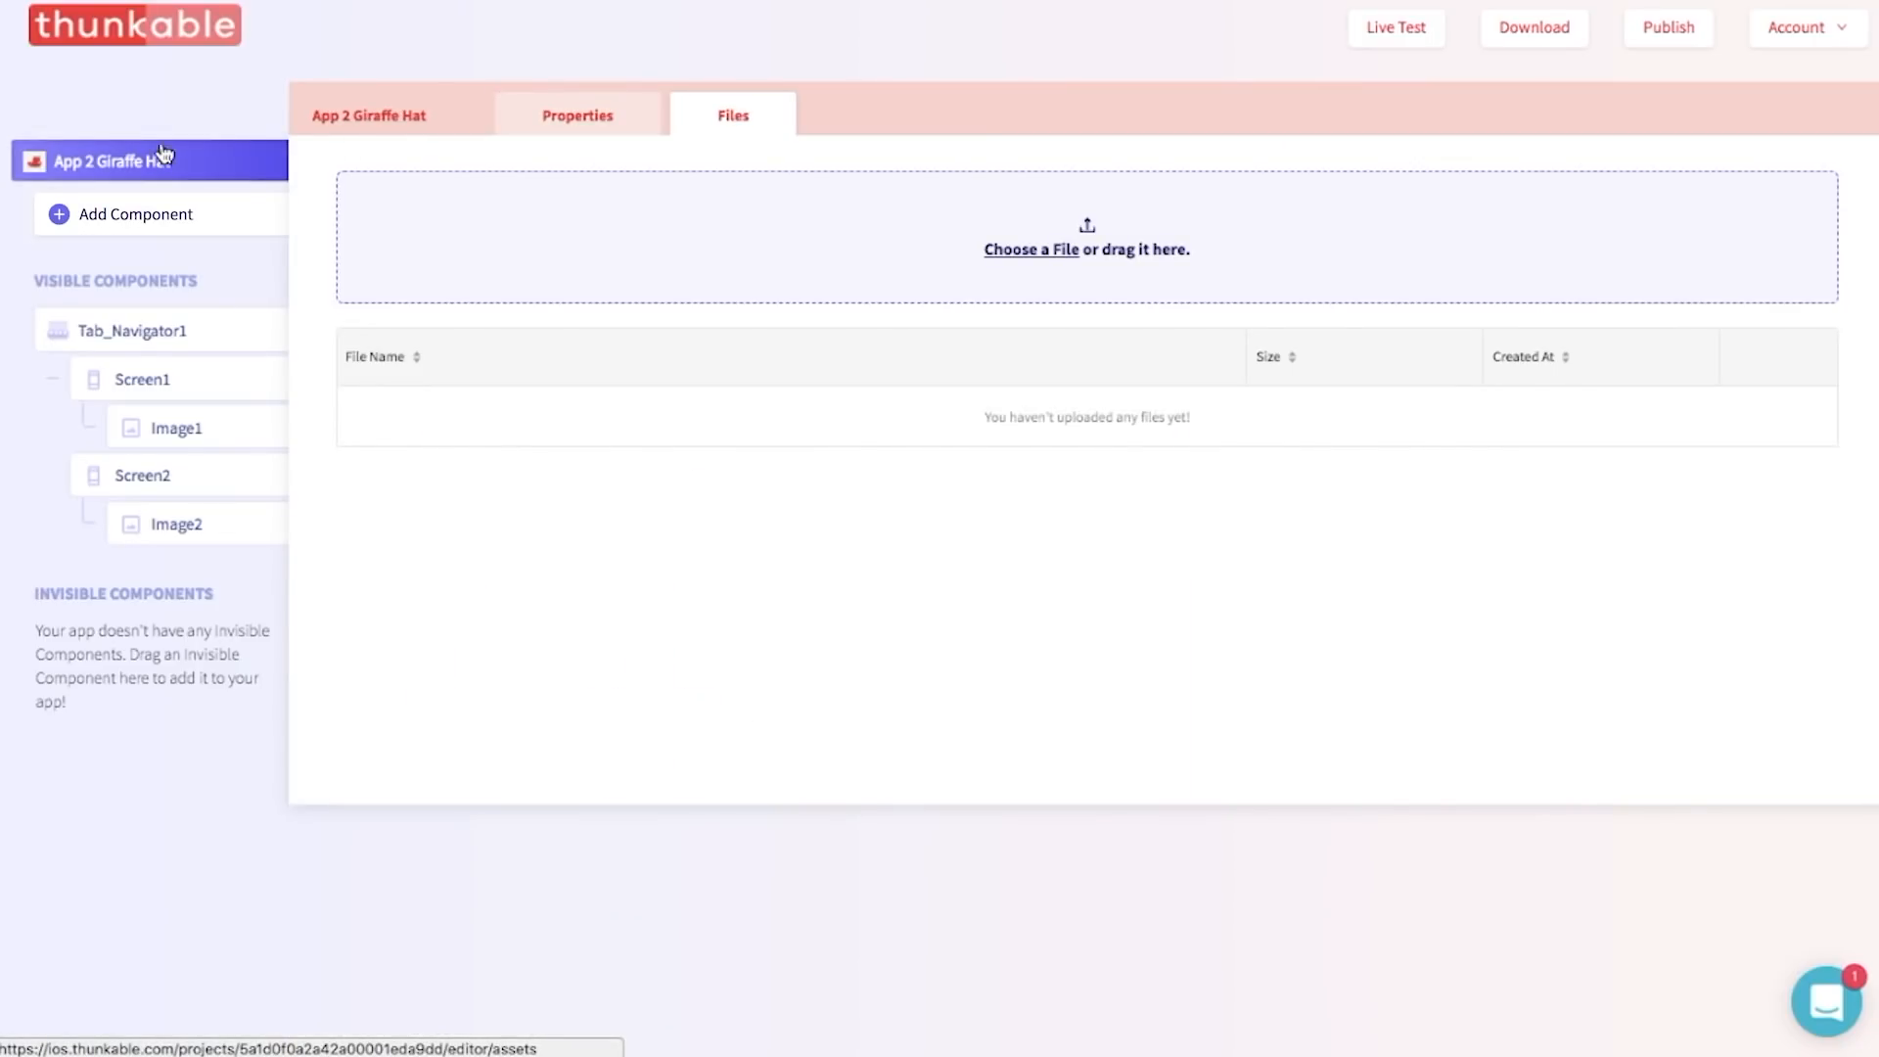
mouse_move(1031, 258)
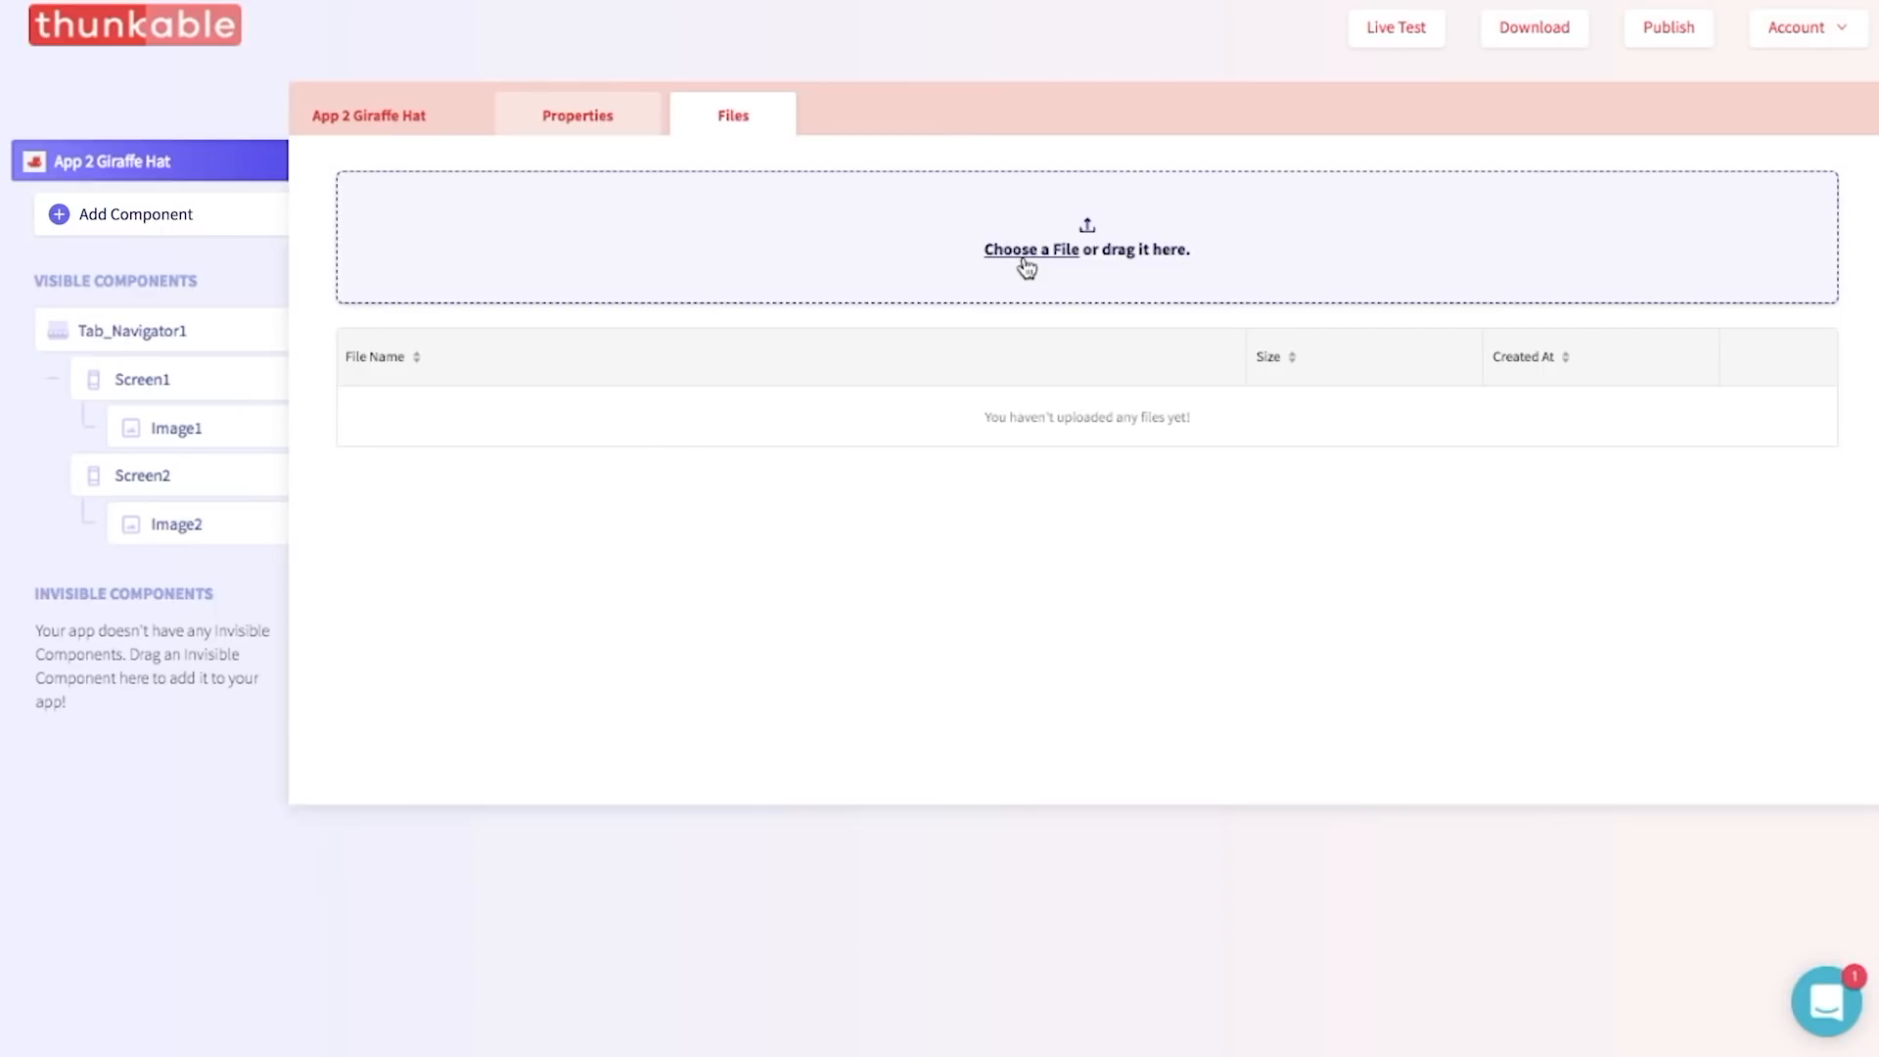
Upload Giraffe.jpg and Giraffehat.jpg to the project's Files.
click(1032, 248)
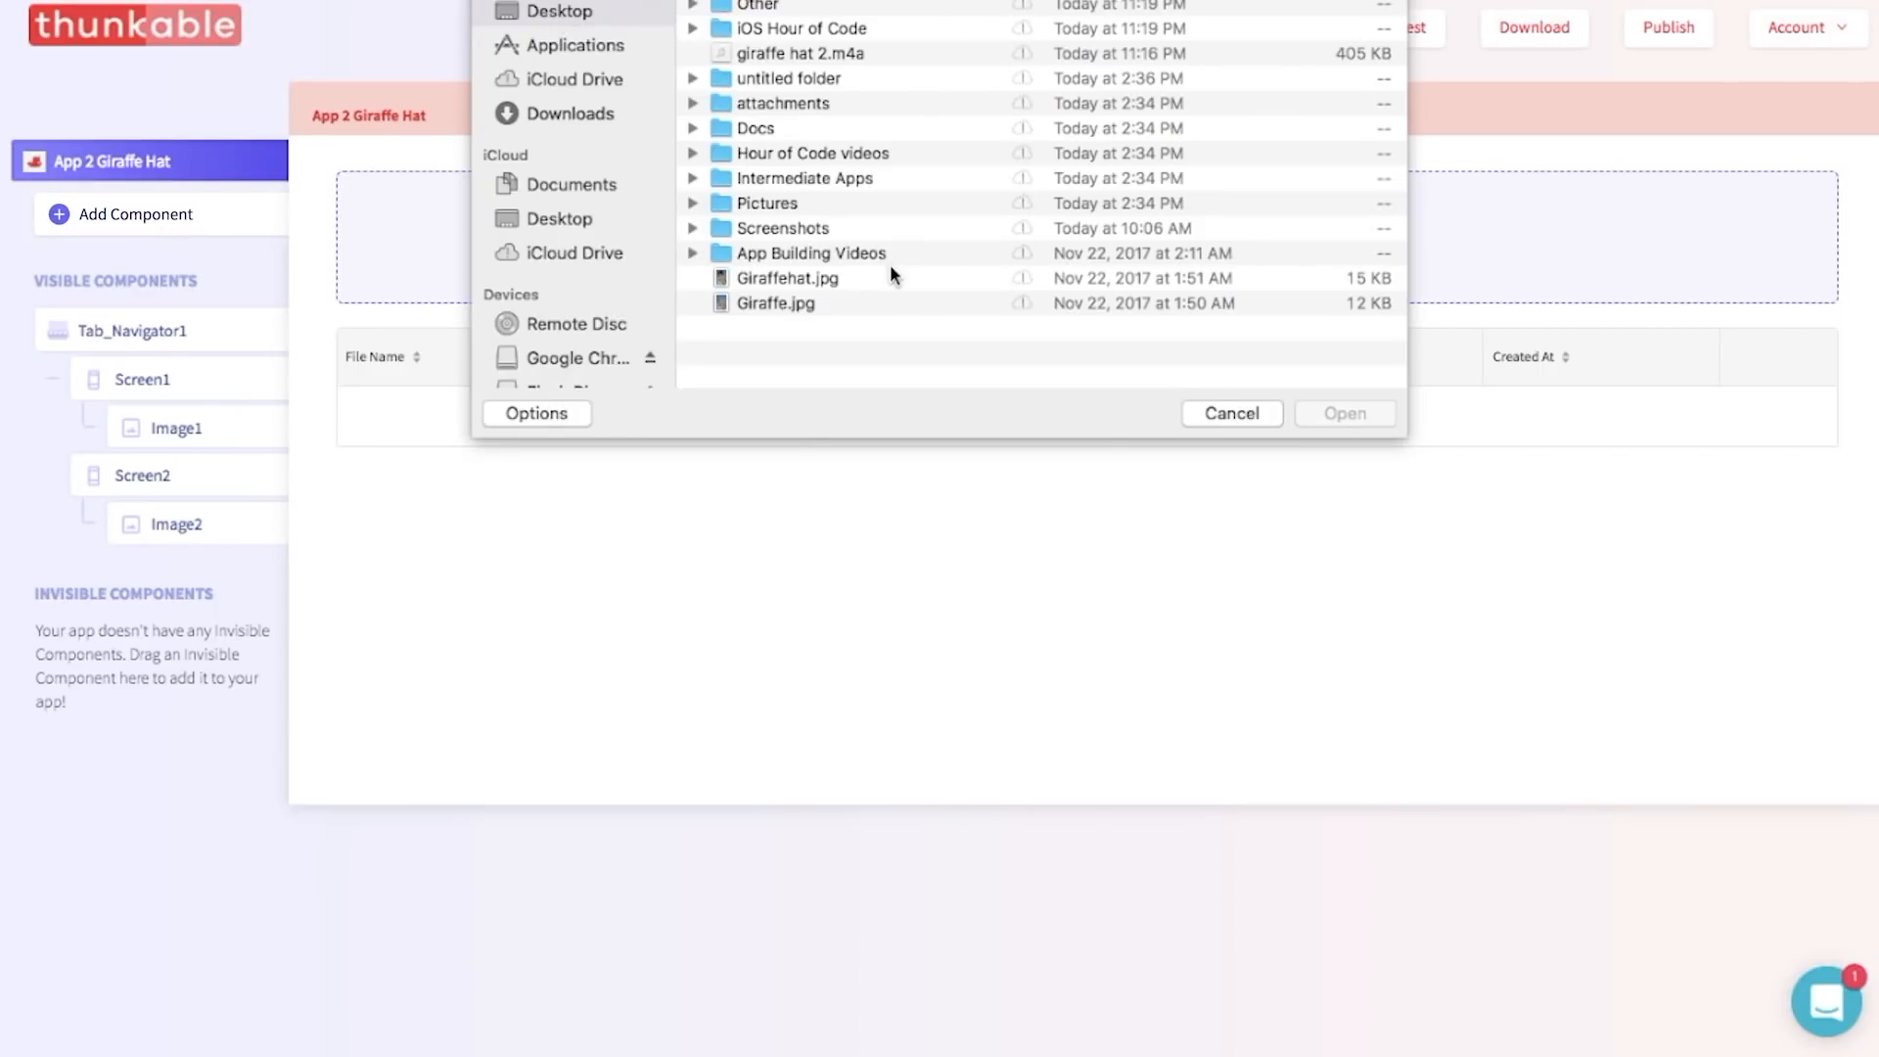
click(777, 304)
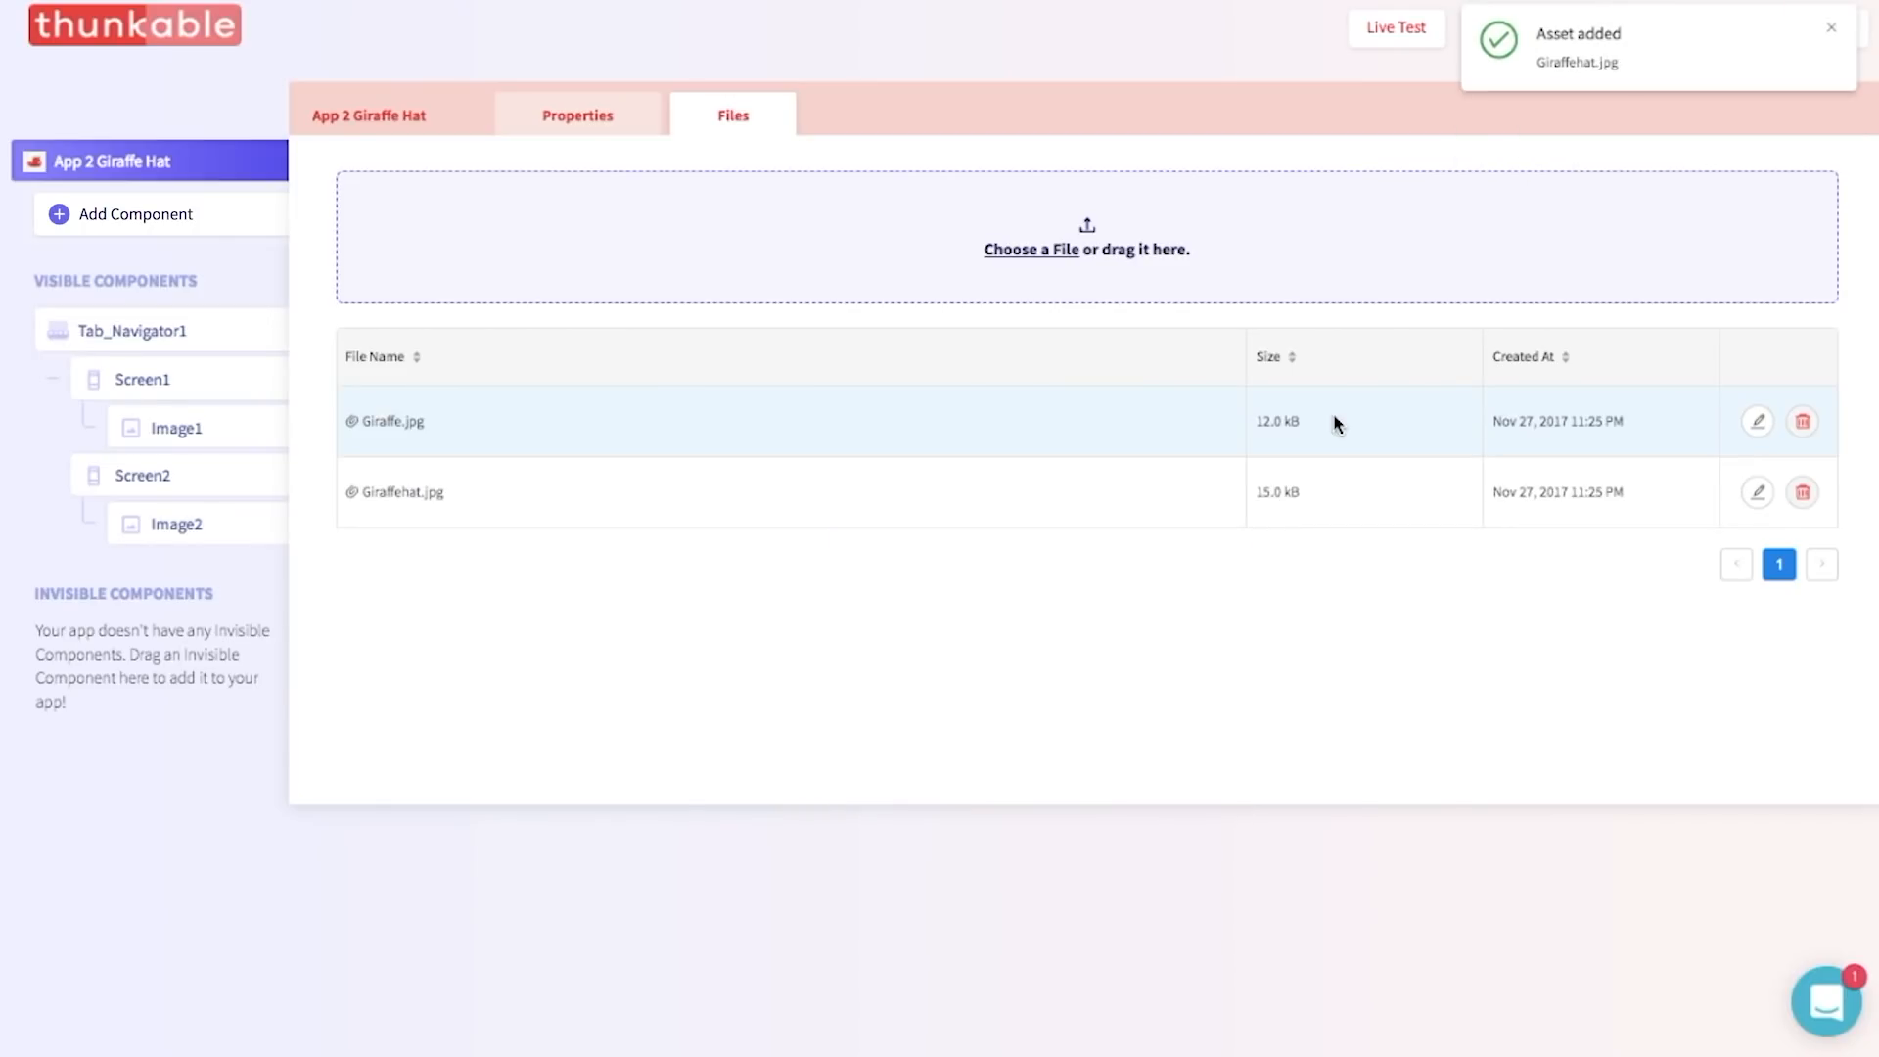
mouse_move(434, 421)
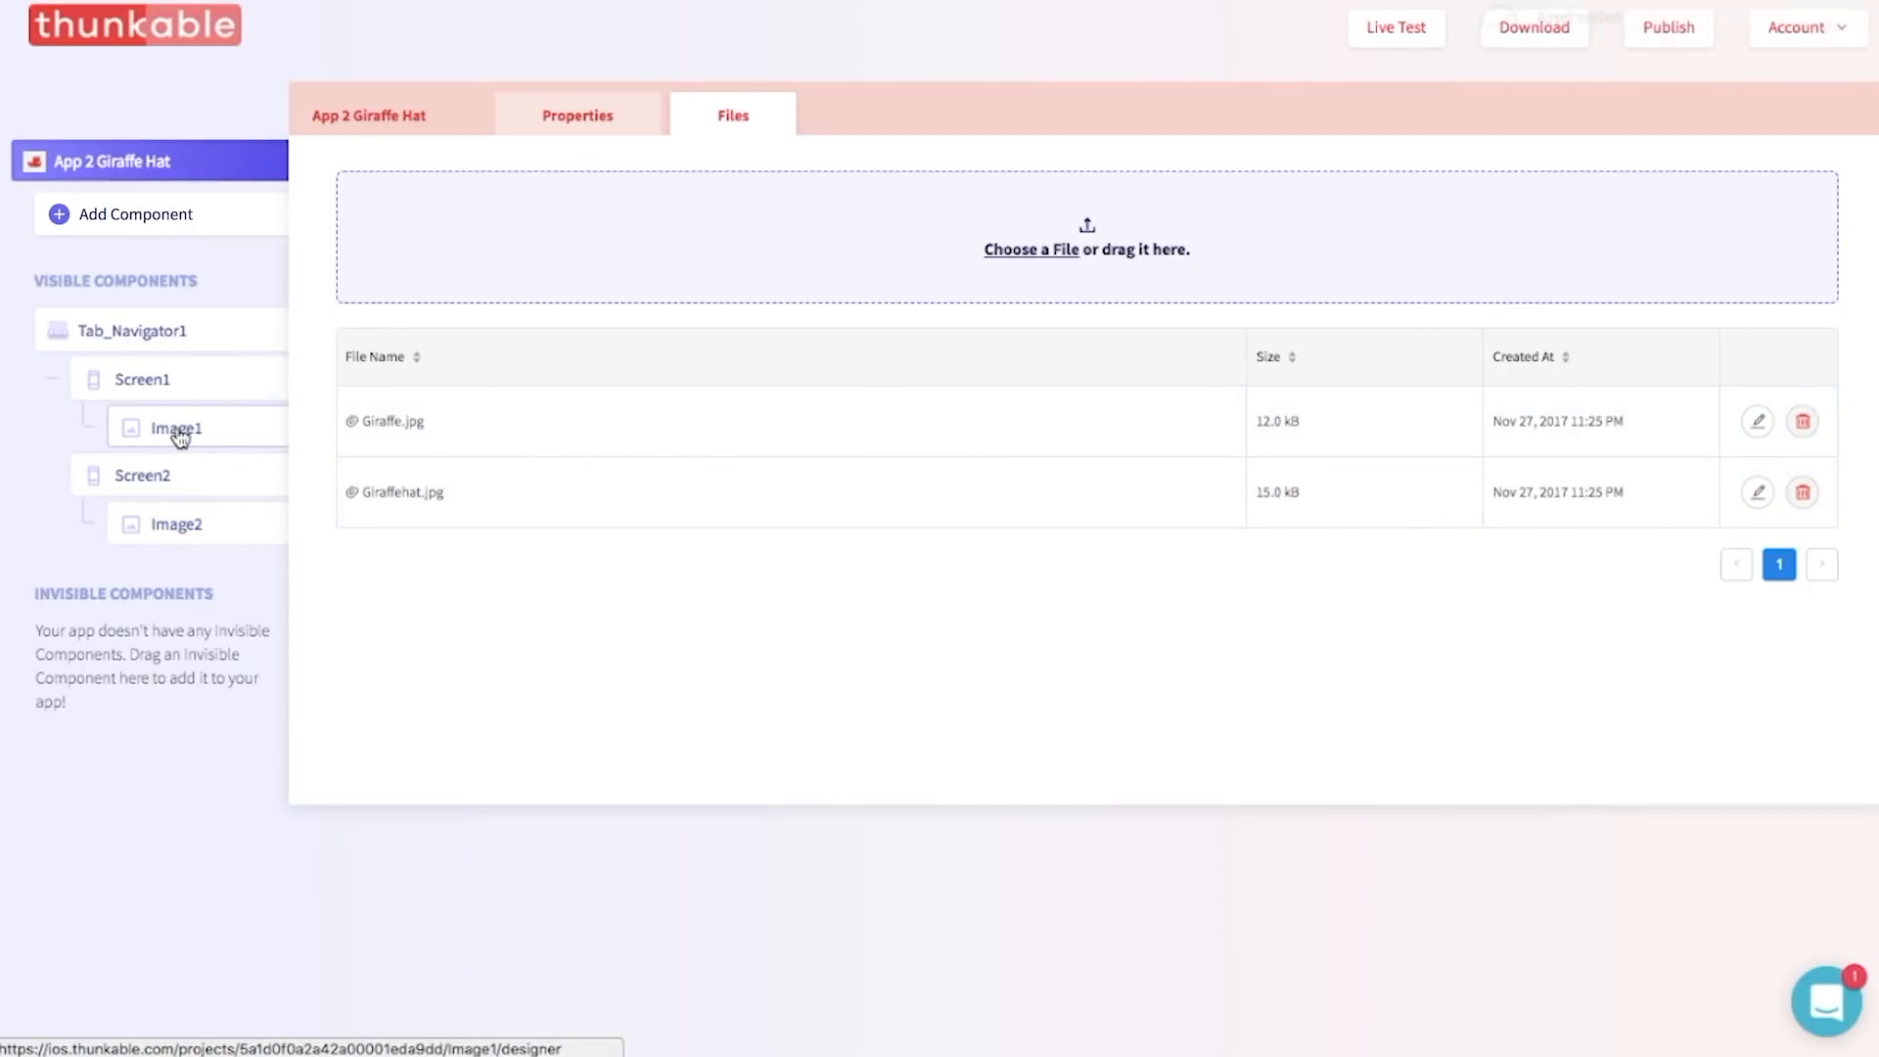
Copy the Giraffe.jpg name from Files and set it as Image1's Picture.
click(175, 428)
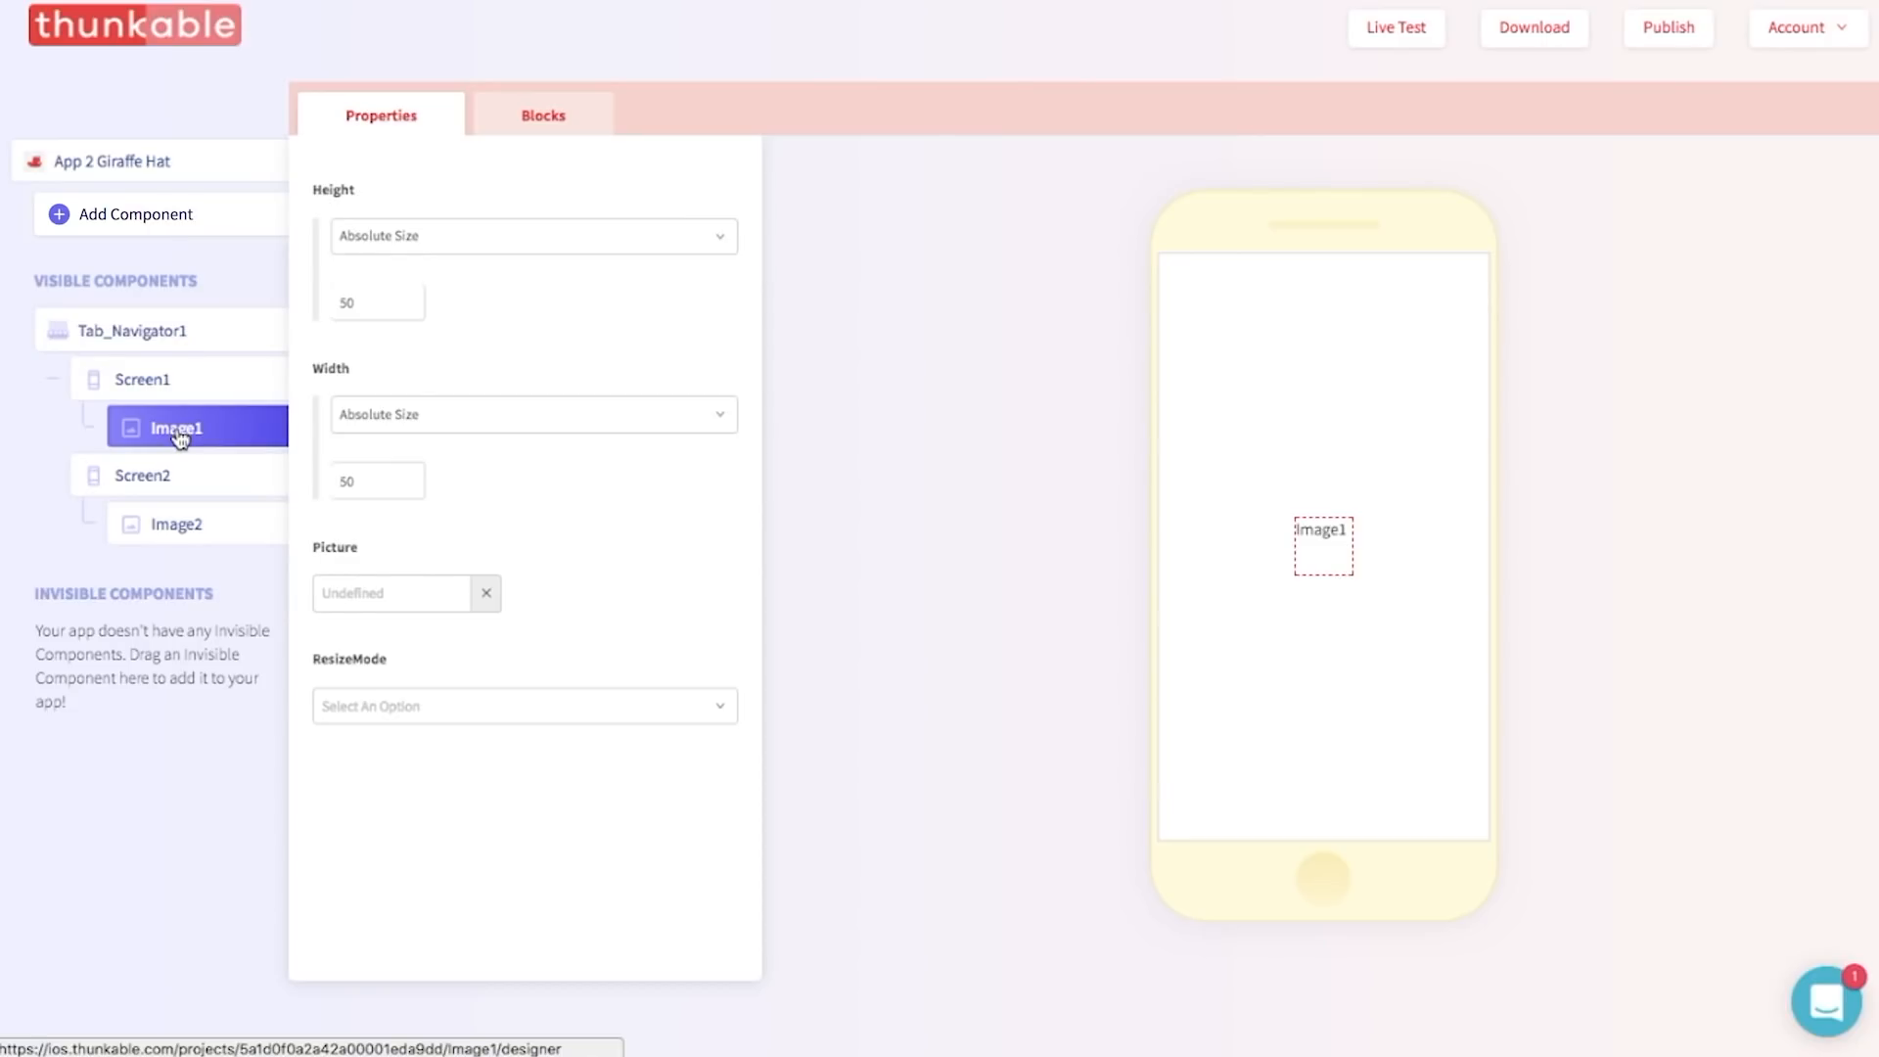
mouse_move(274, 428)
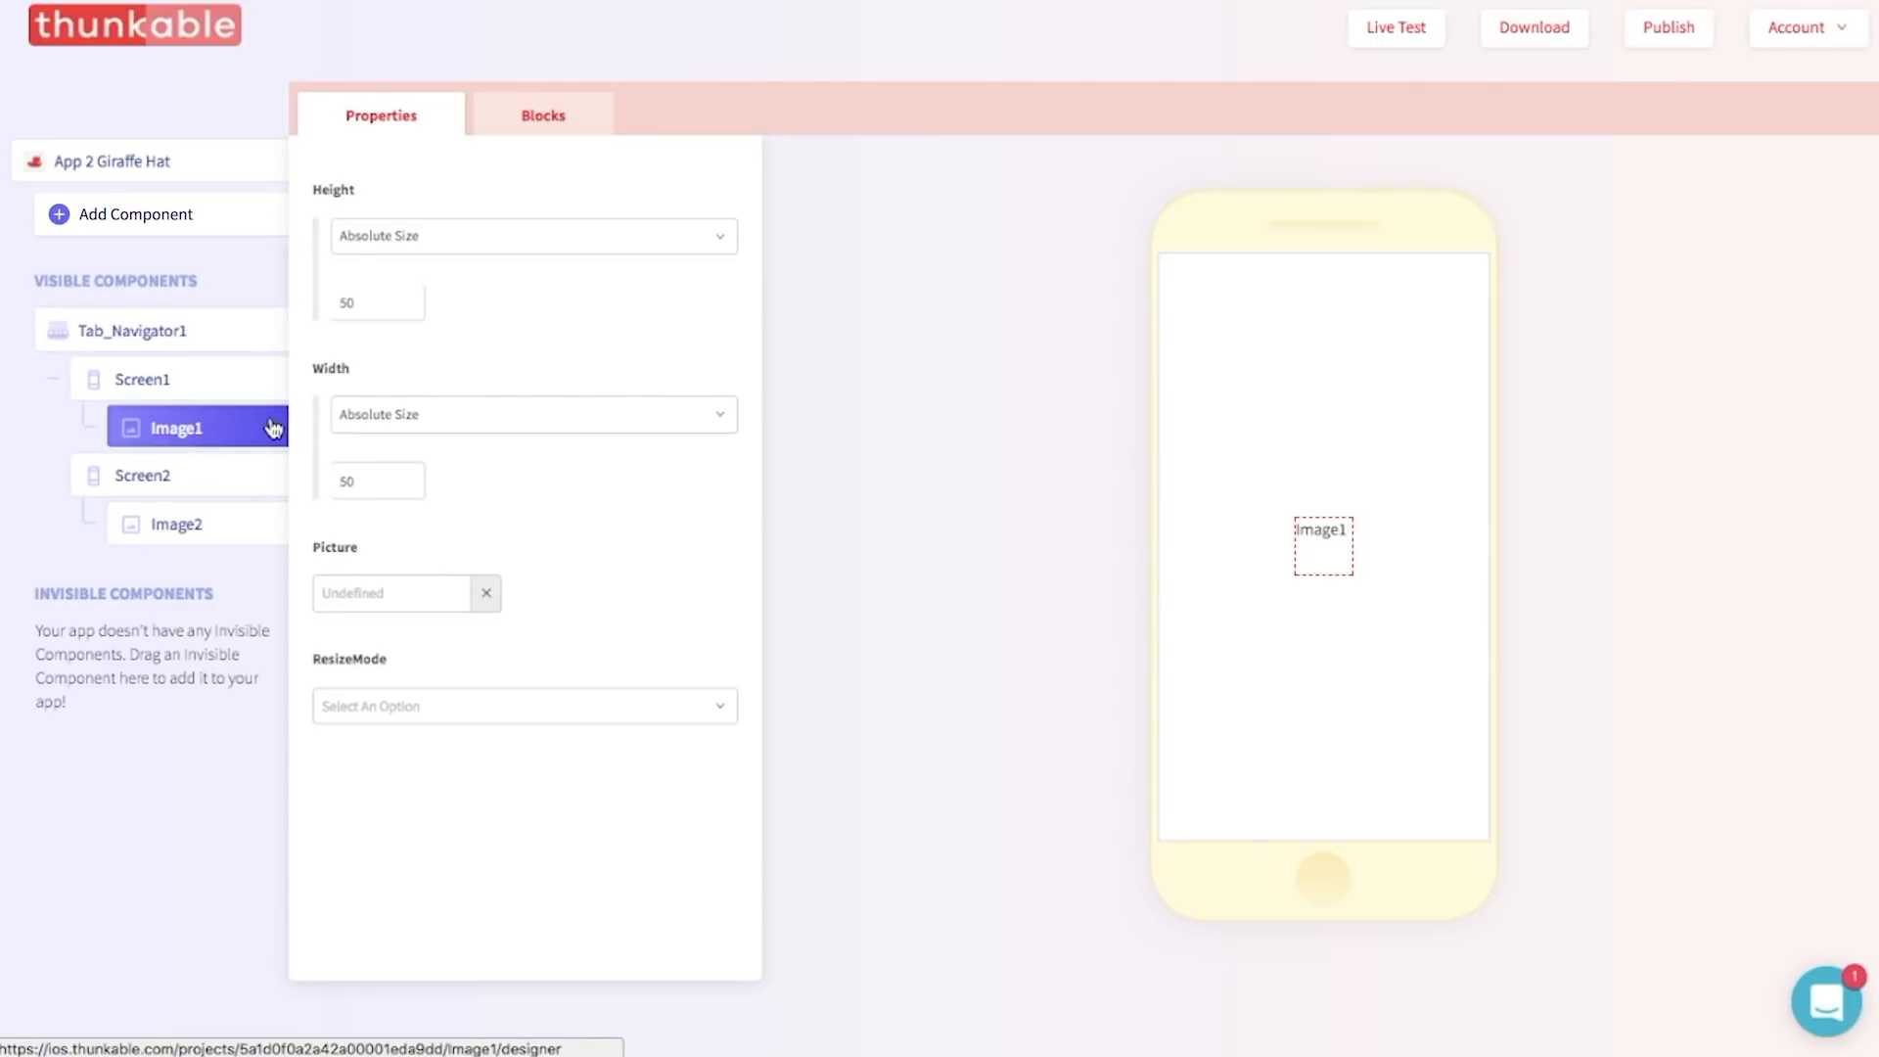
click(112, 161)
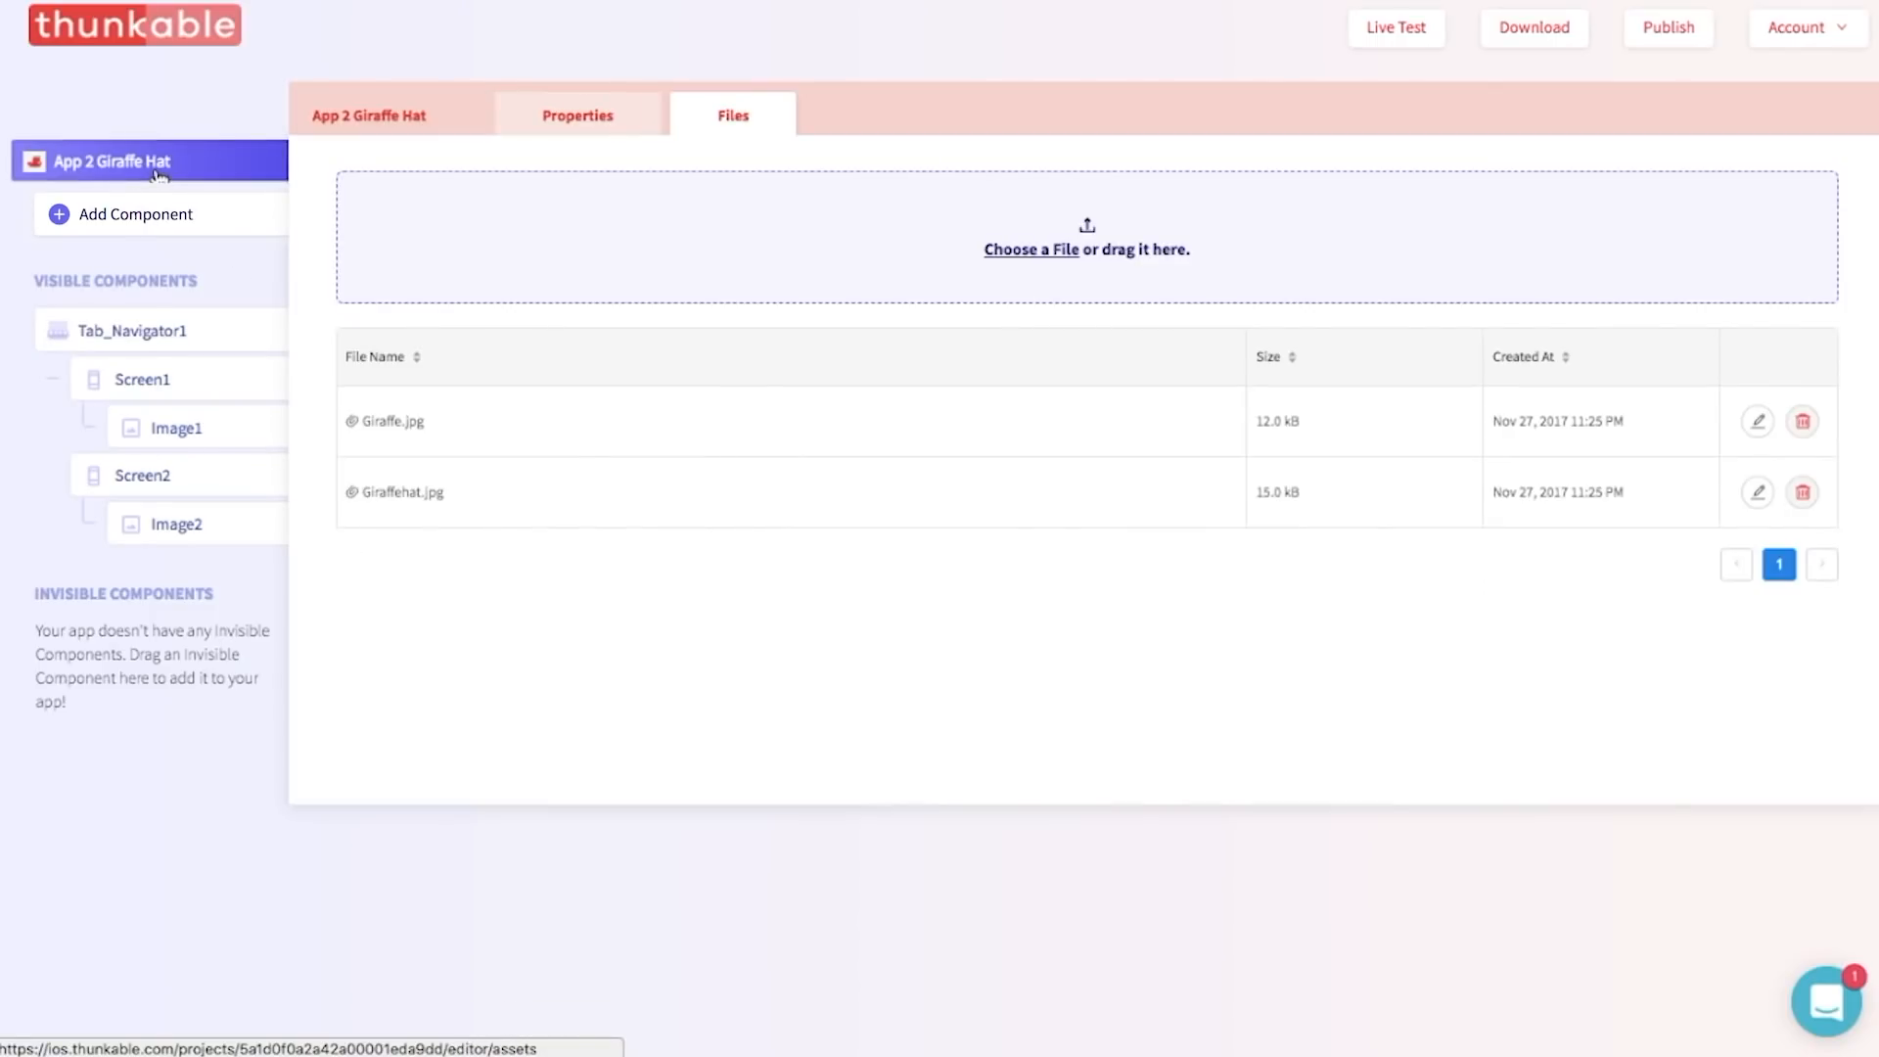
mouse_move(439, 431)
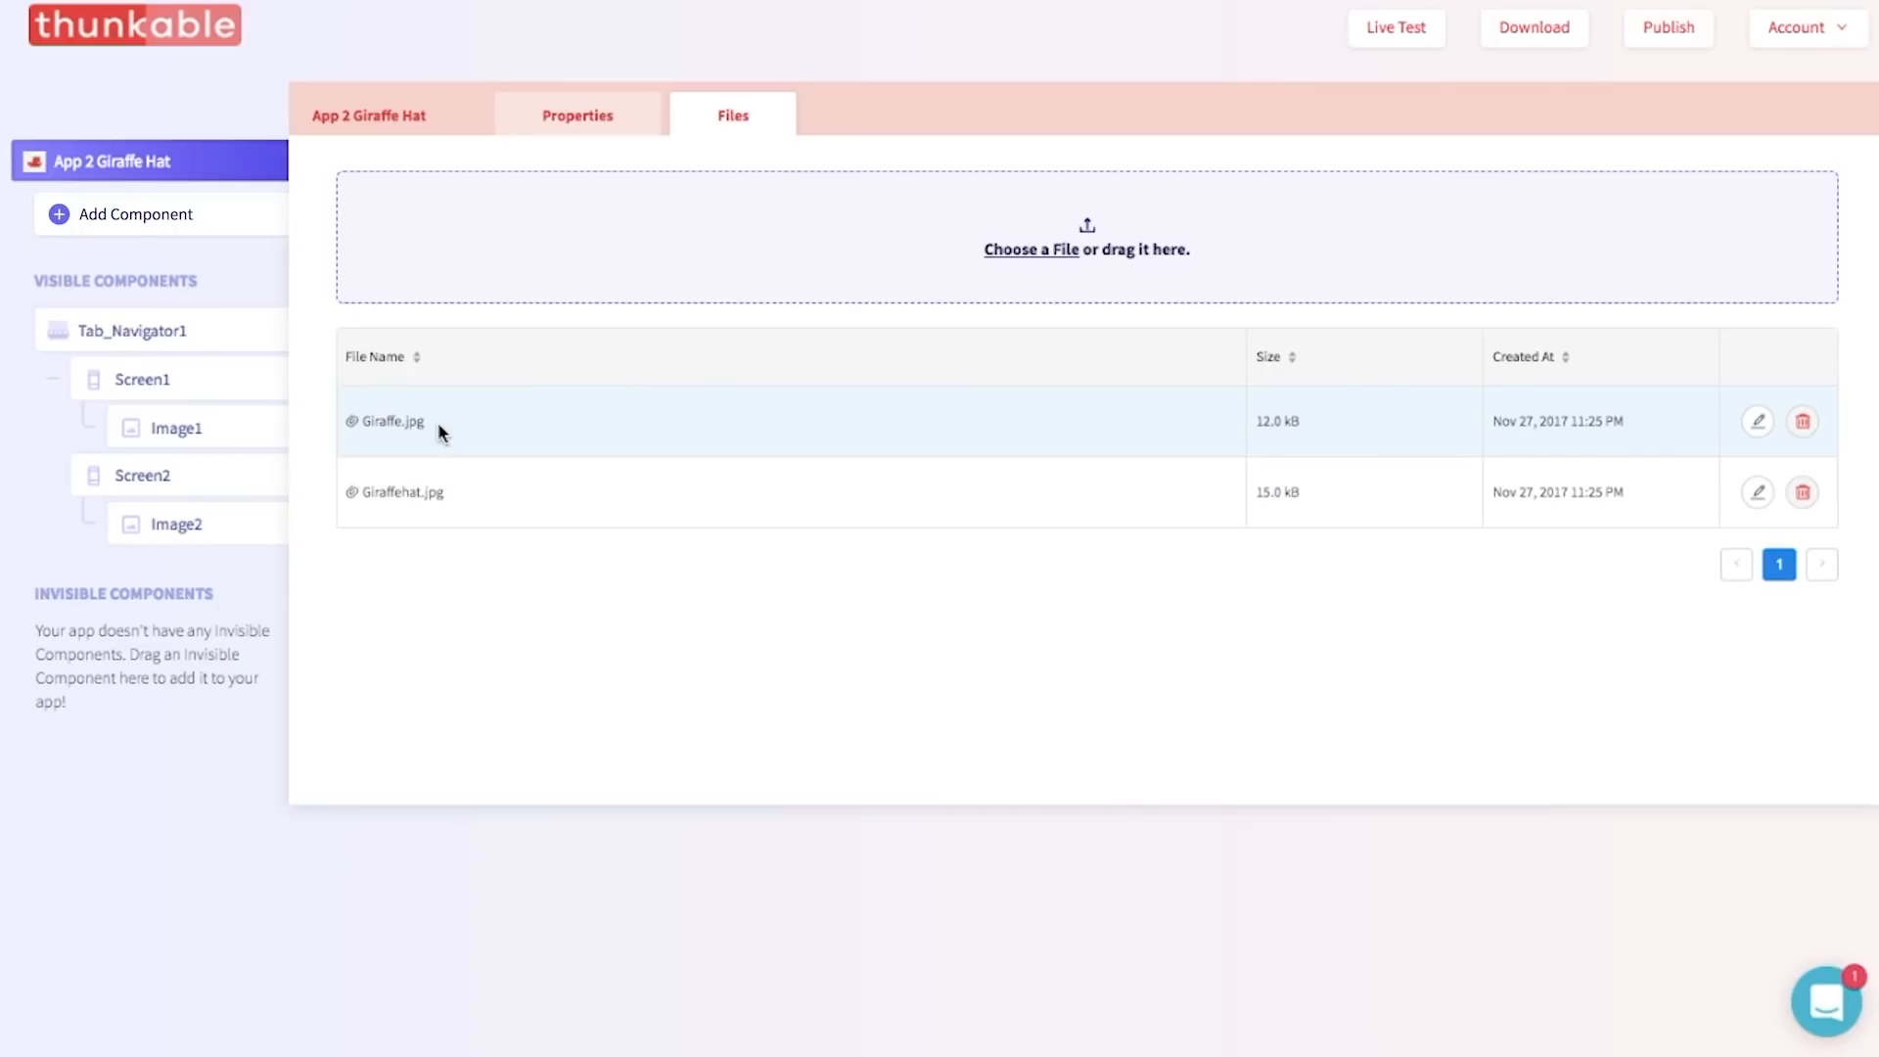
double_click(392, 421)
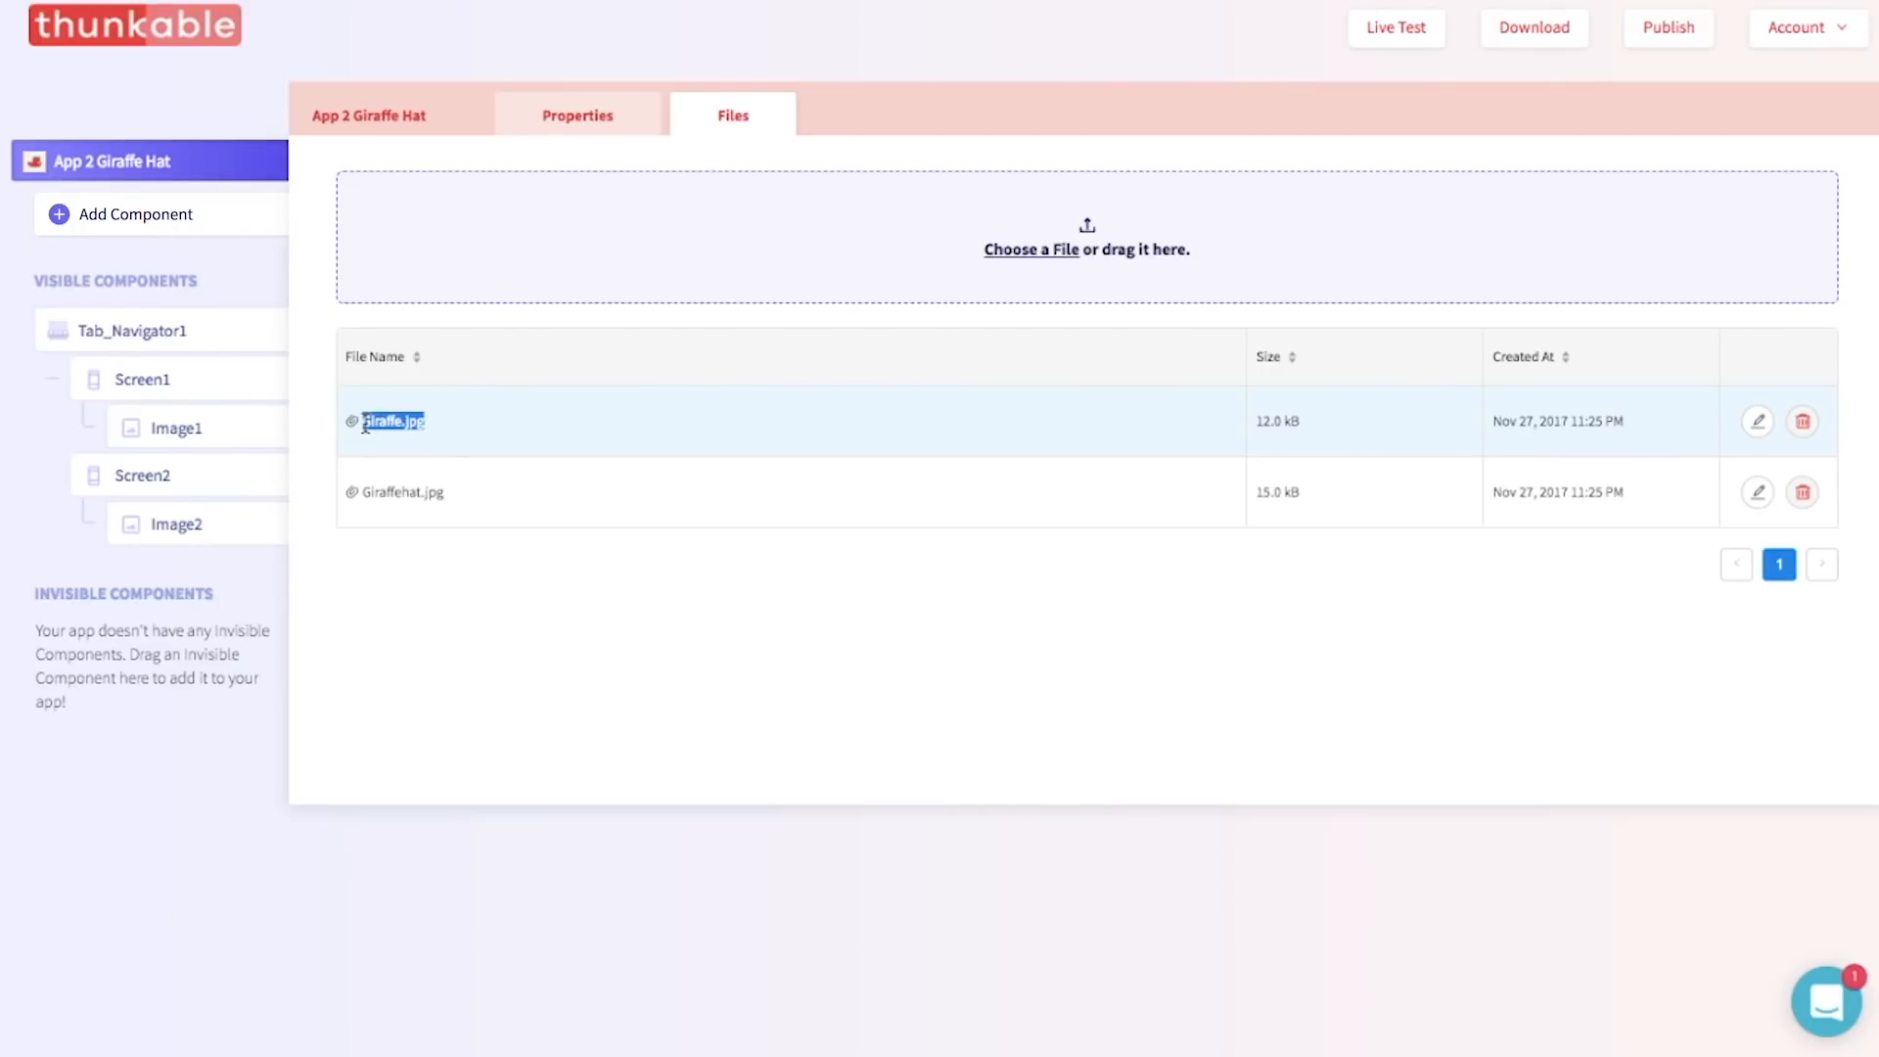
click(174, 428)
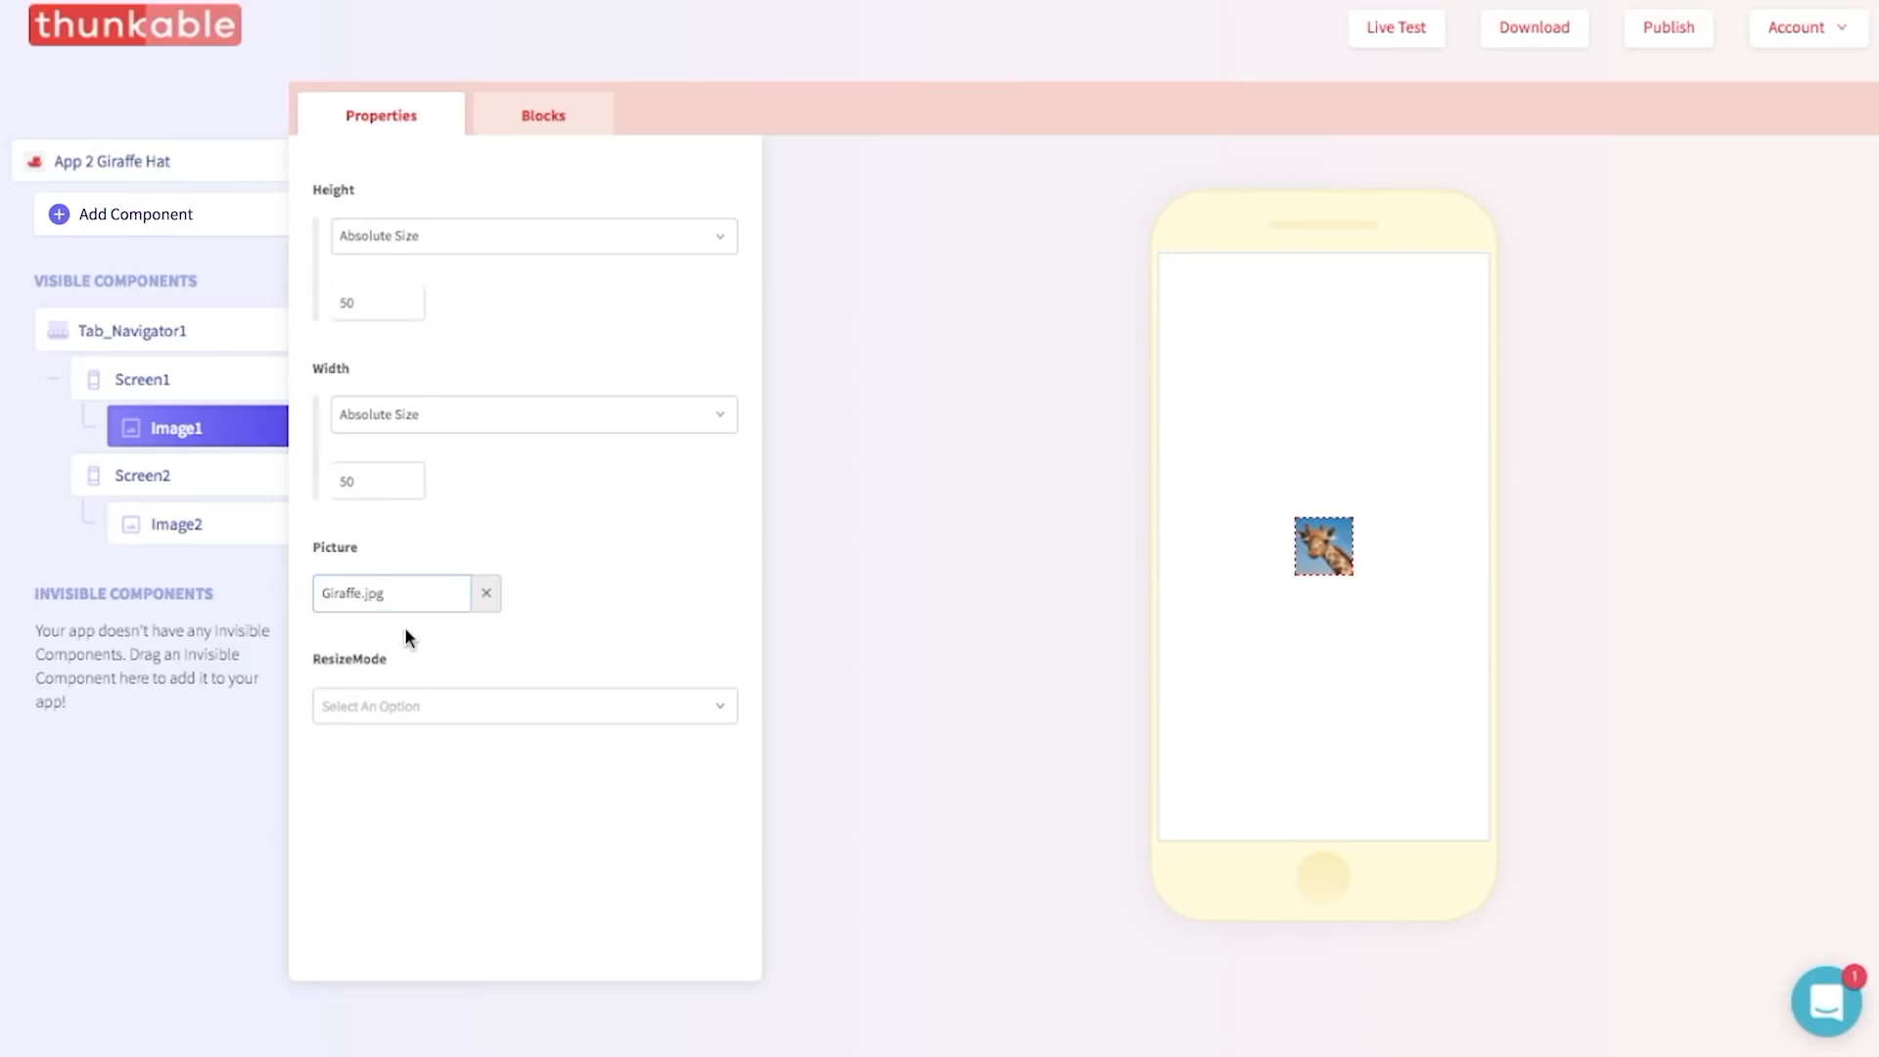
click(389, 592)
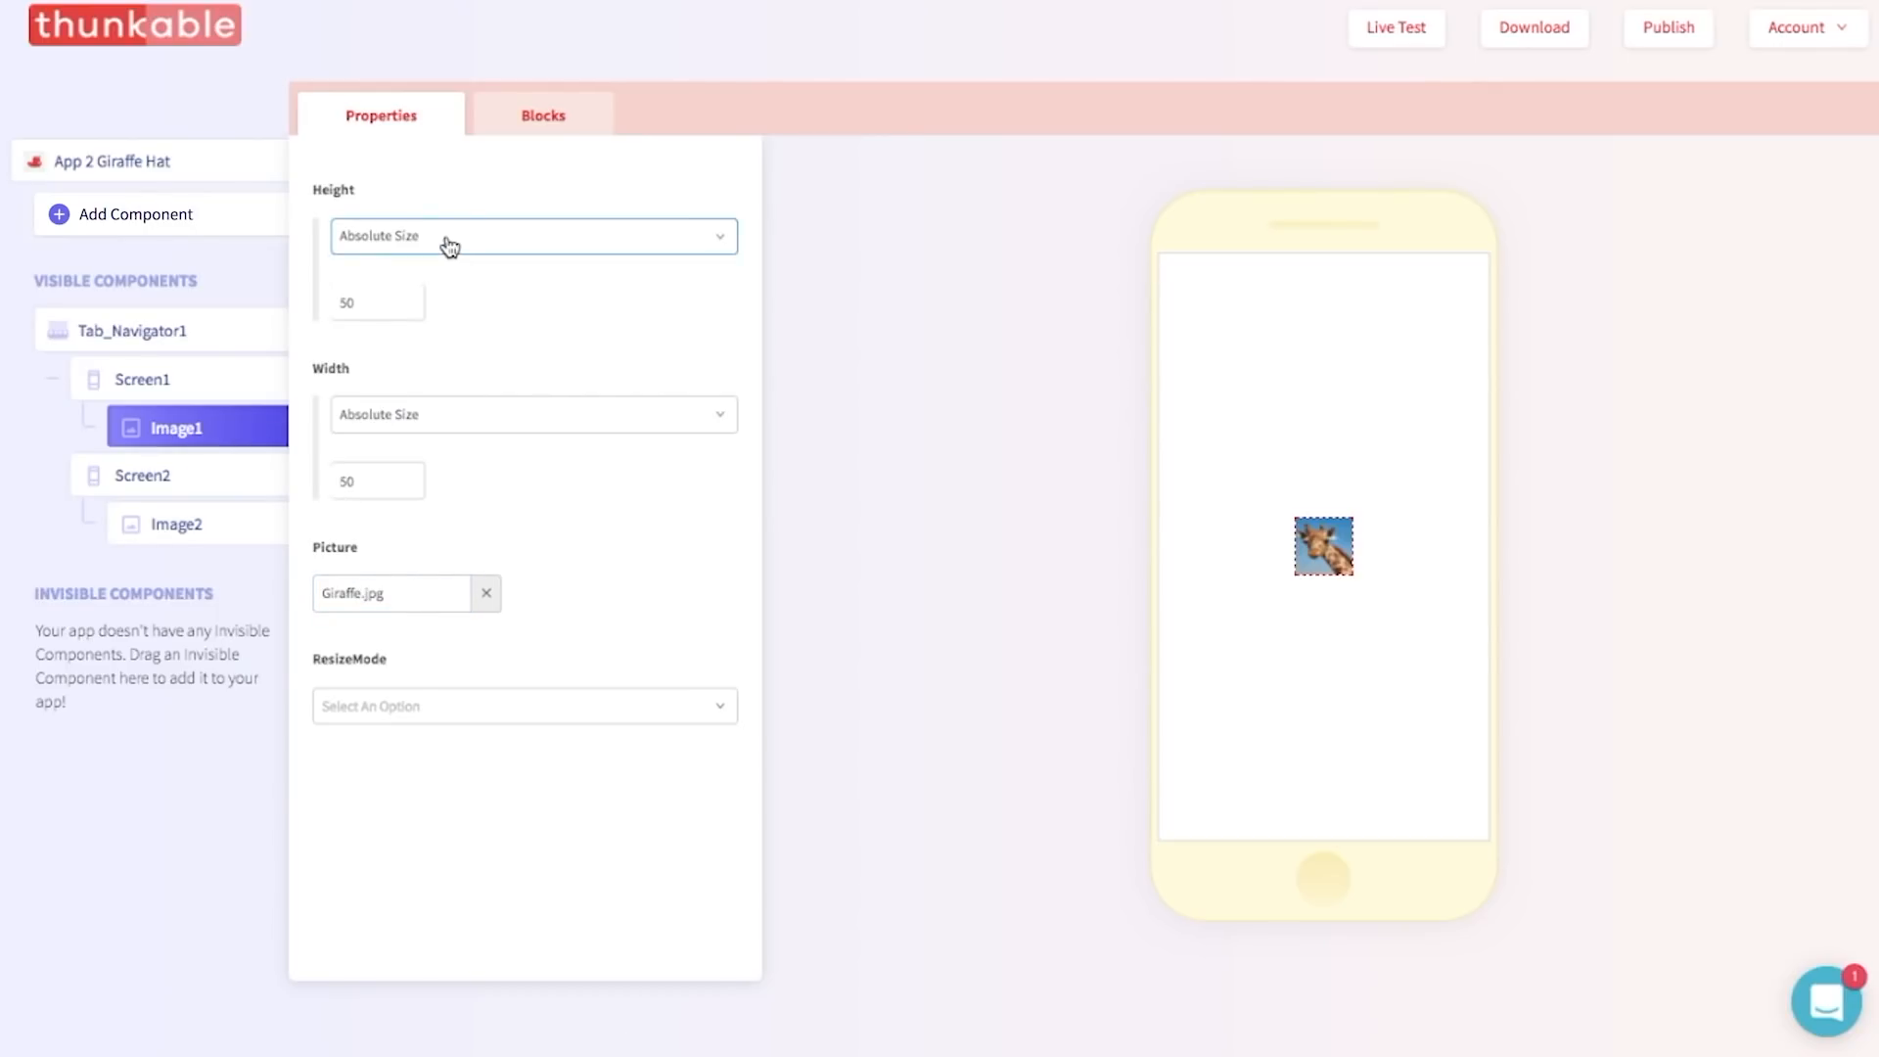
Set Image1's Height and Width both to Fill Container so Giraffe.jpg covers Screen1.
click(531, 235)
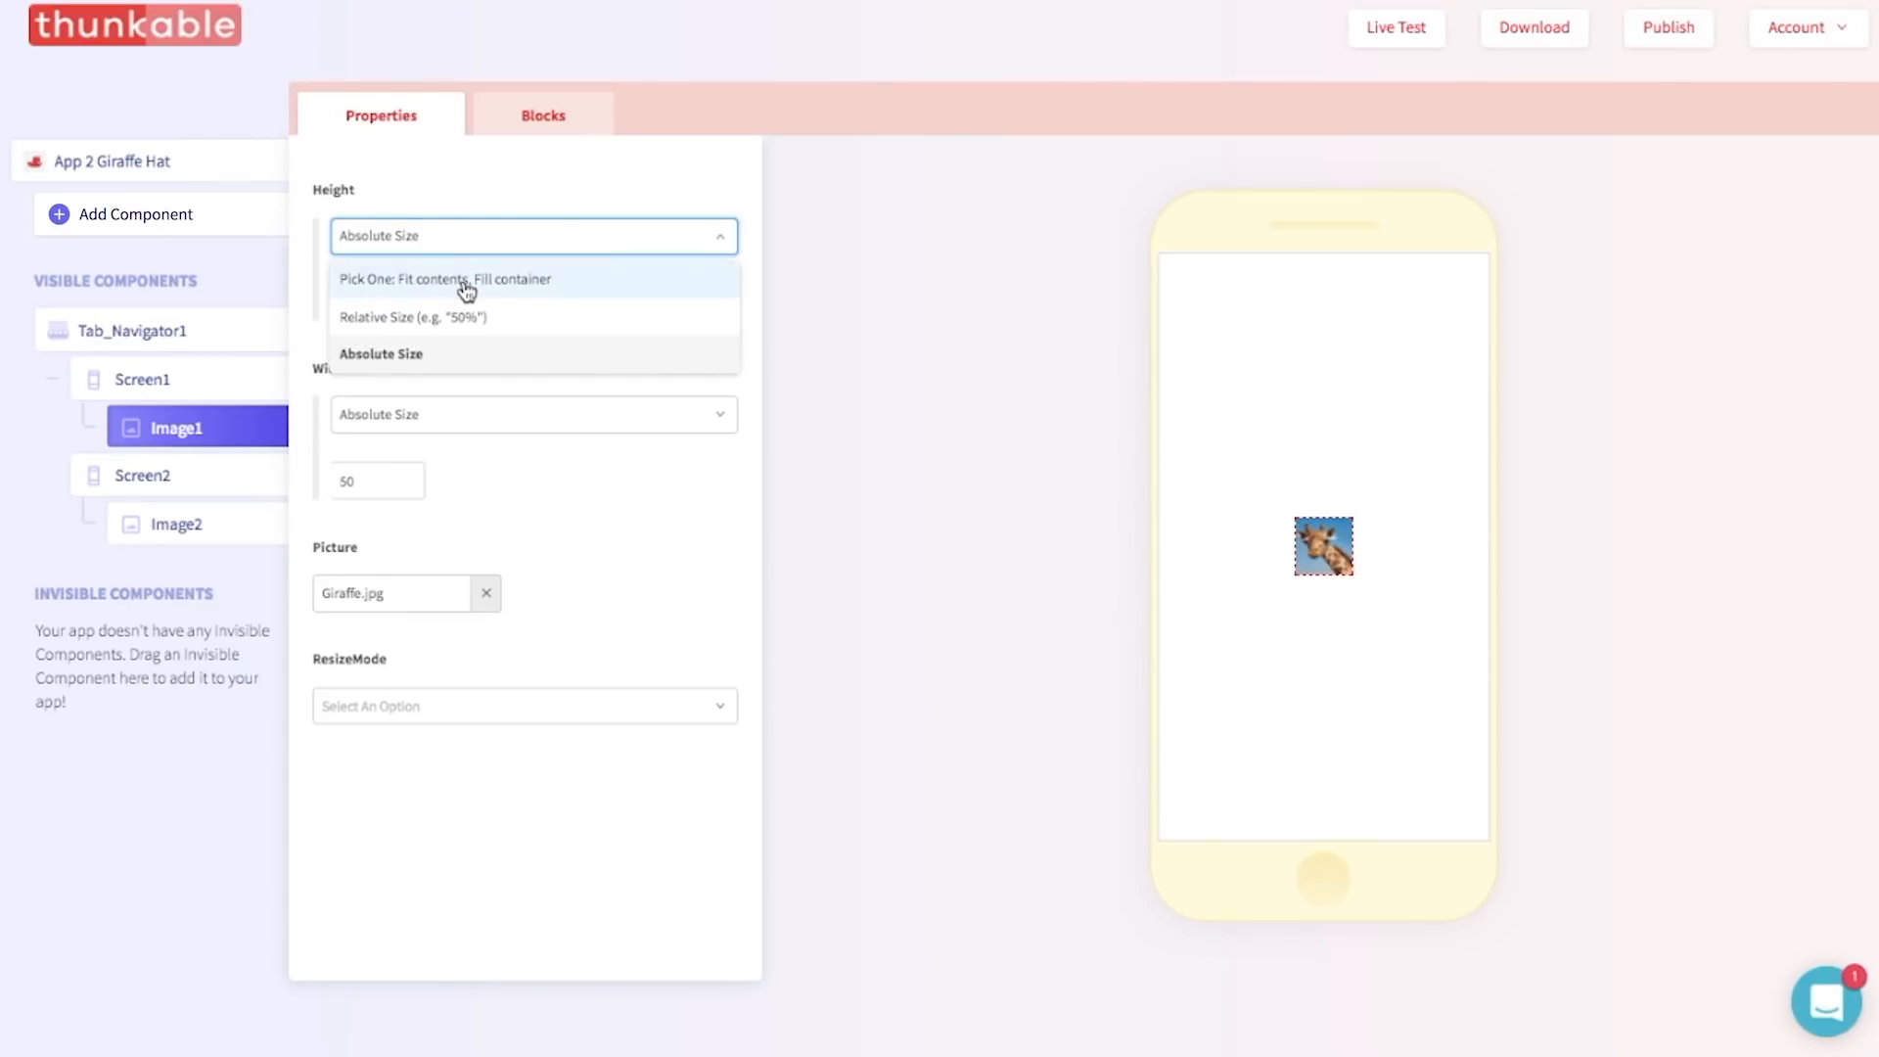
click(445, 278)
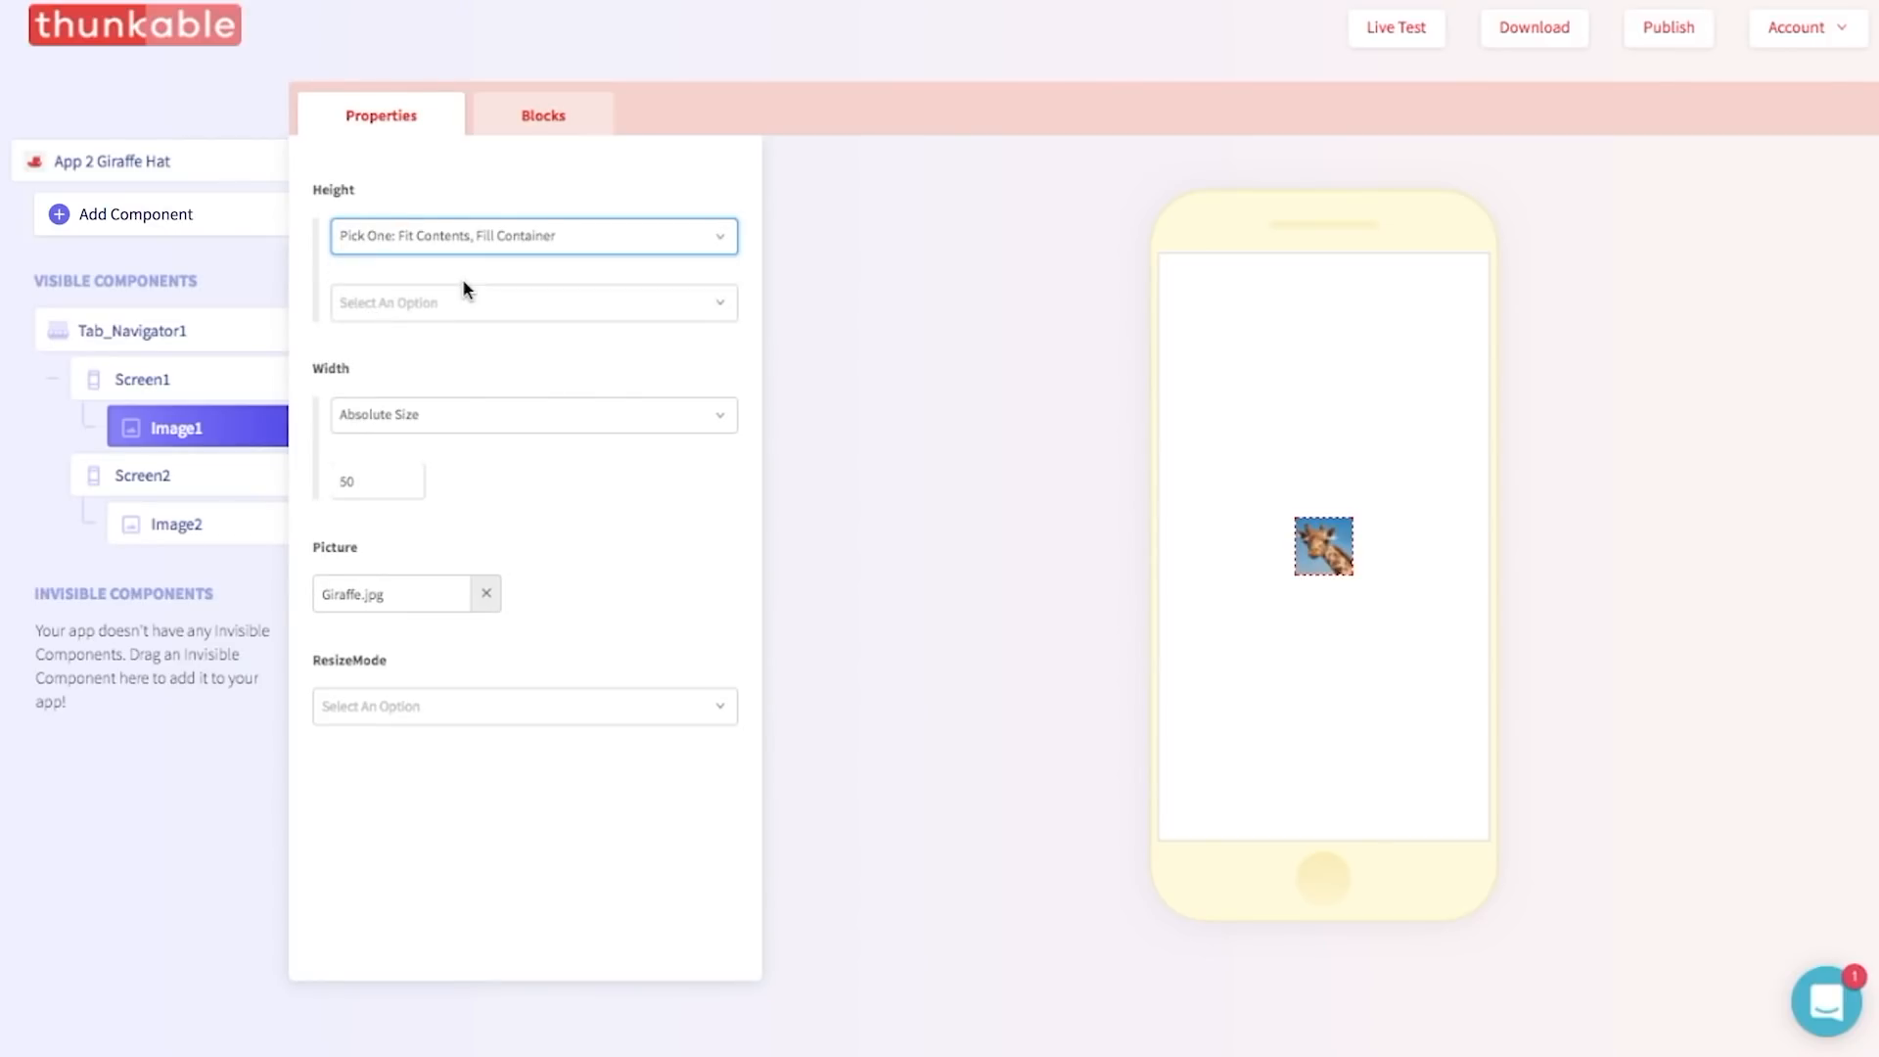
mouse_move(445, 302)
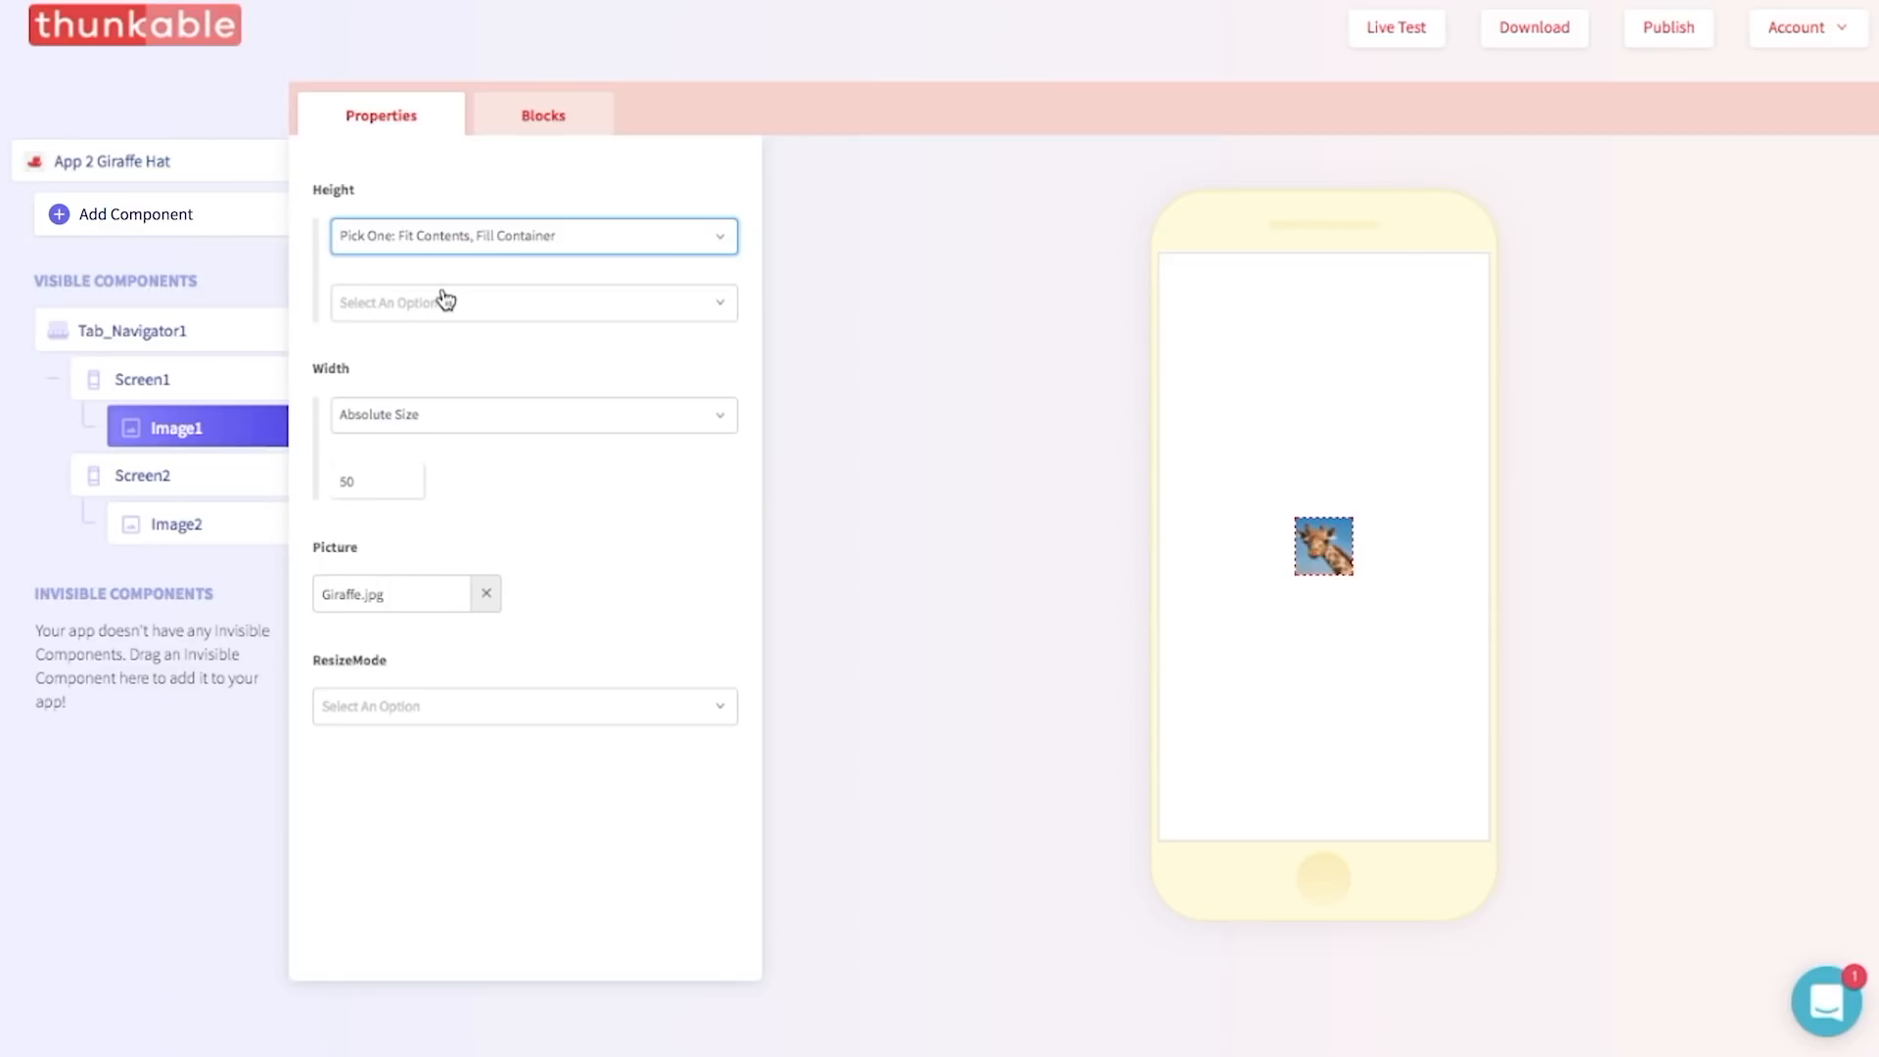
click(531, 301)
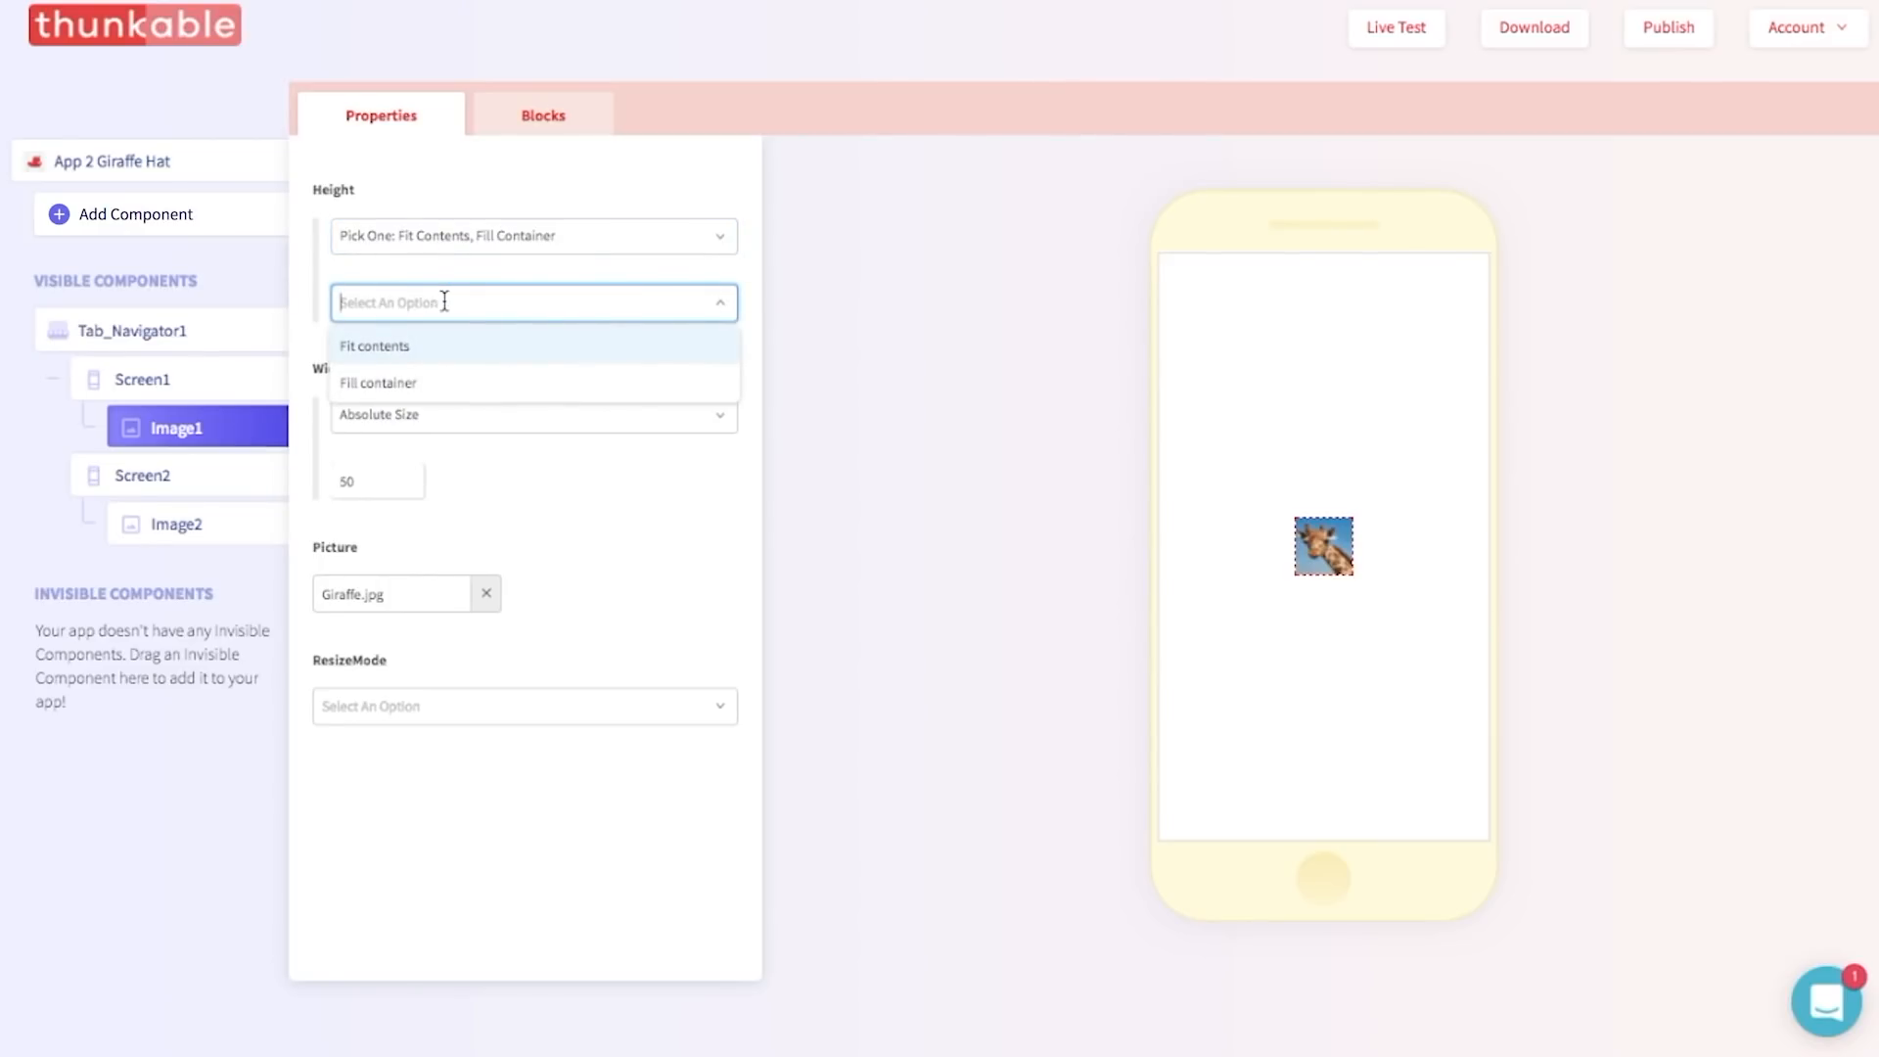
mouse_move(403, 390)
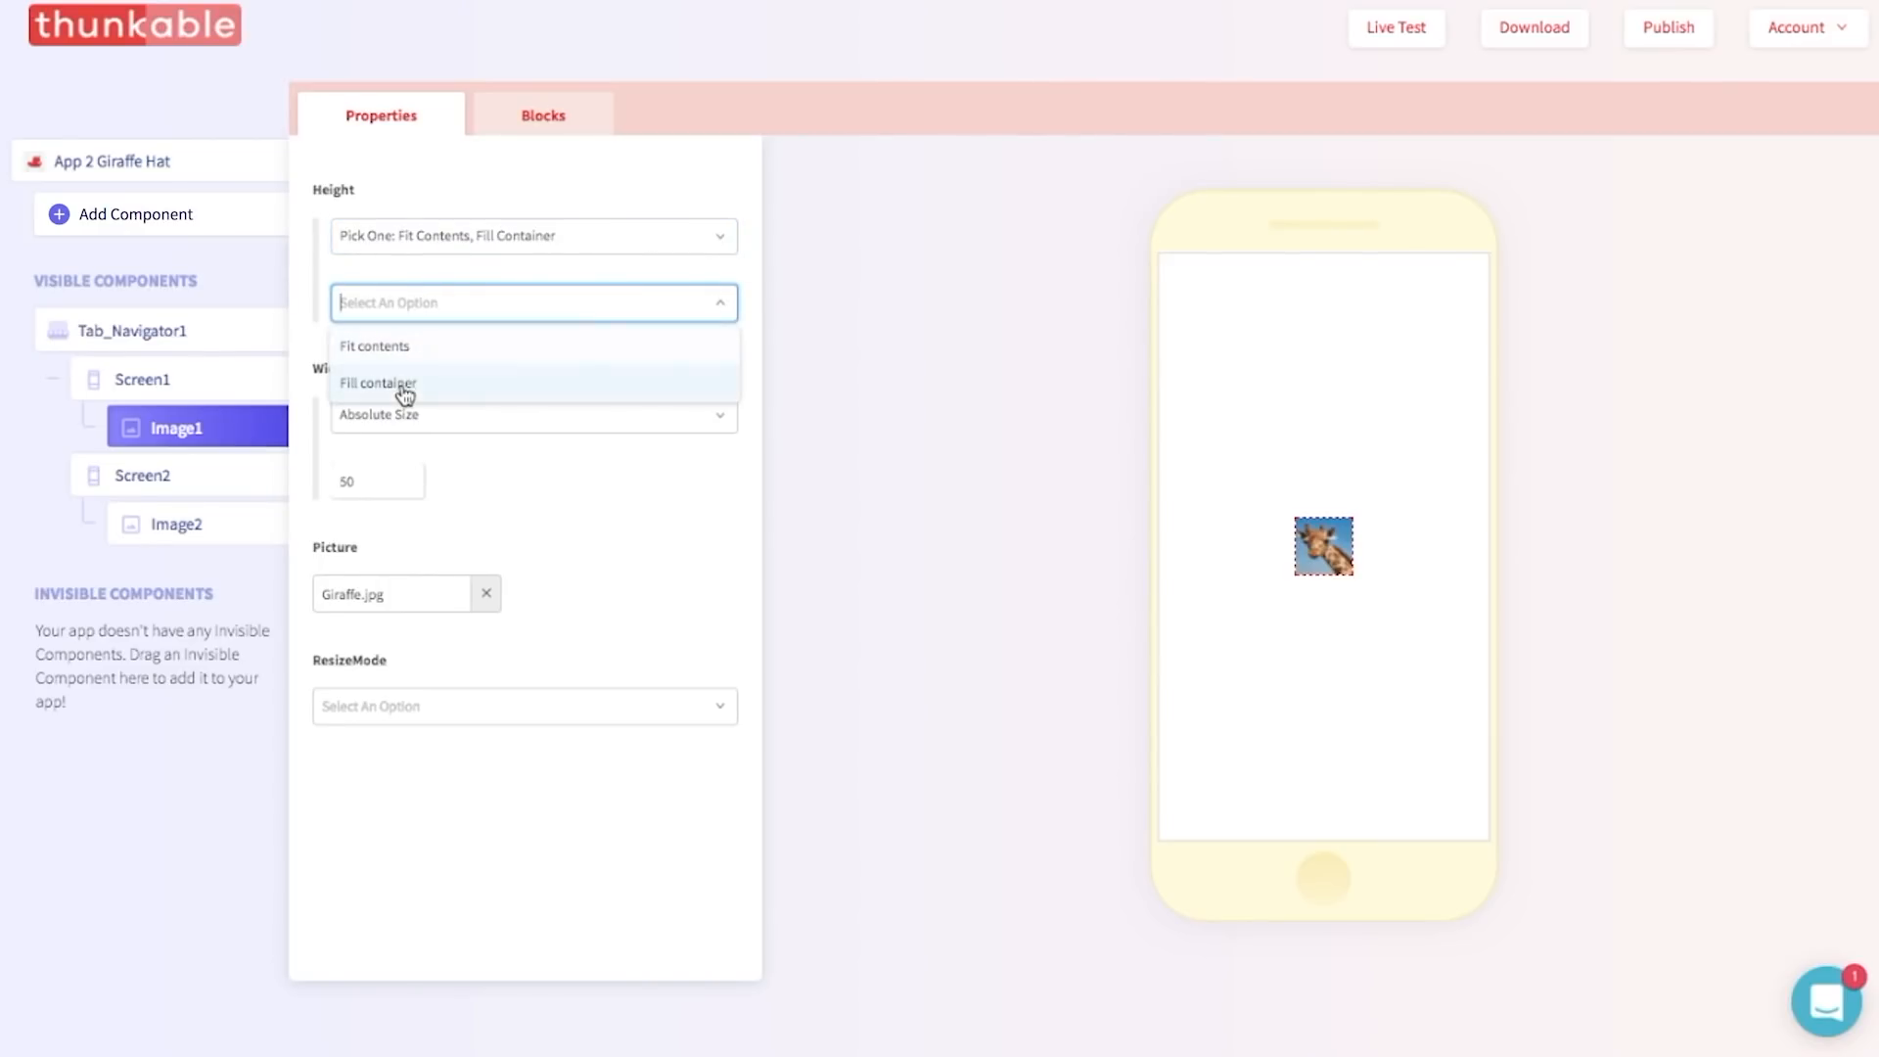
click(376, 383)
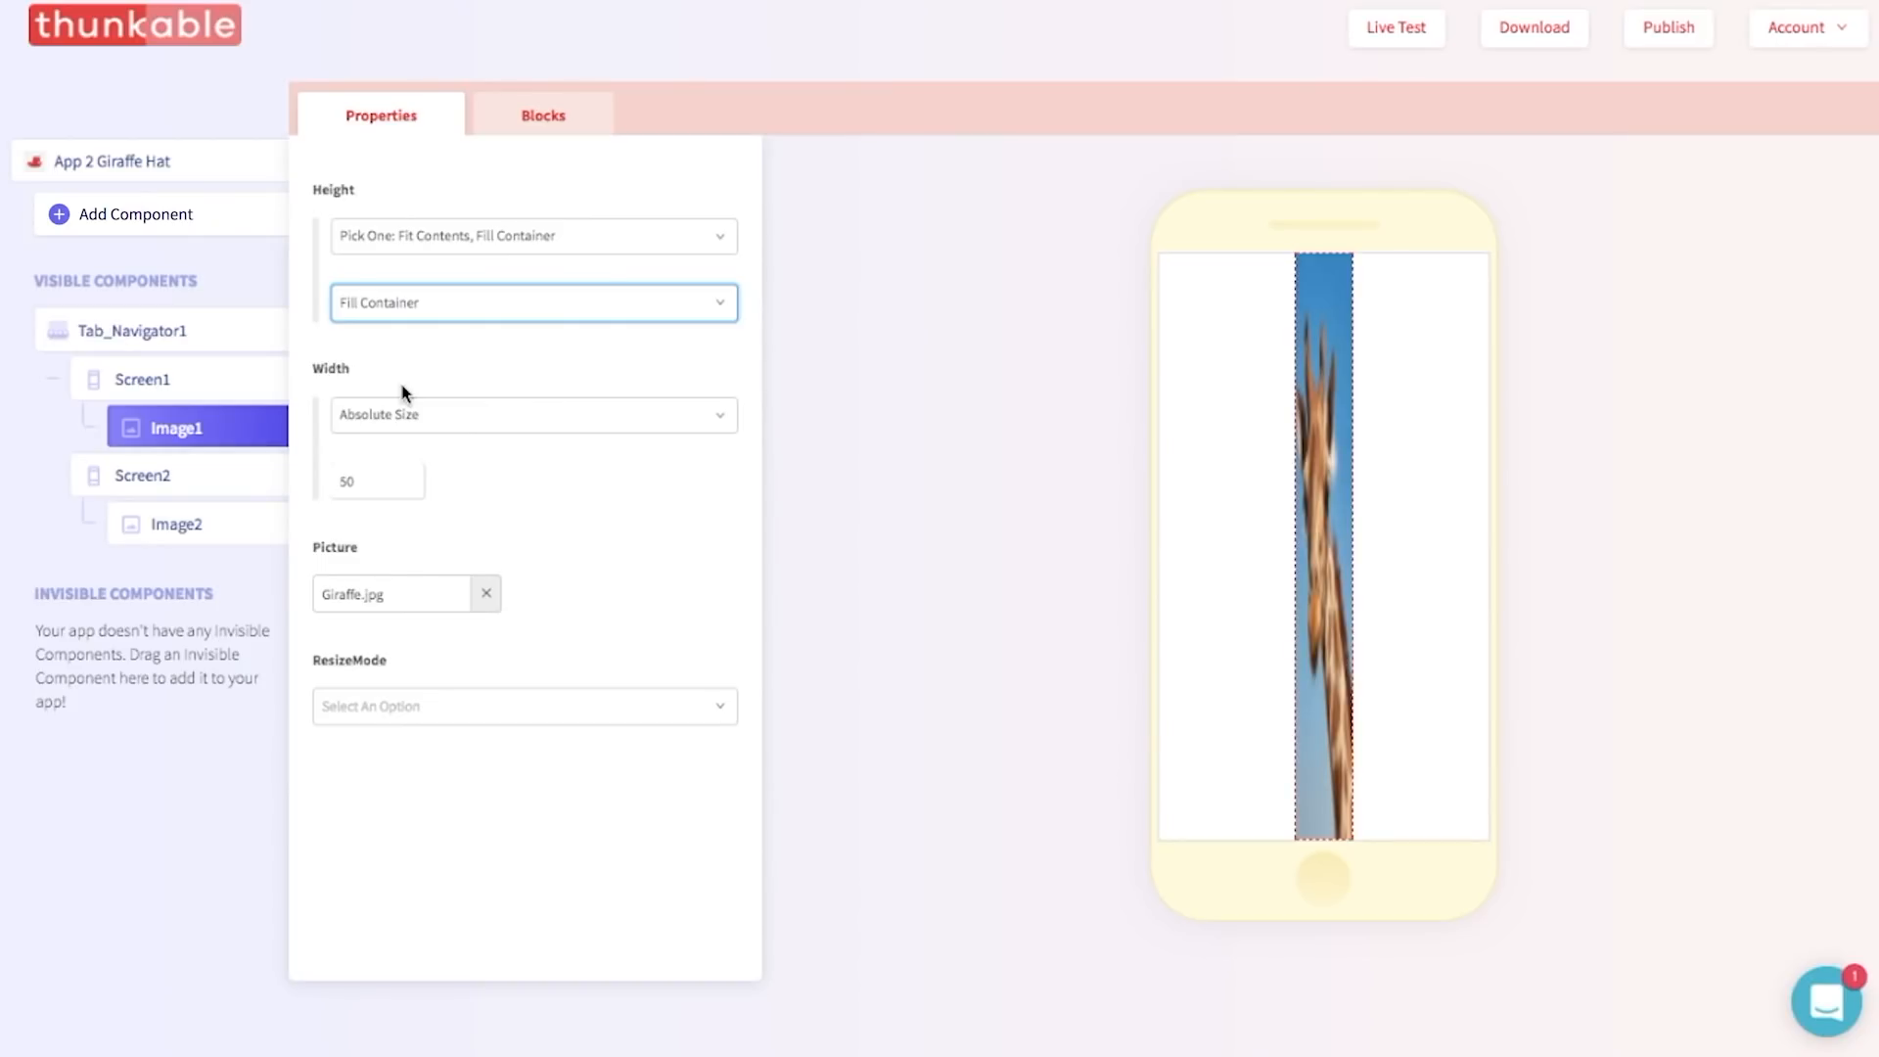
click(533, 415)
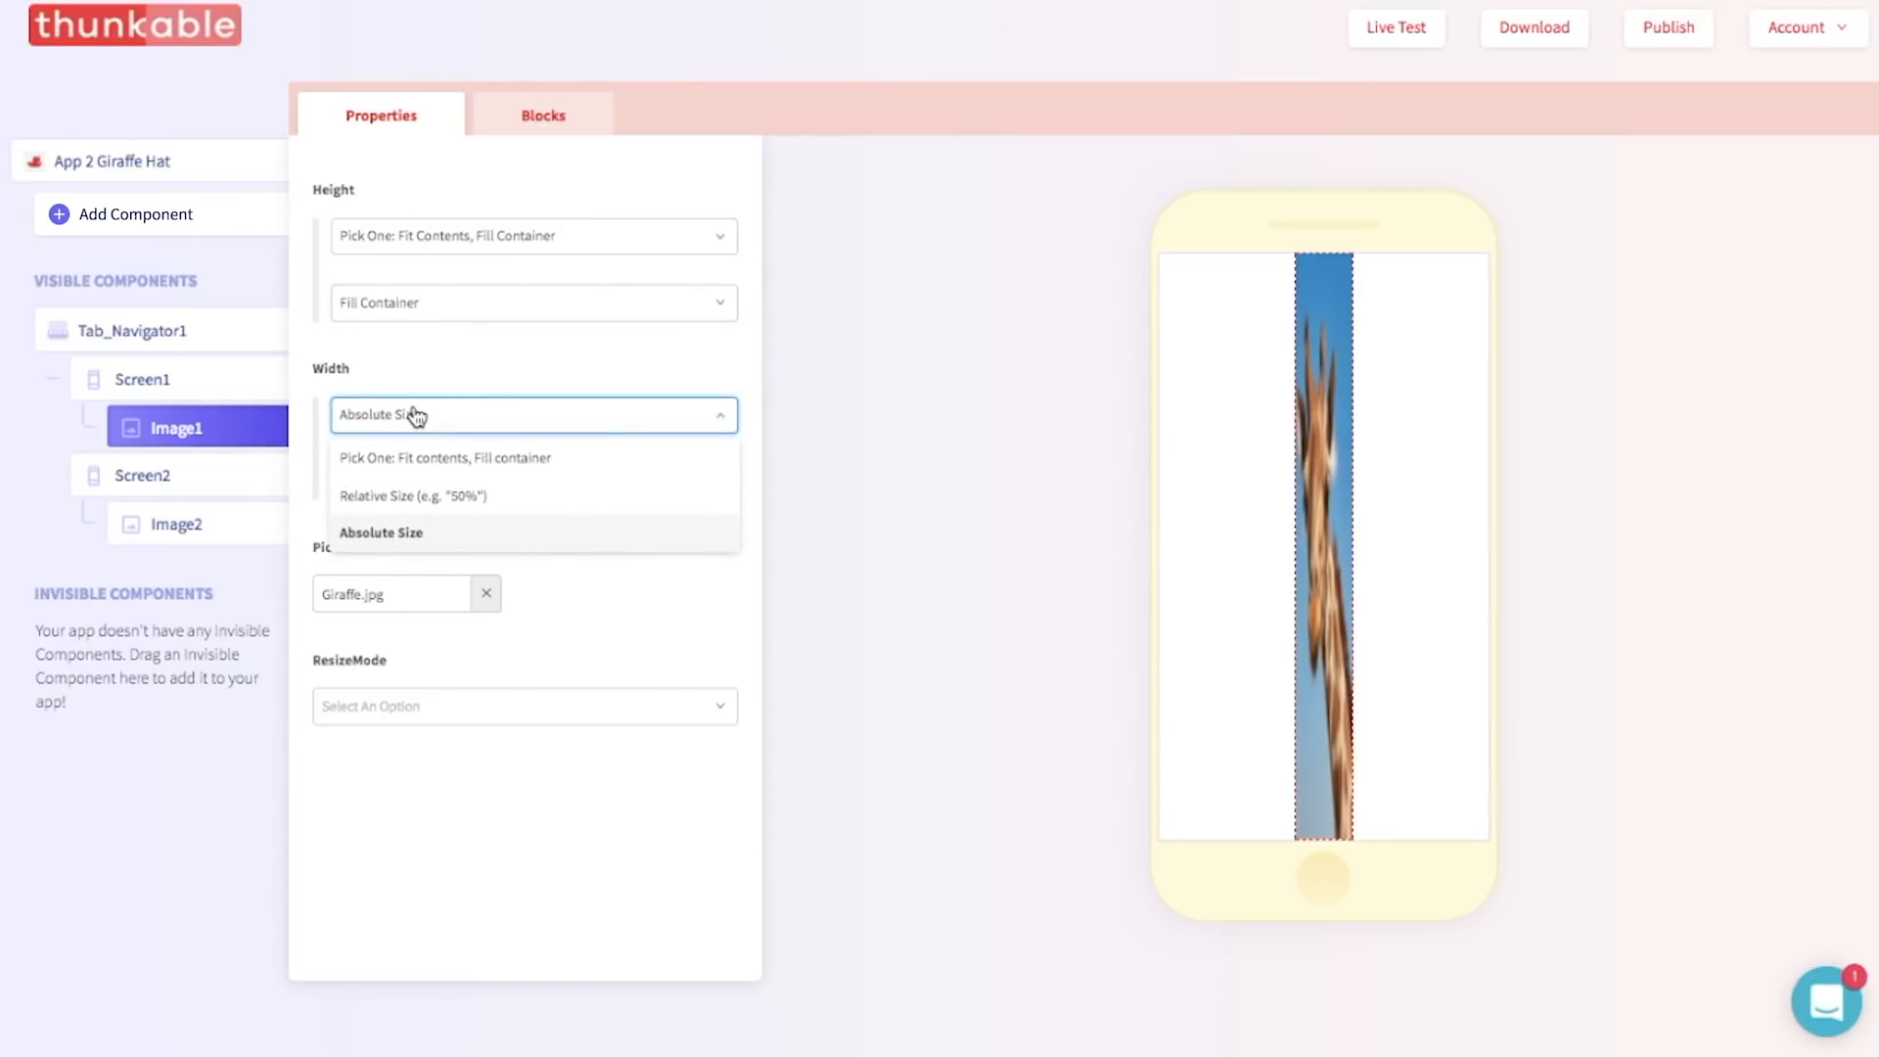
mouse_move(427, 462)
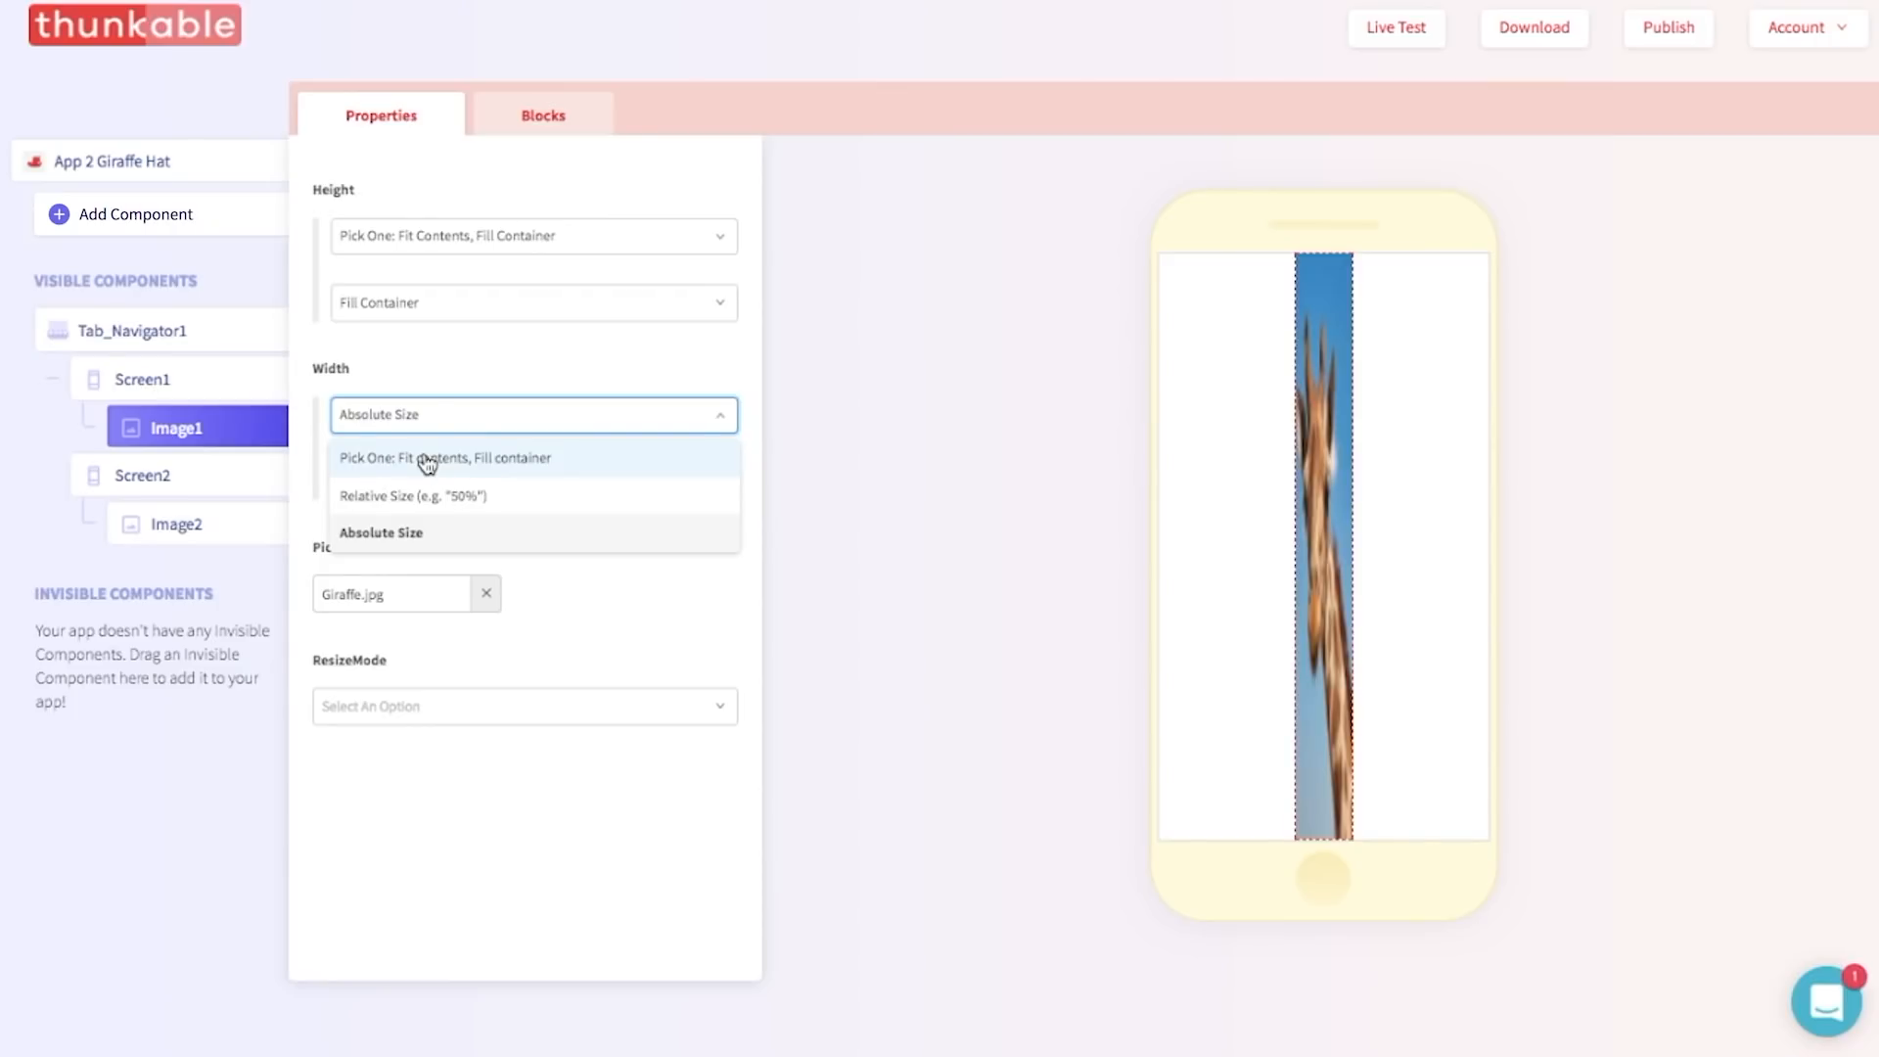
click(444, 458)
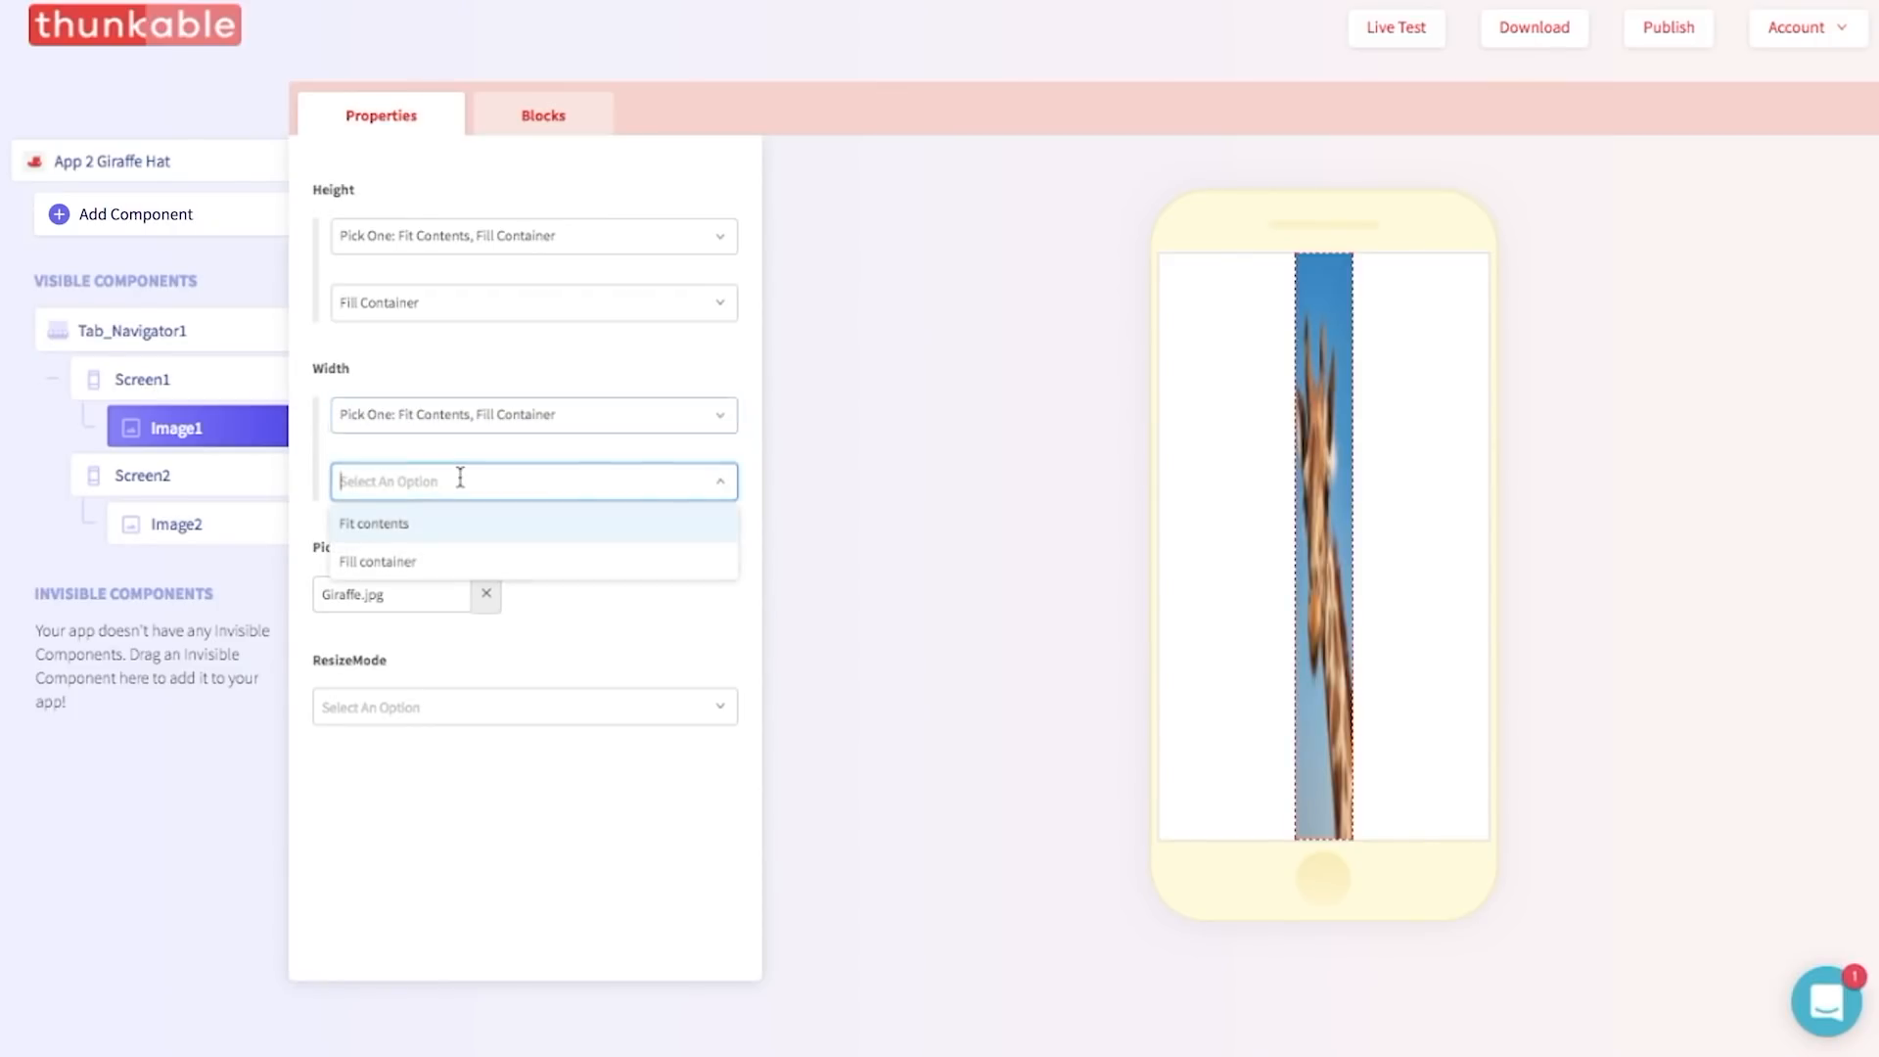
click(377, 562)
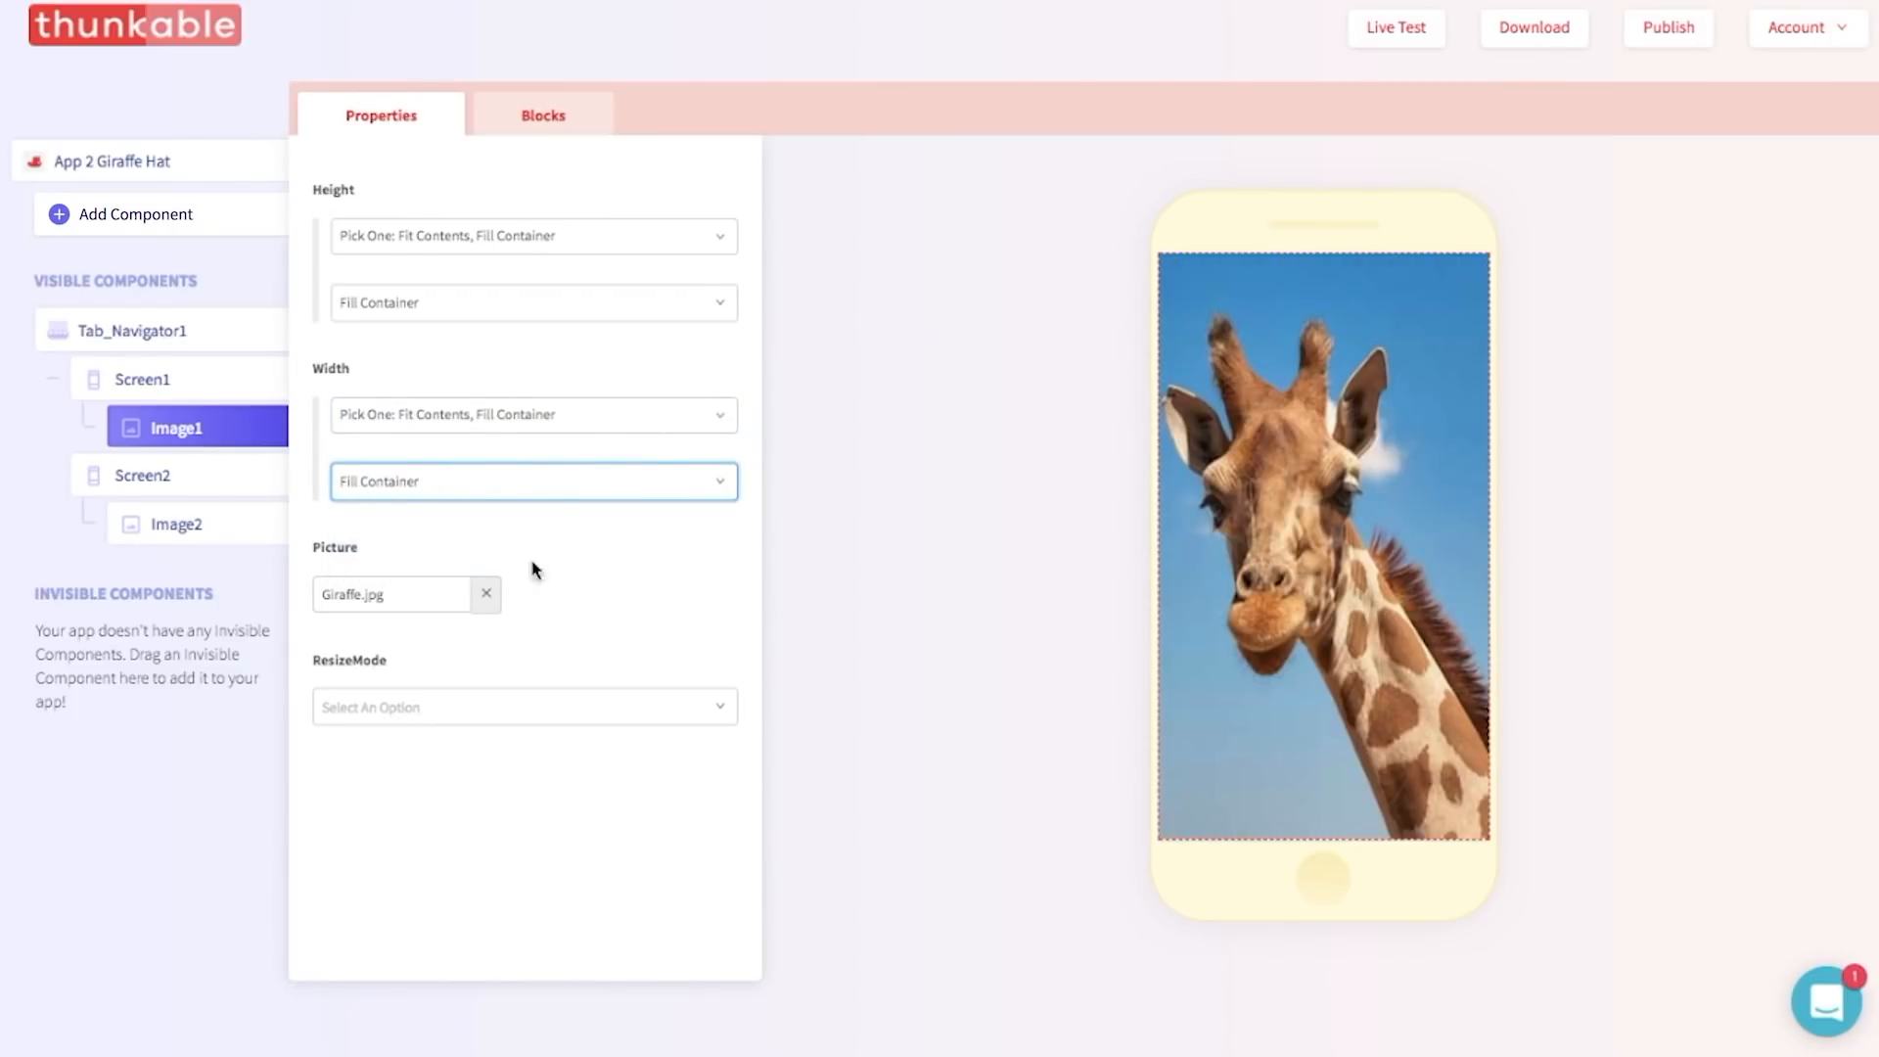
mouse_move(840, 627)
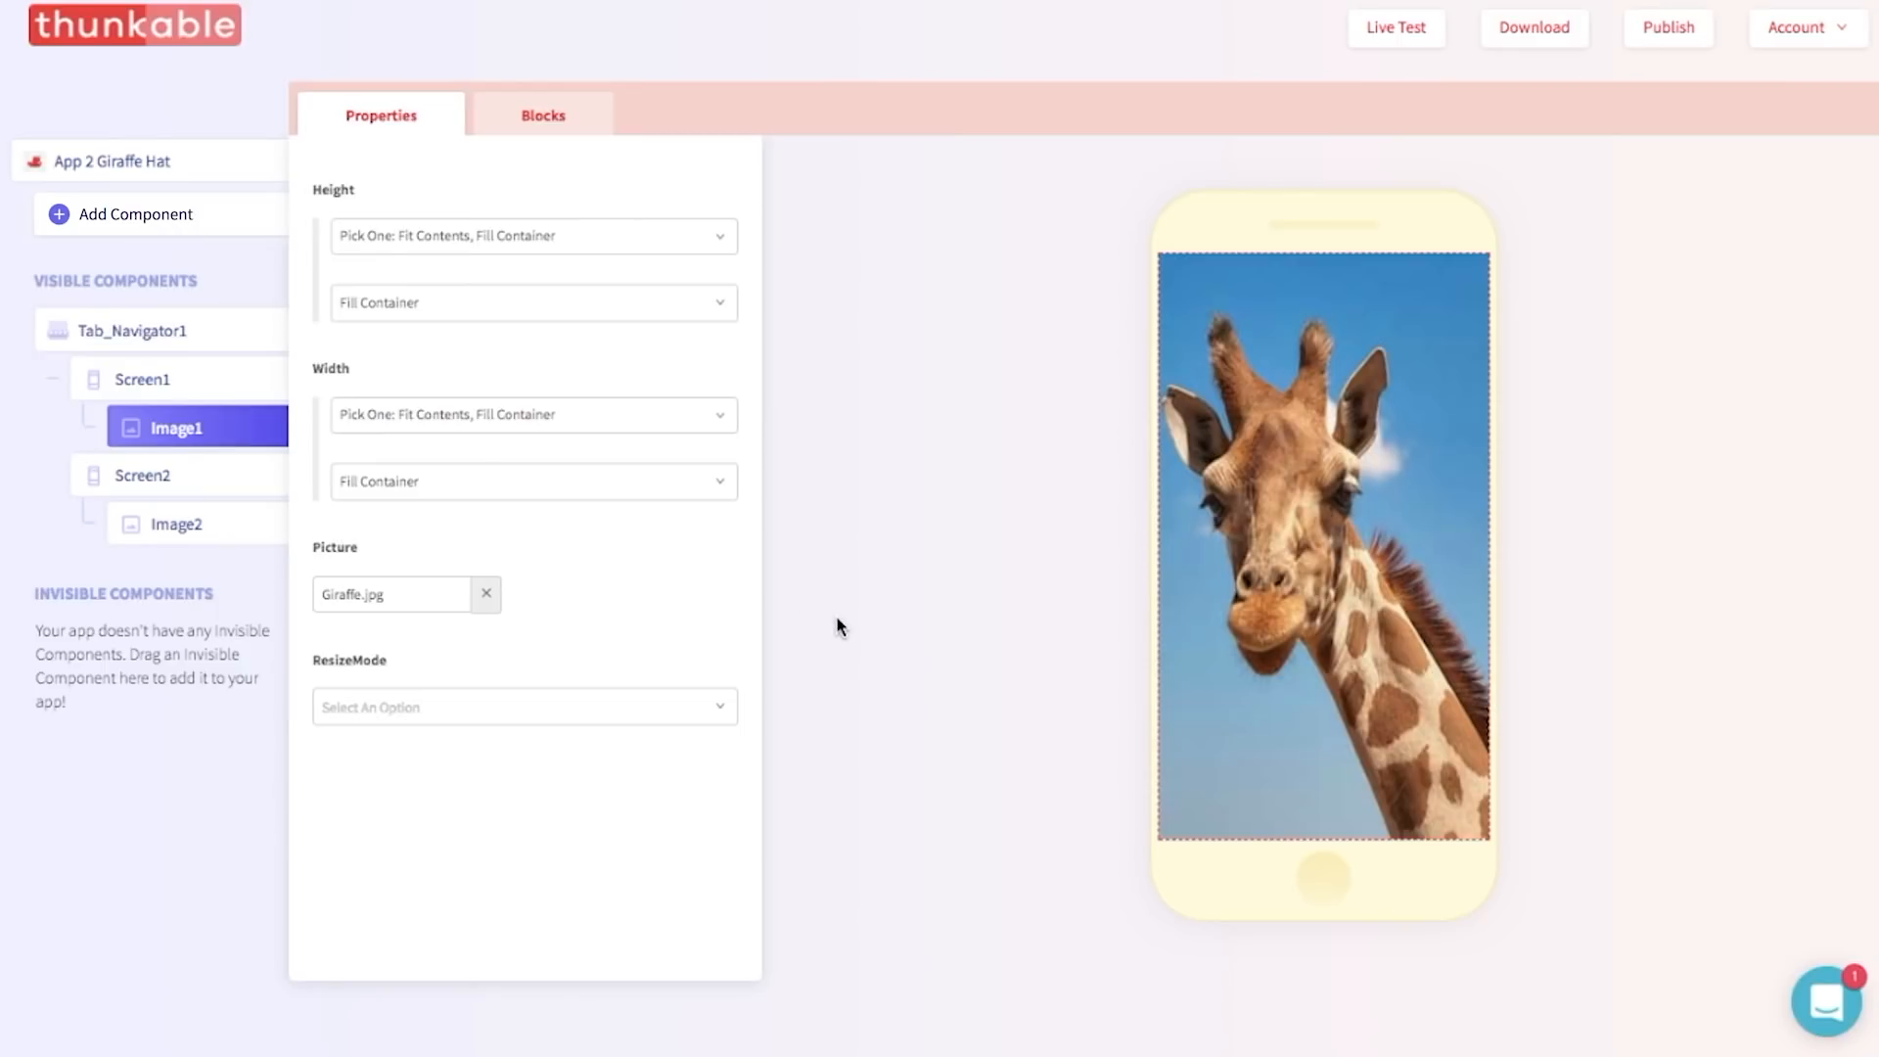
mouse_move(1149, 480)
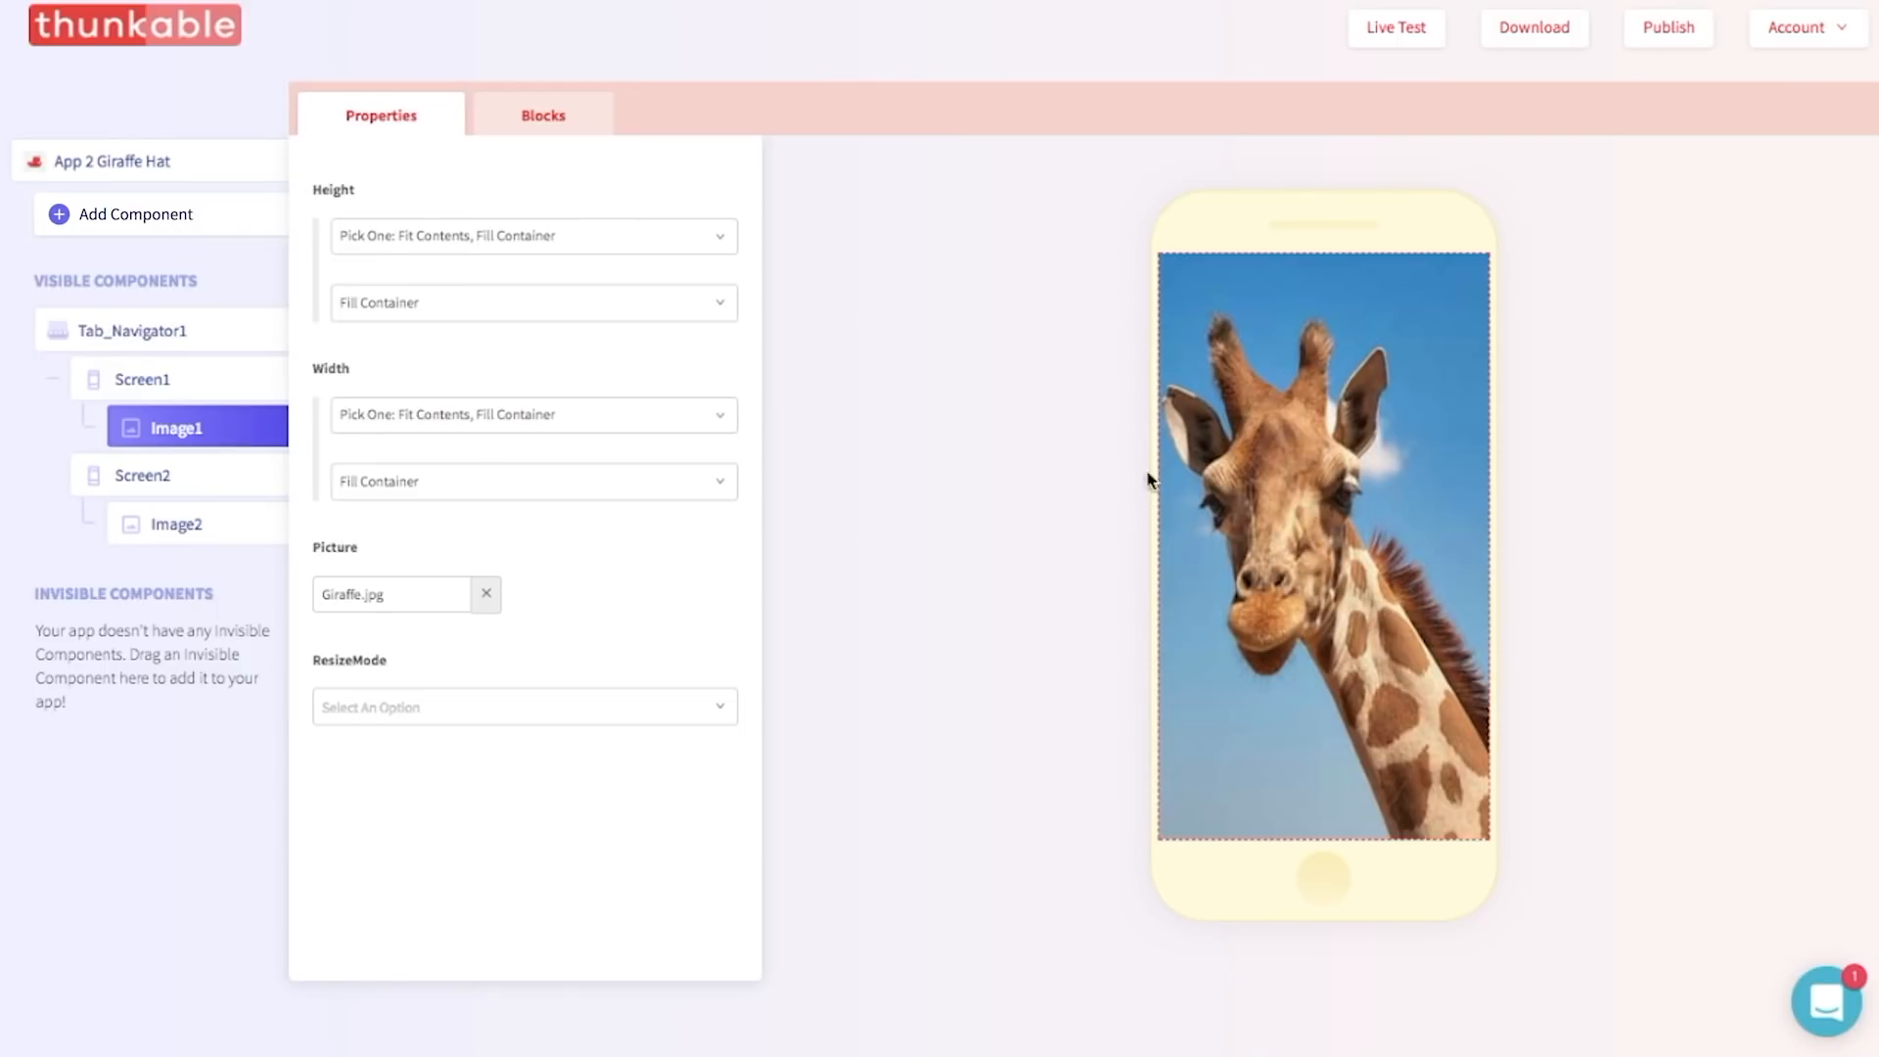
mouse_move(1257, 333)
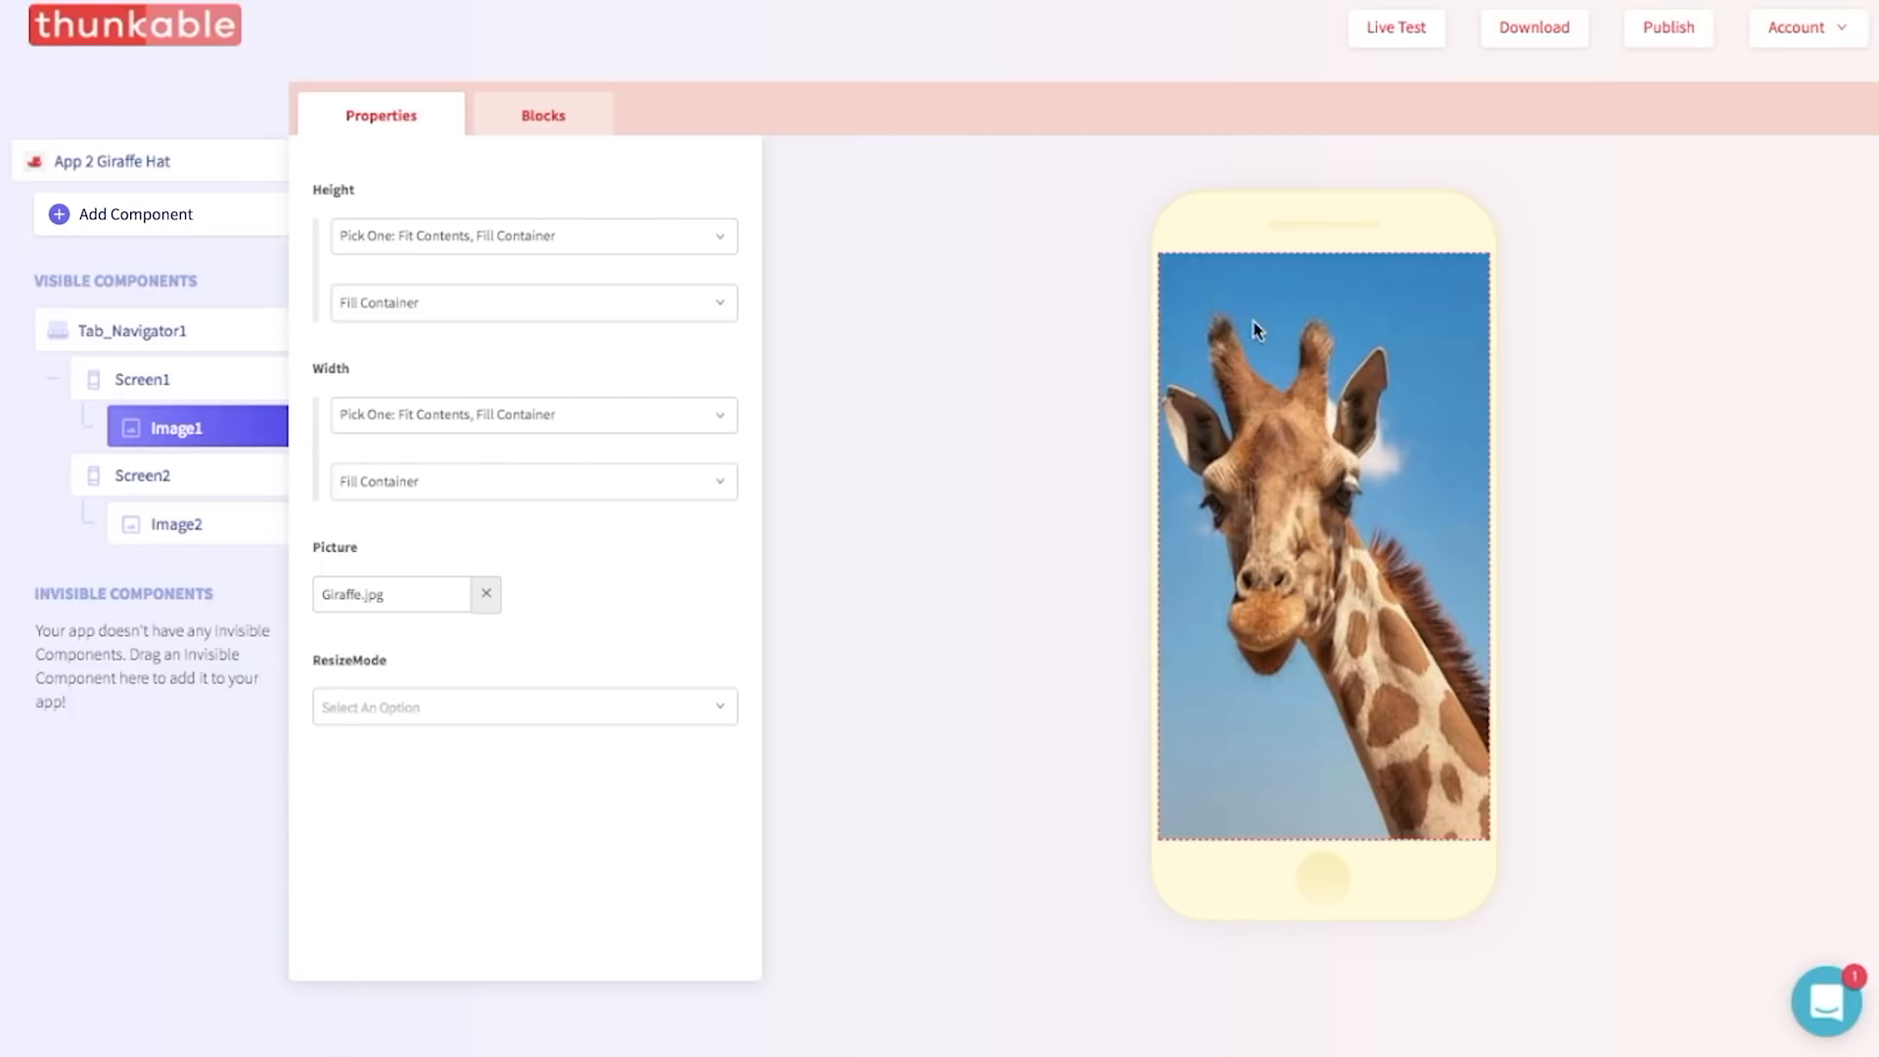
mouse_move(868, 445)
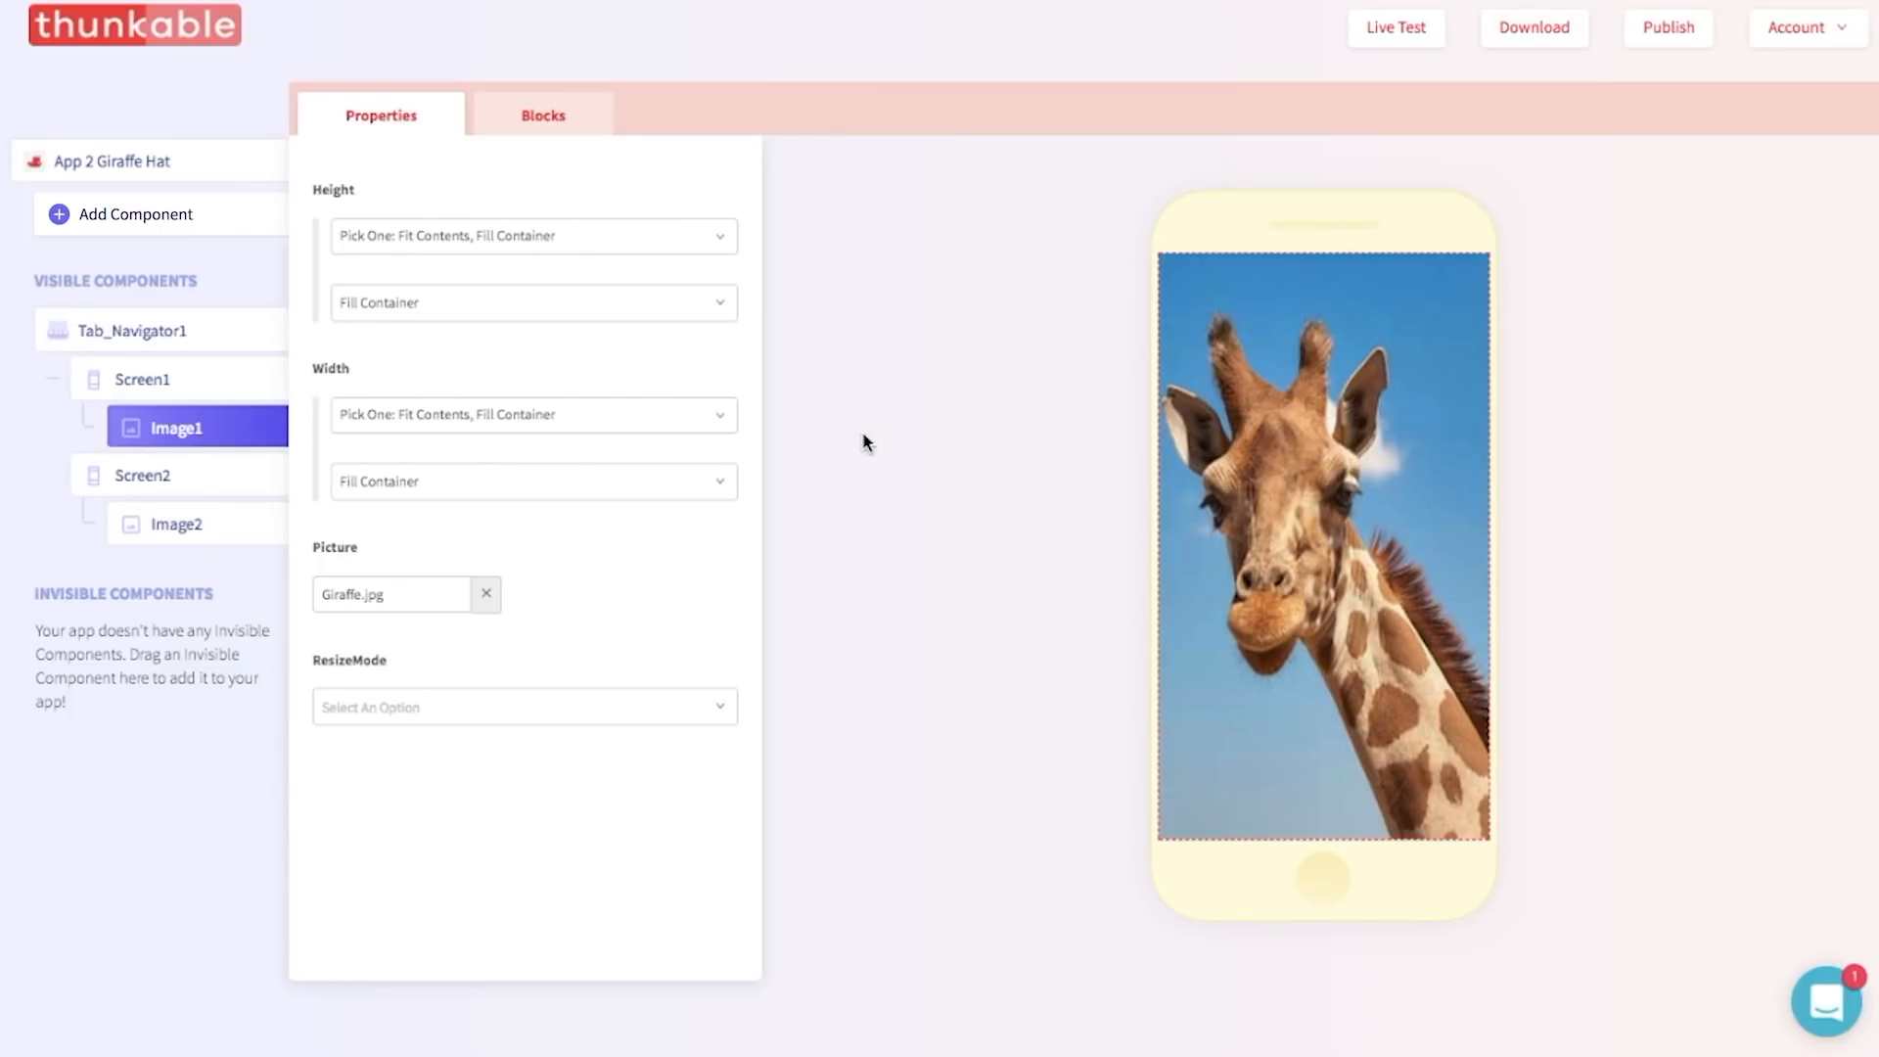
mouse_move(403, 515)
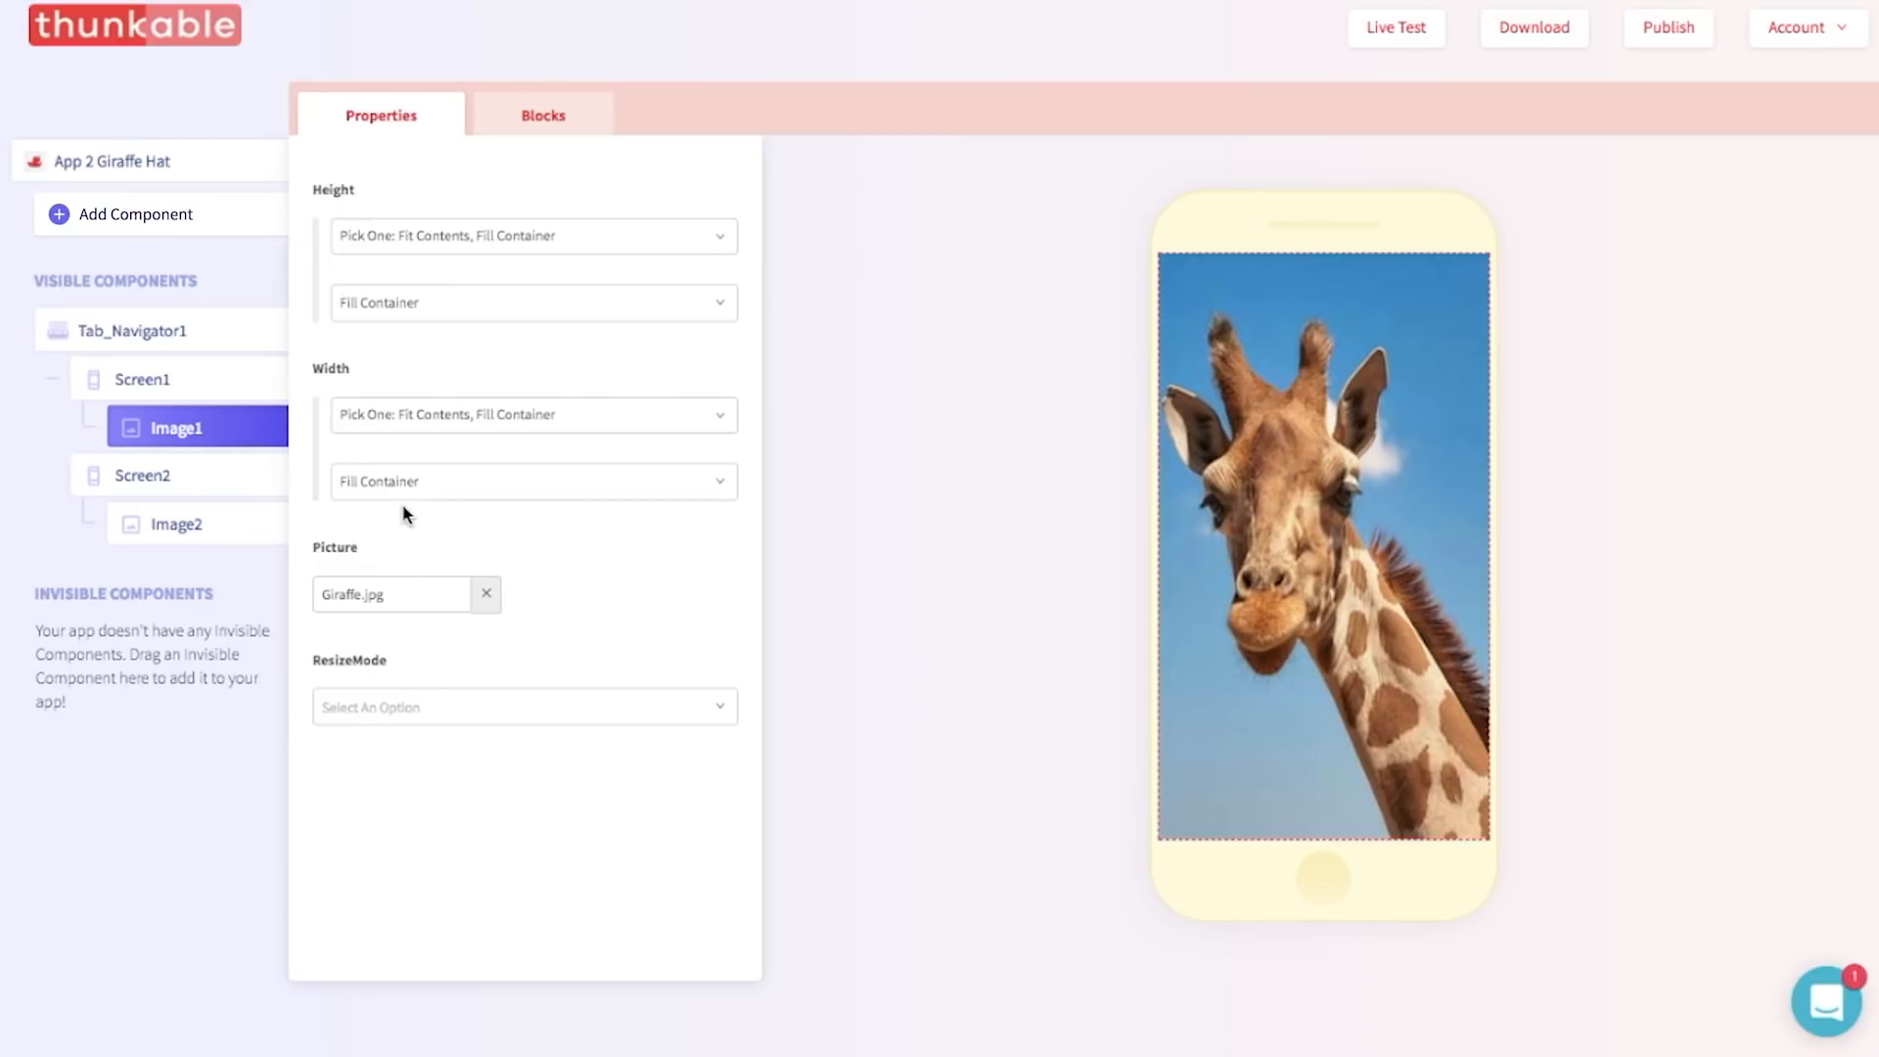
mouse_move(372, 444)
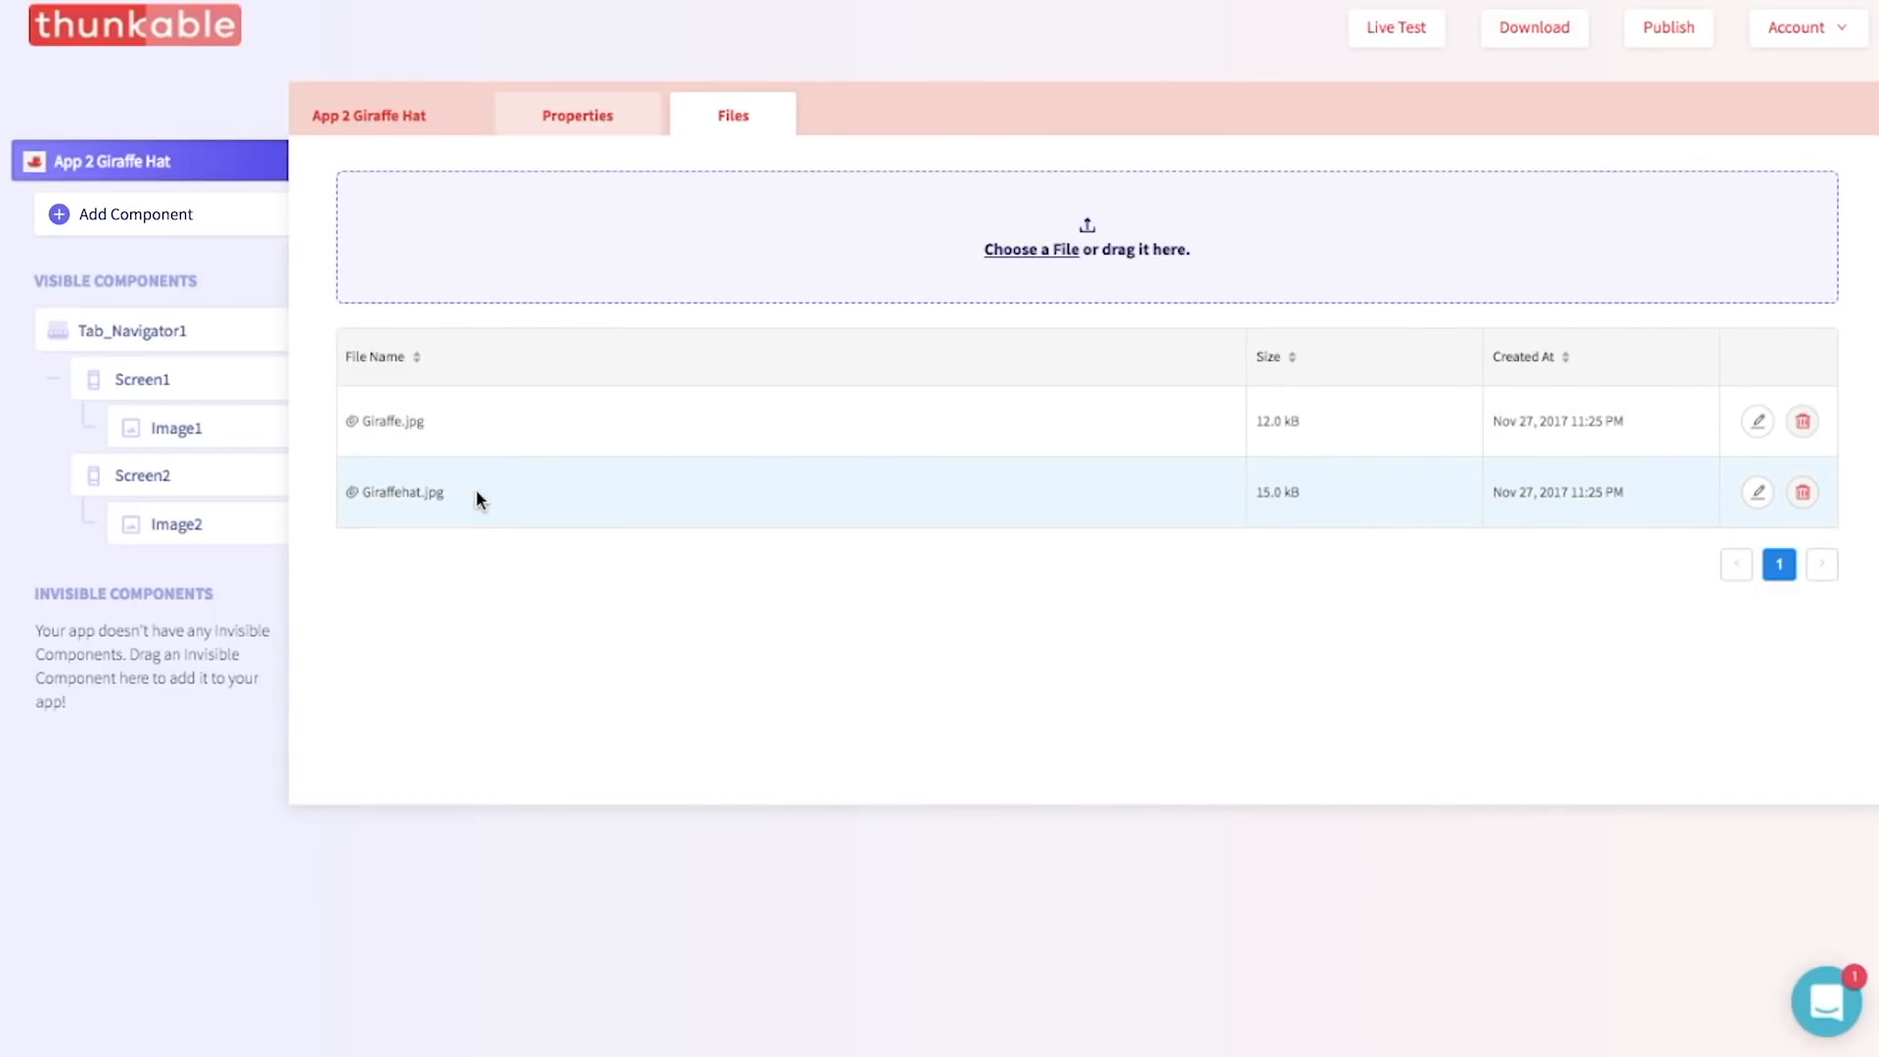
Copy the Giraffehat.jpg name from Files and set it as Image2's Picture.
double_click(394, 491)
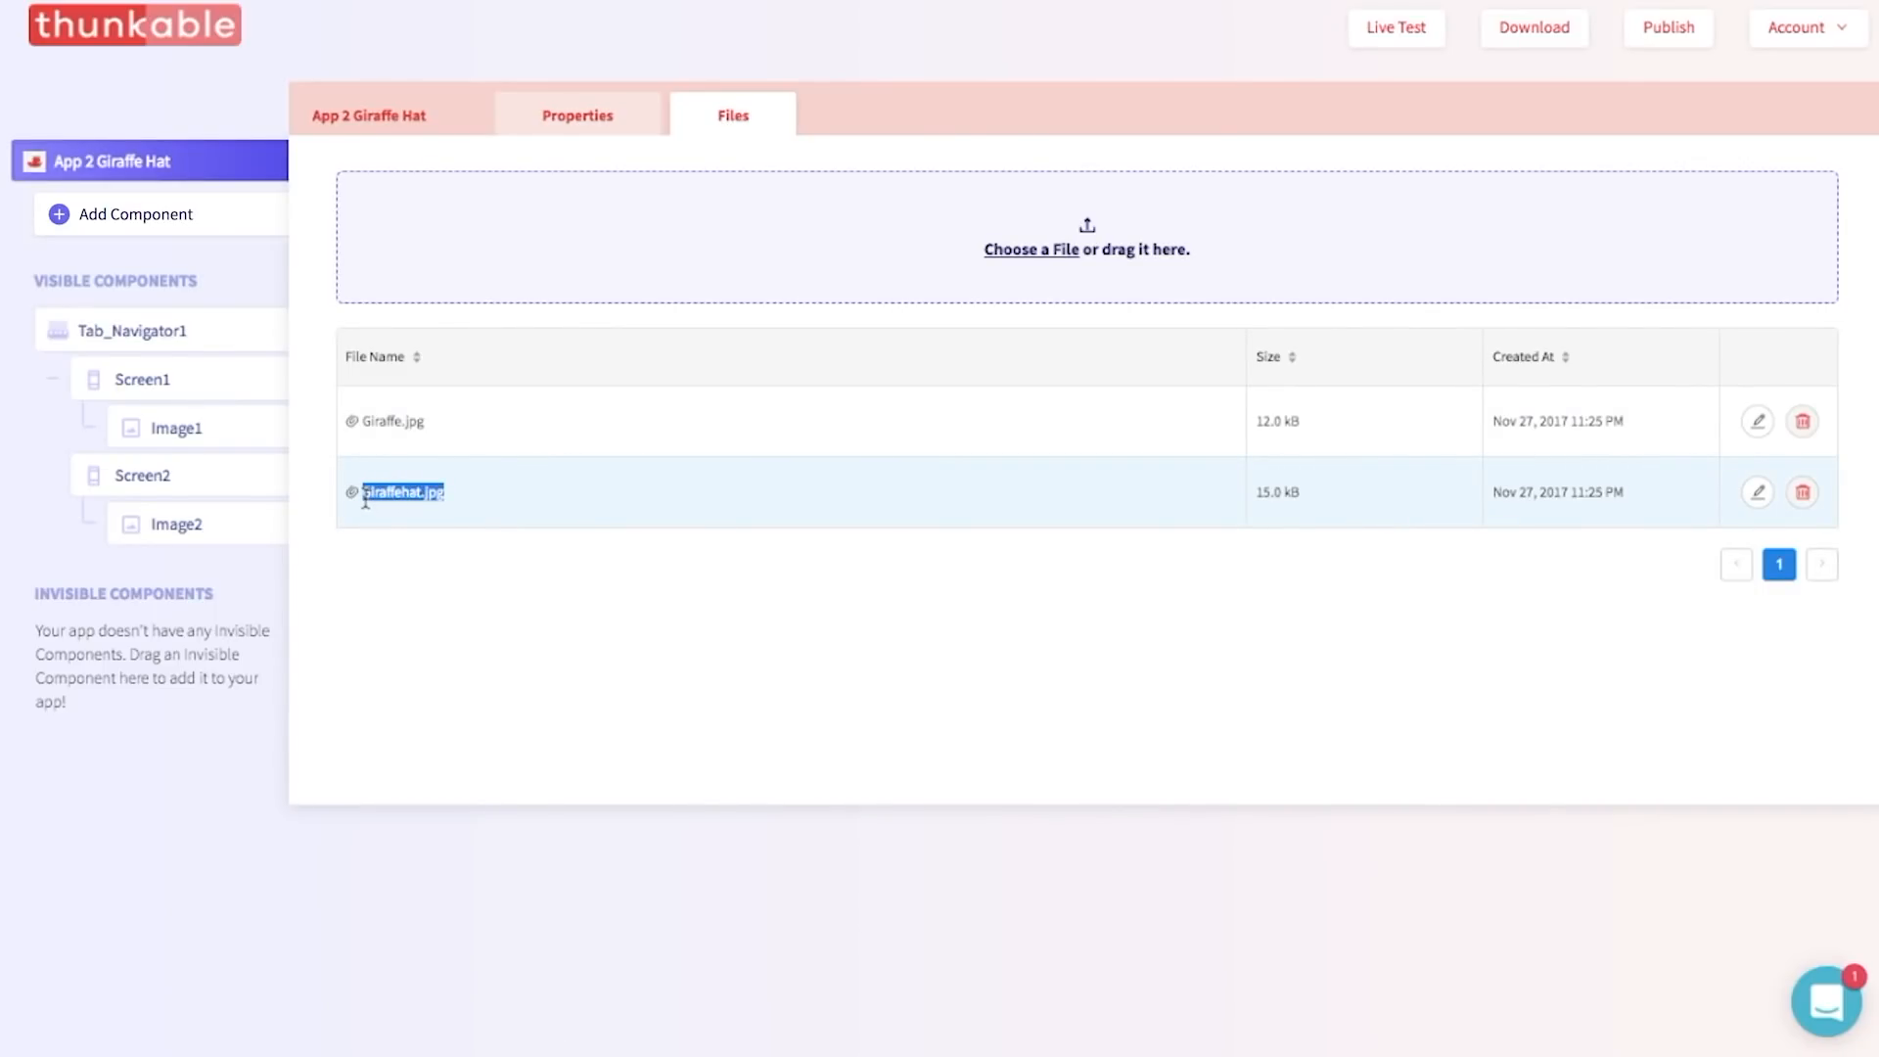
mouse_move(175, 524)
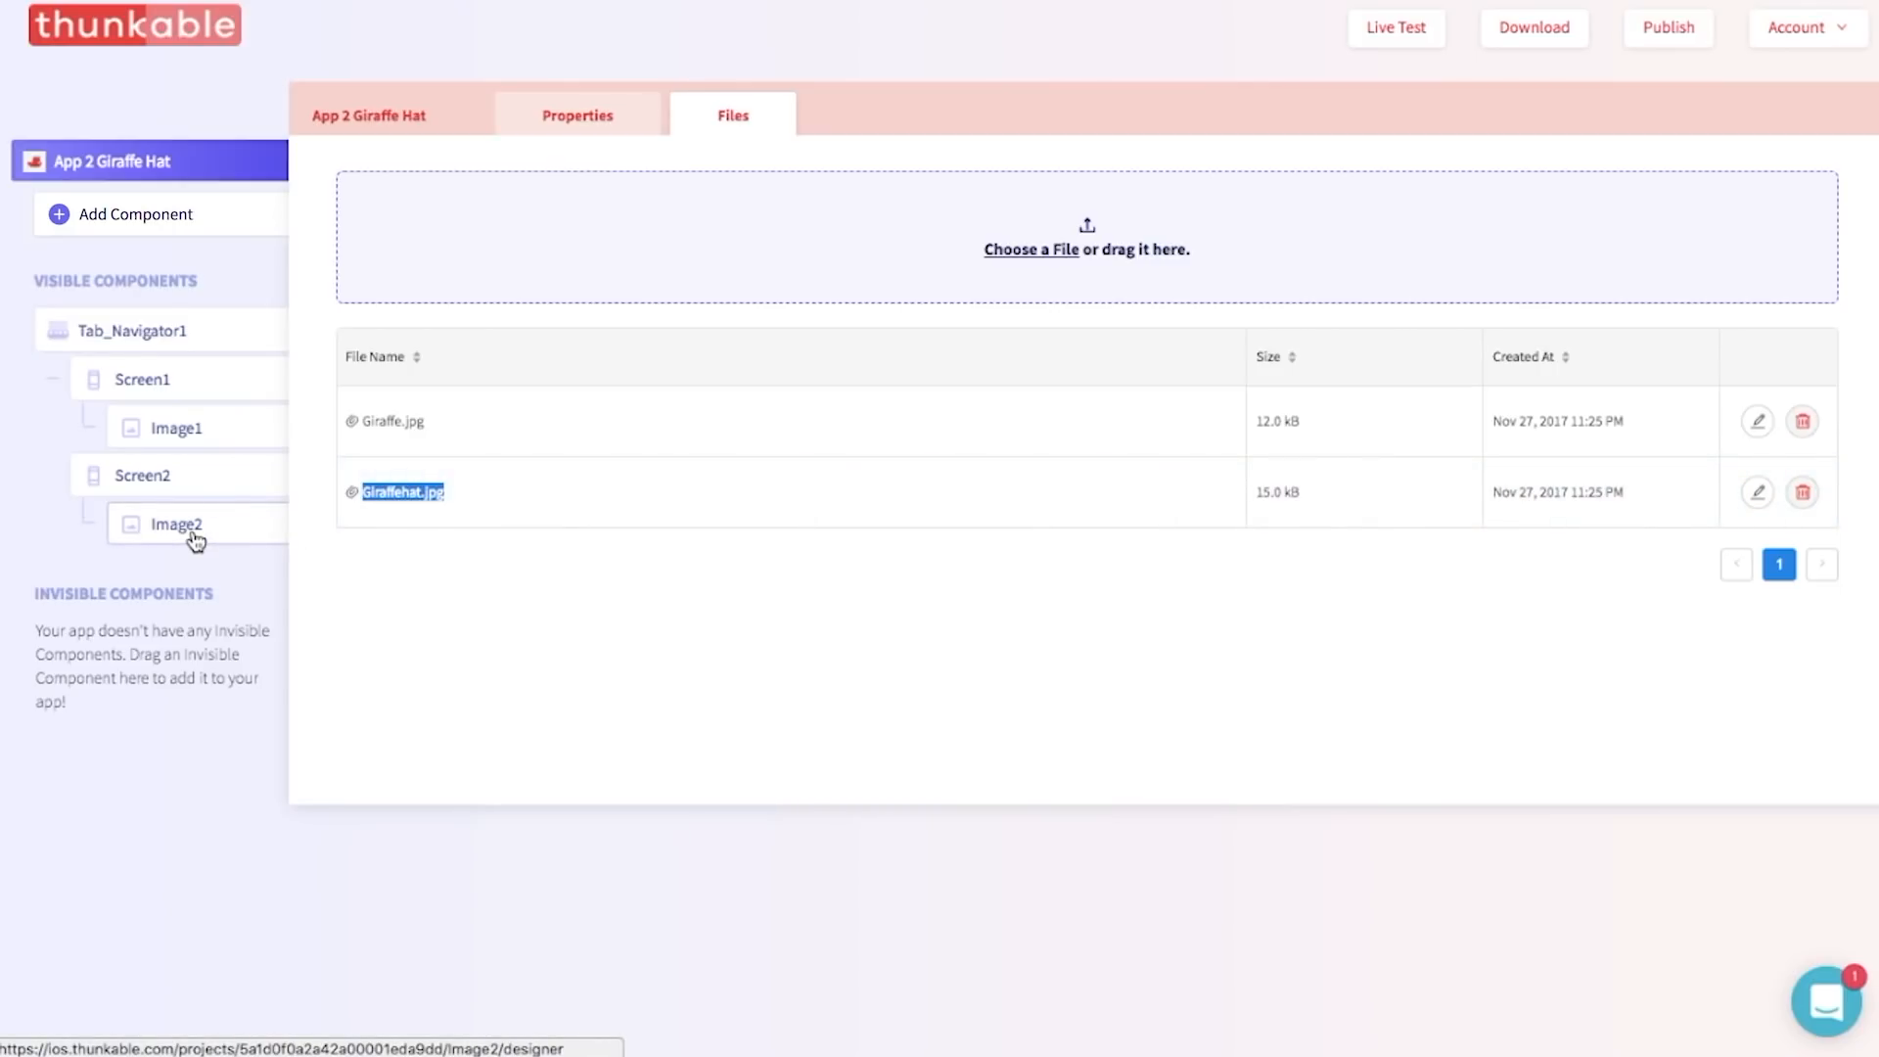
click(174, 525)
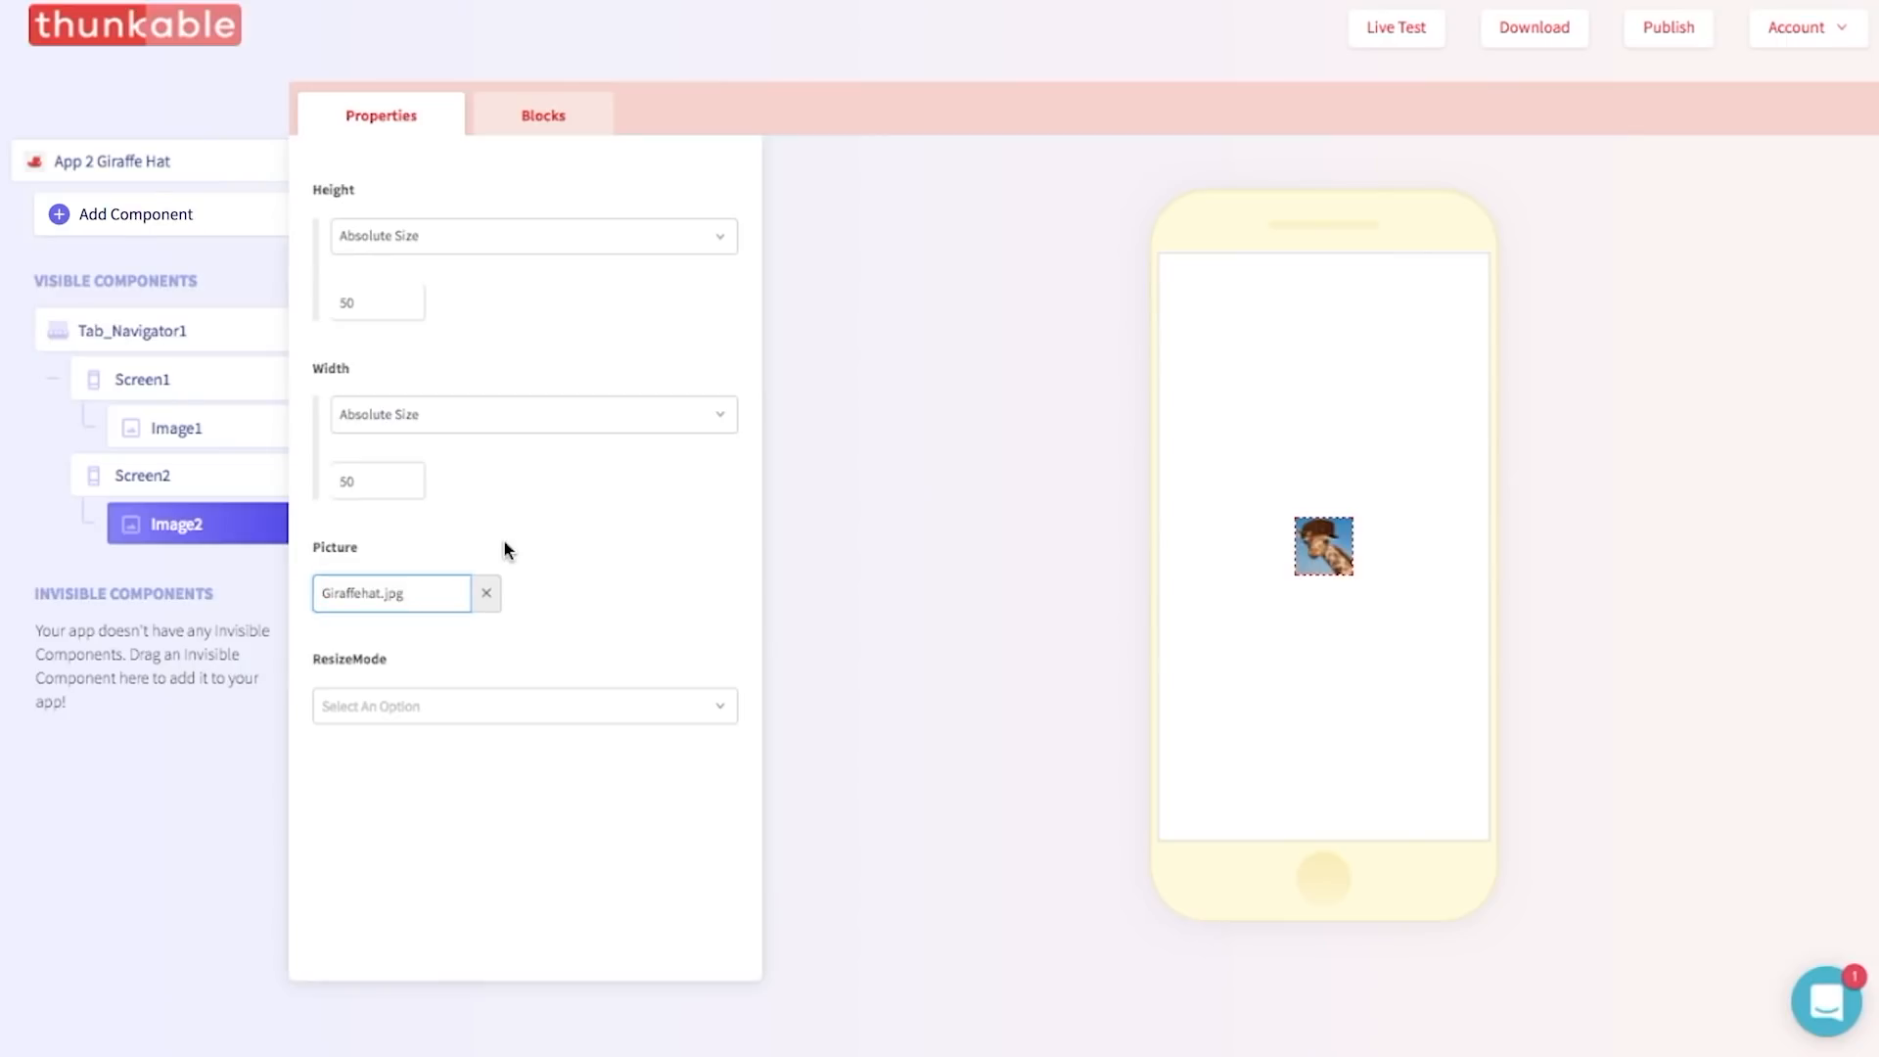
mouse_move(570, 378)
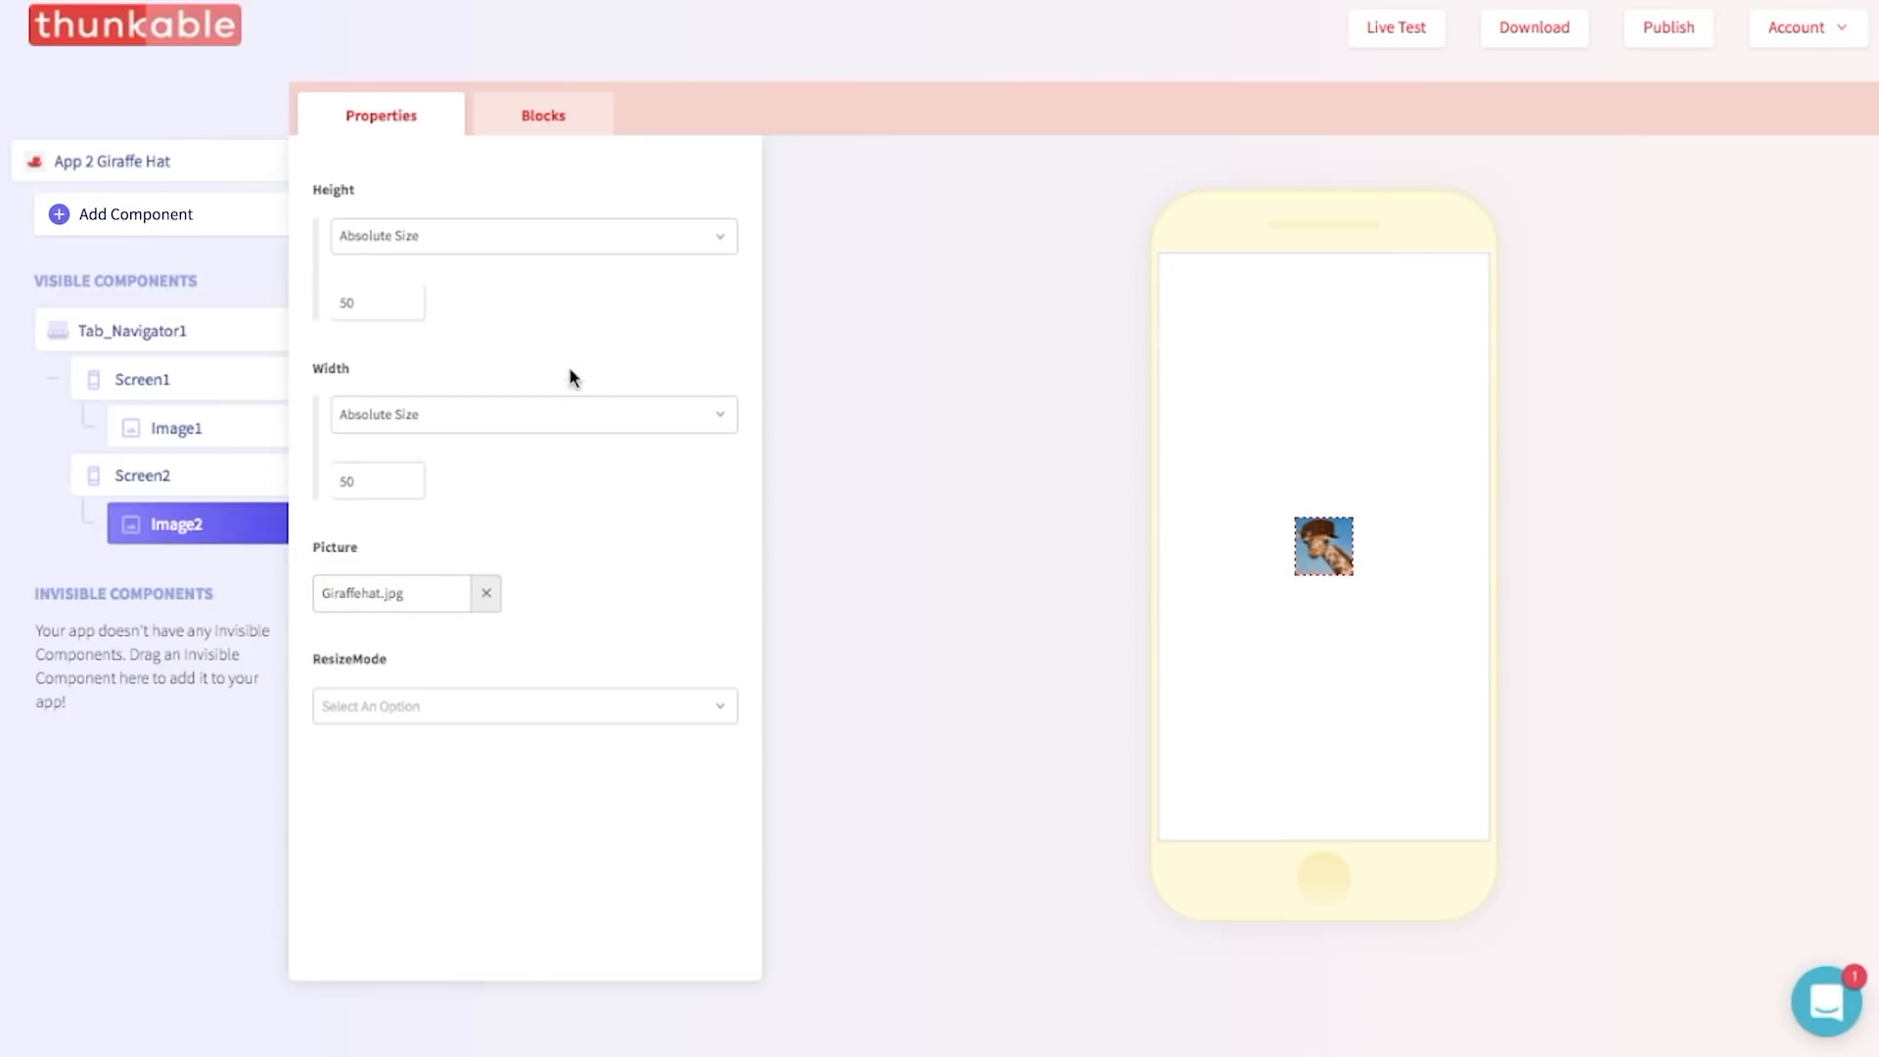
Set Image2's Height and Width both to Fill Container so Giraffehat.jpg covers Screen2.
click(530, 235)
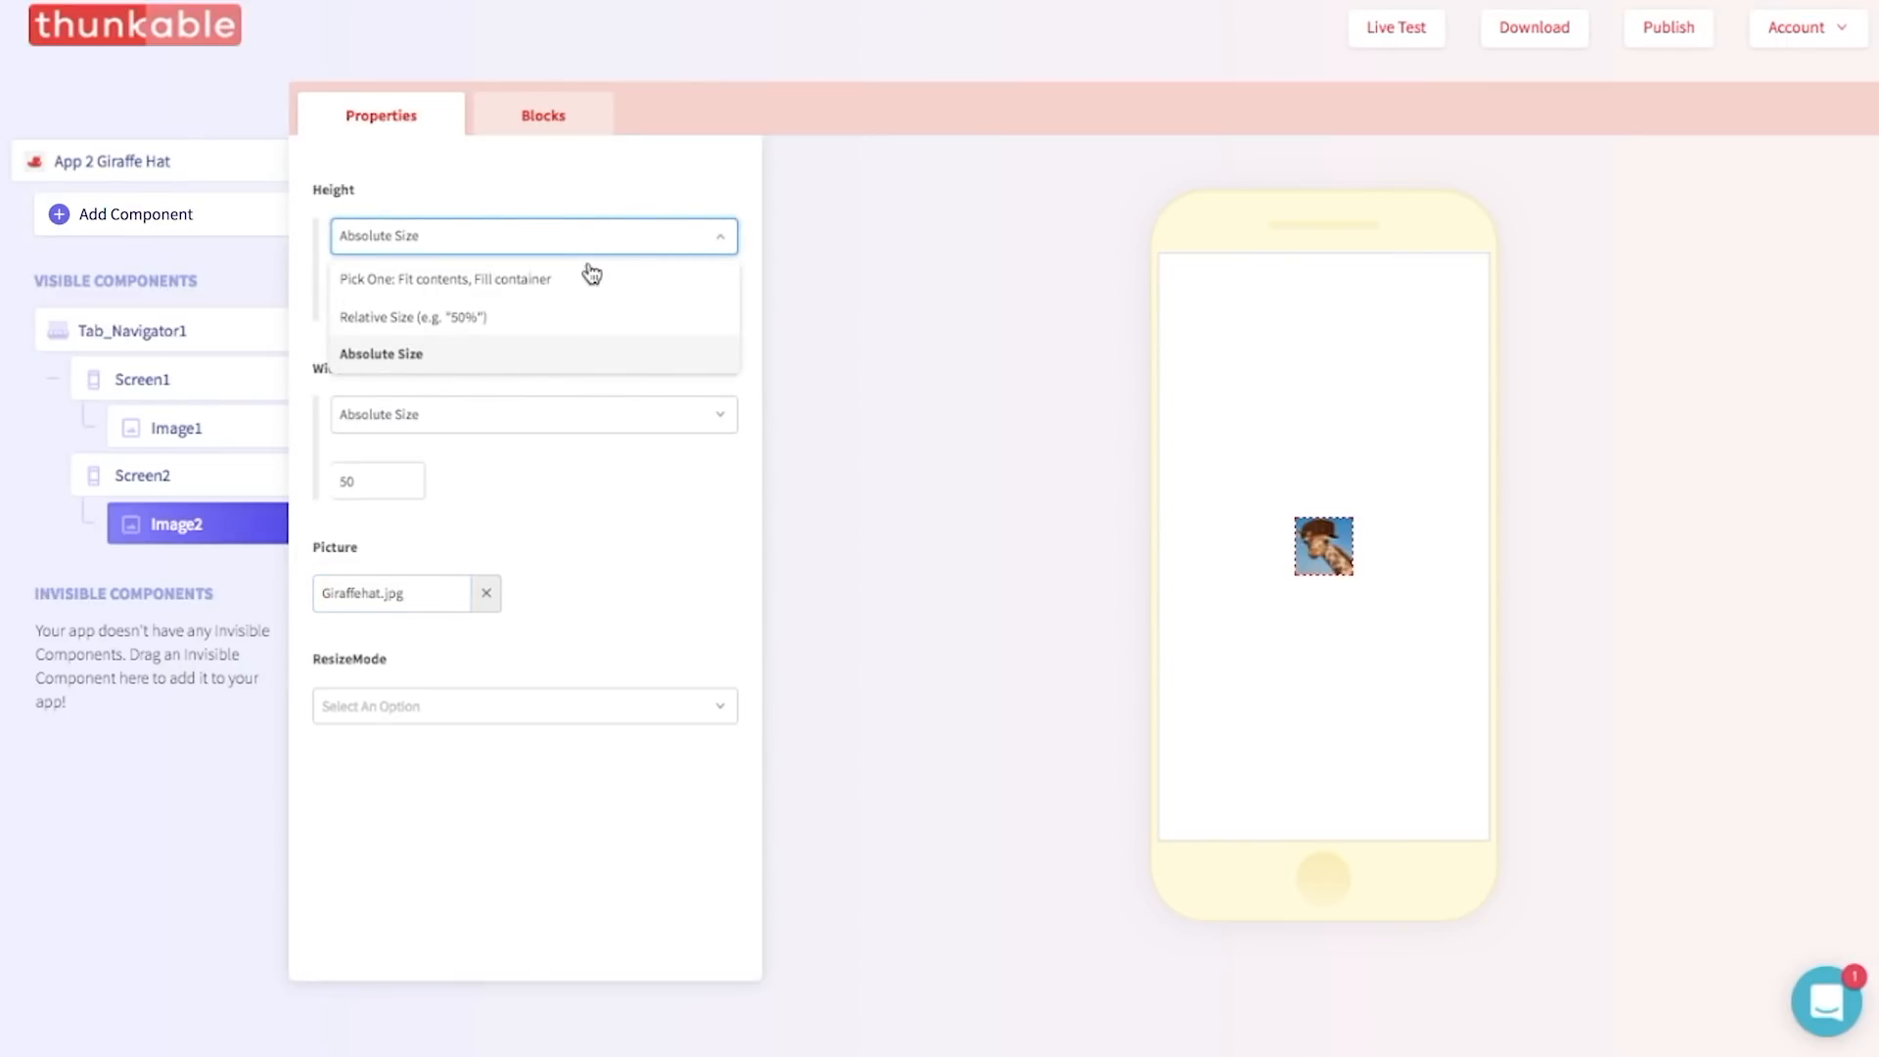
click(444, 278)
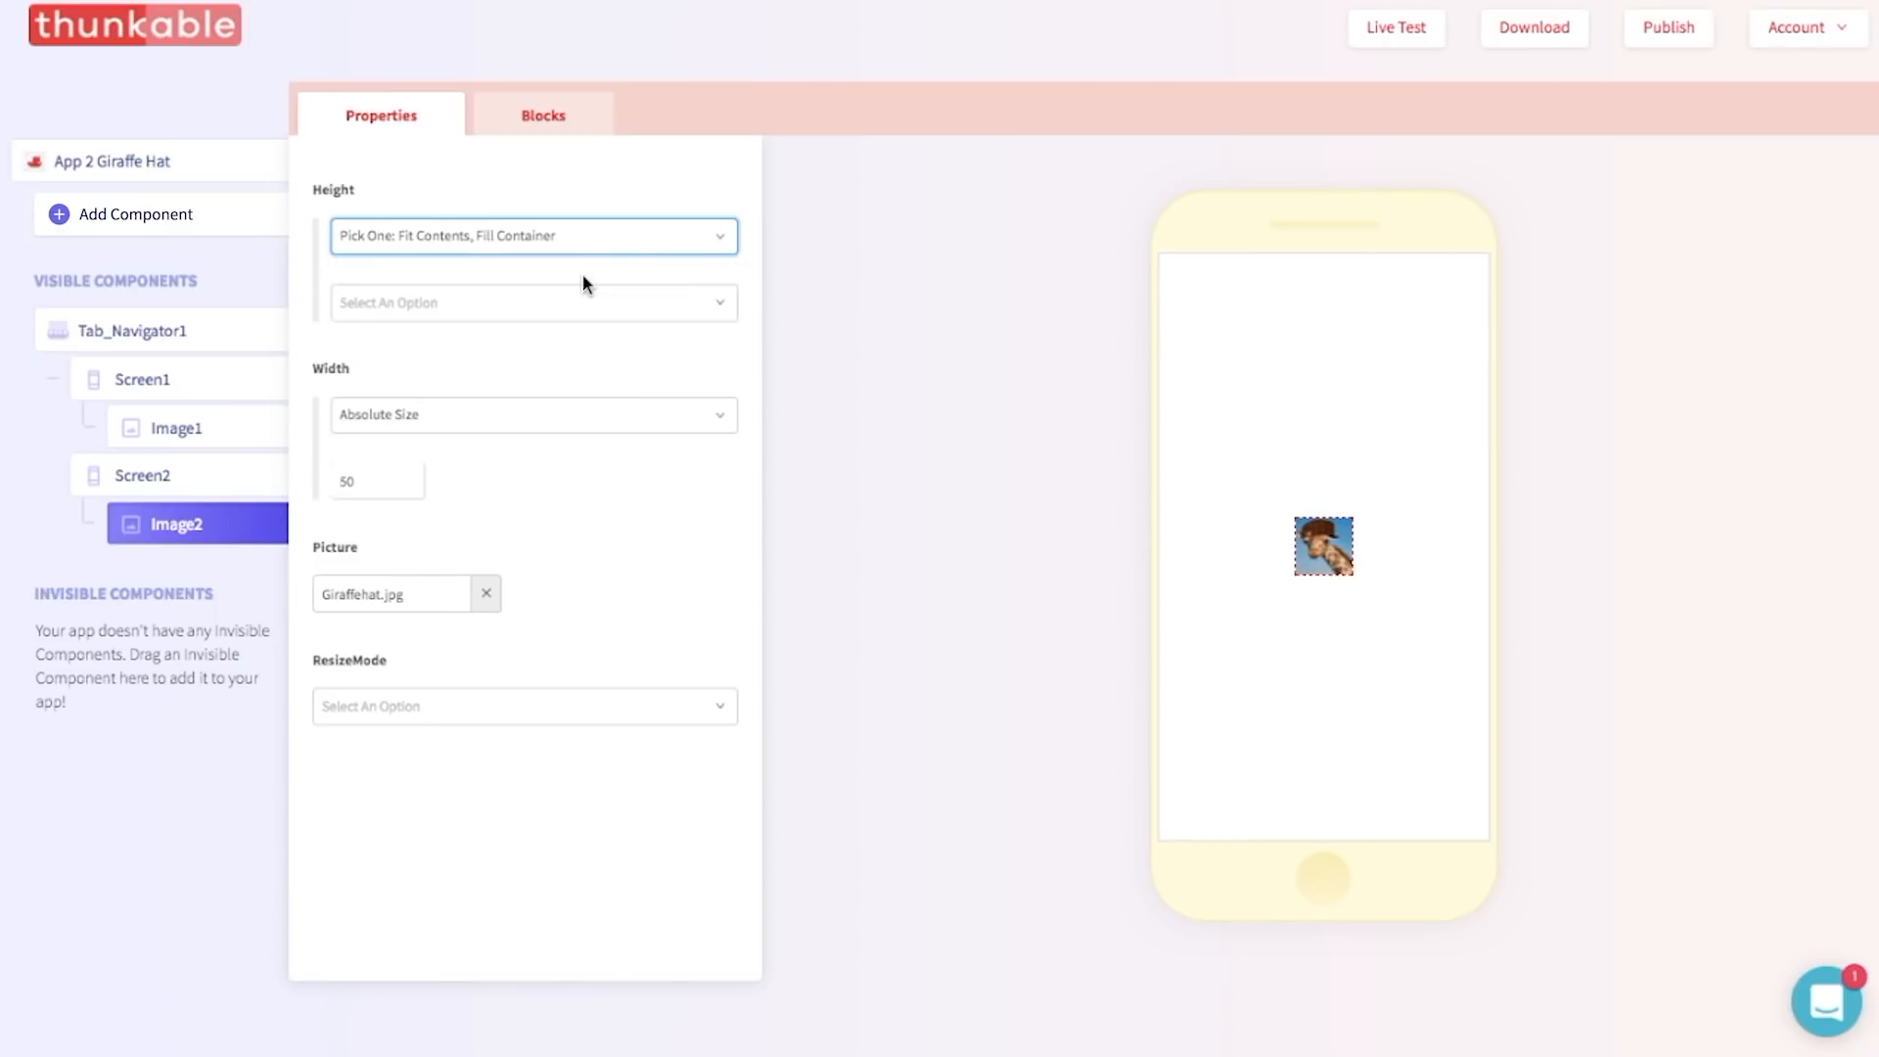
click(532, 302)
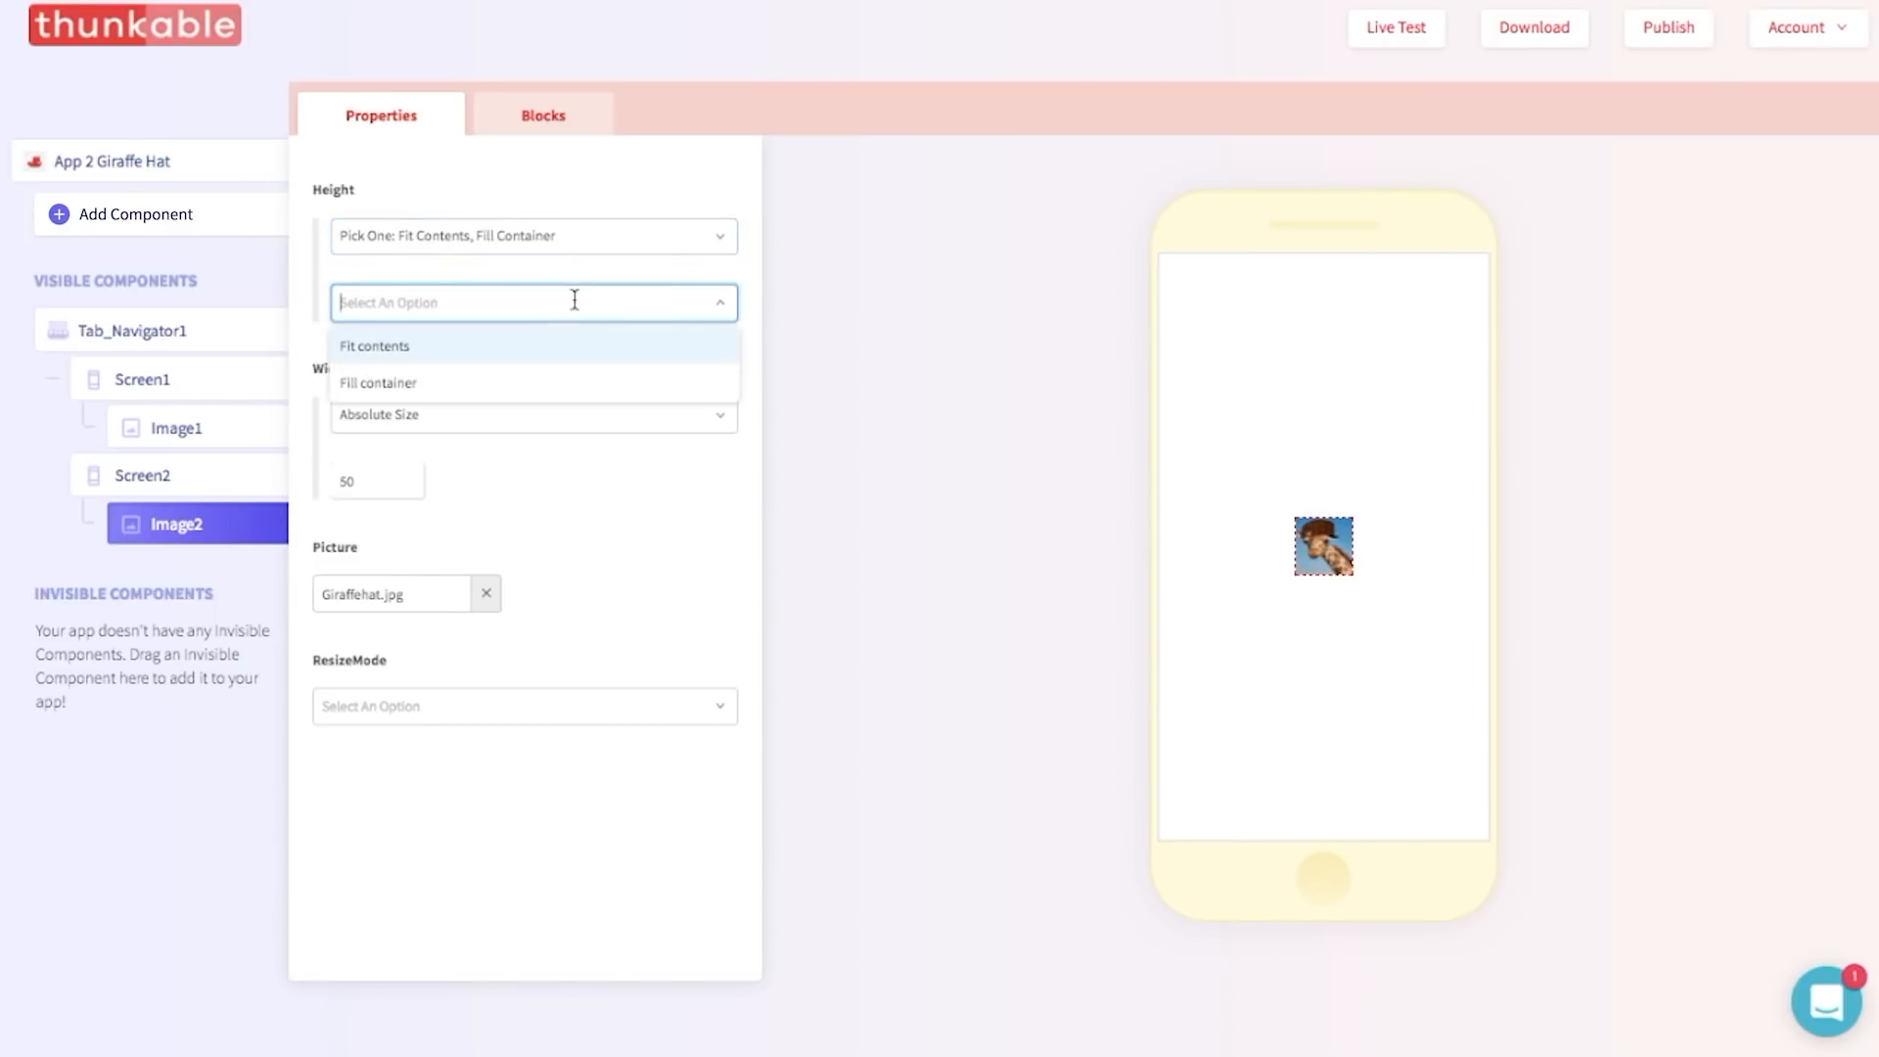
click(378, 382)
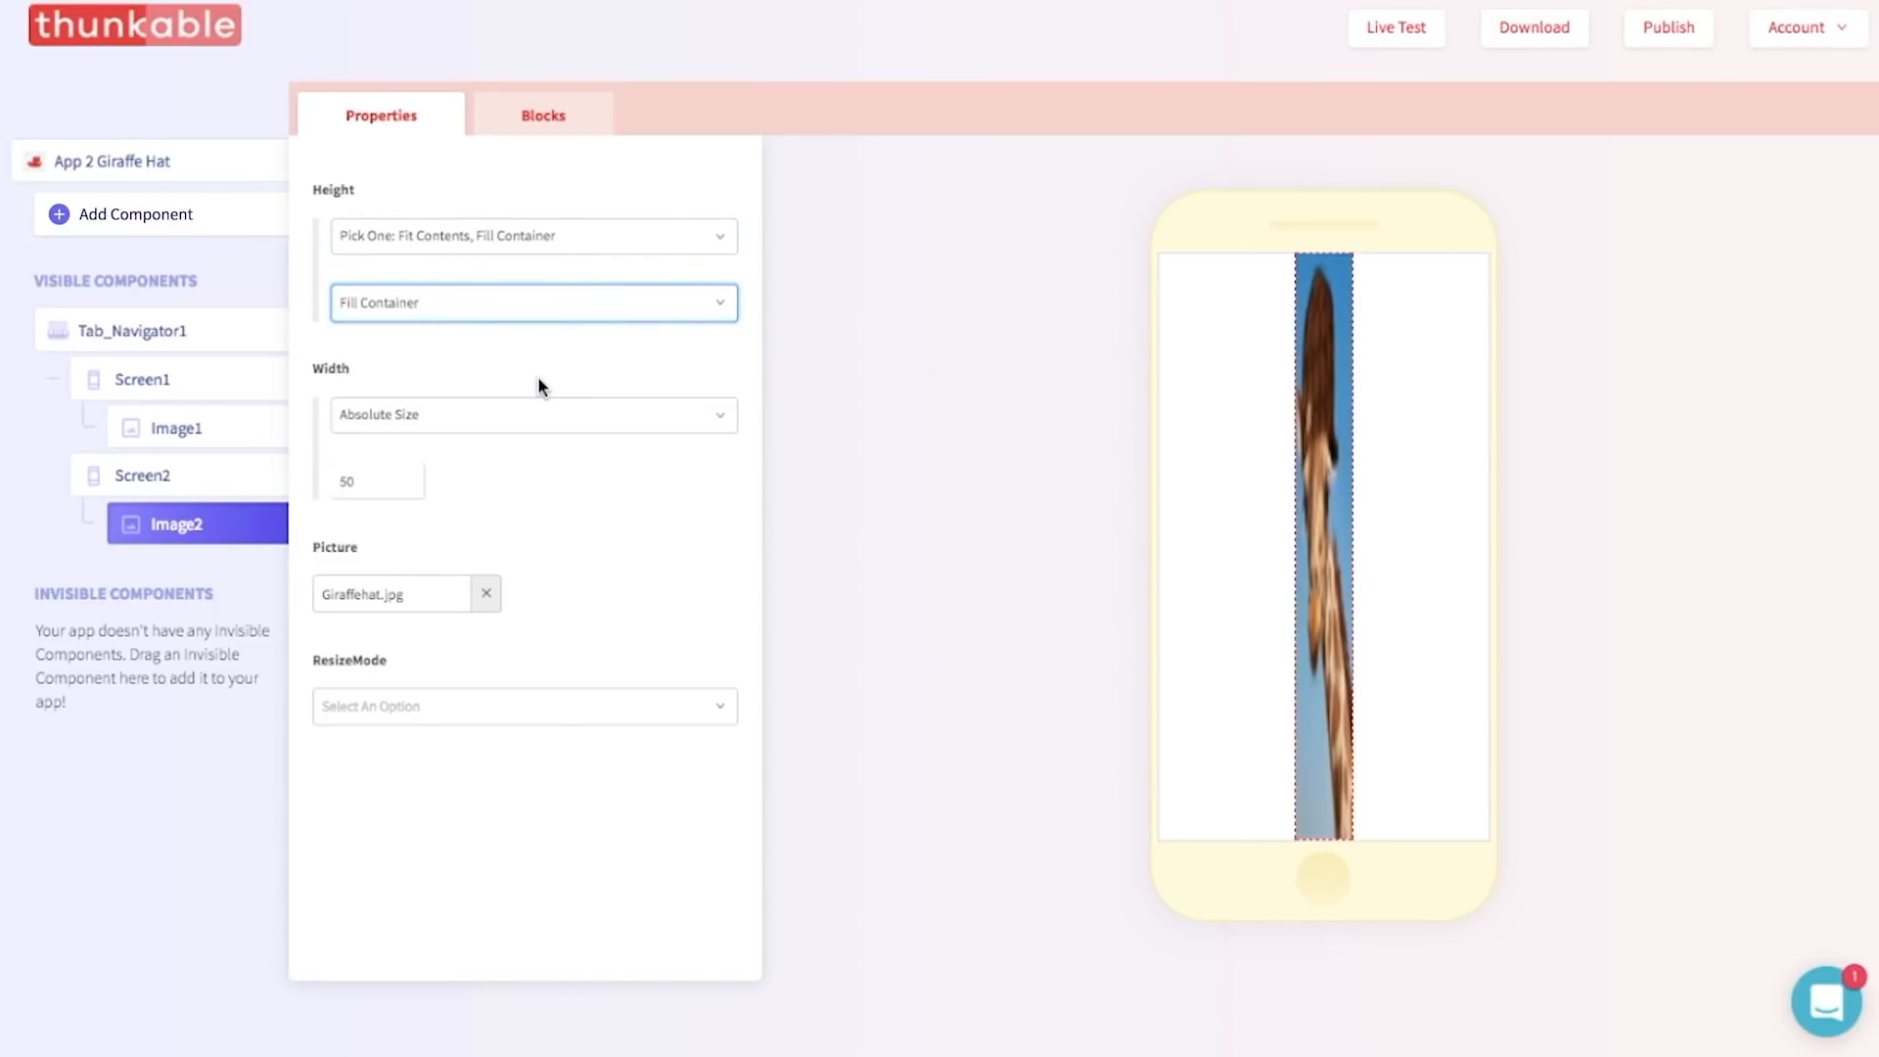
click(532, 415)
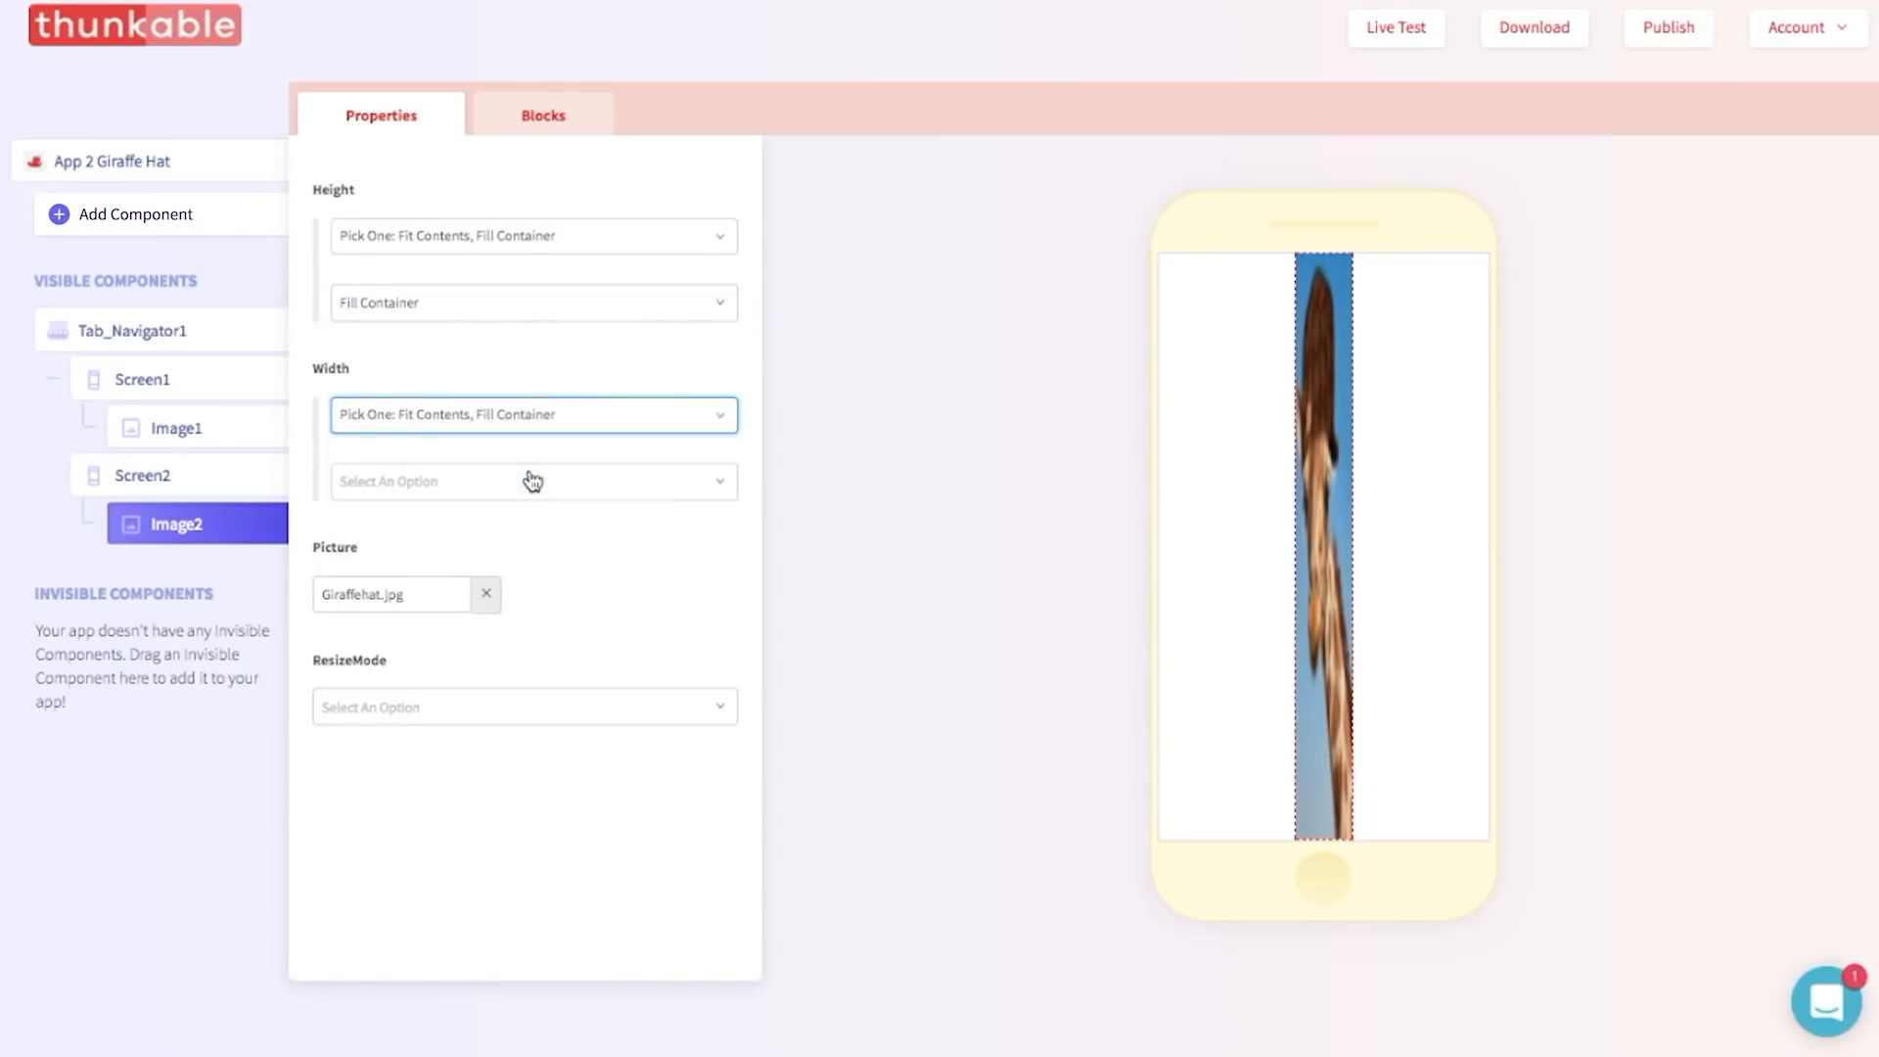
click(533, 482)
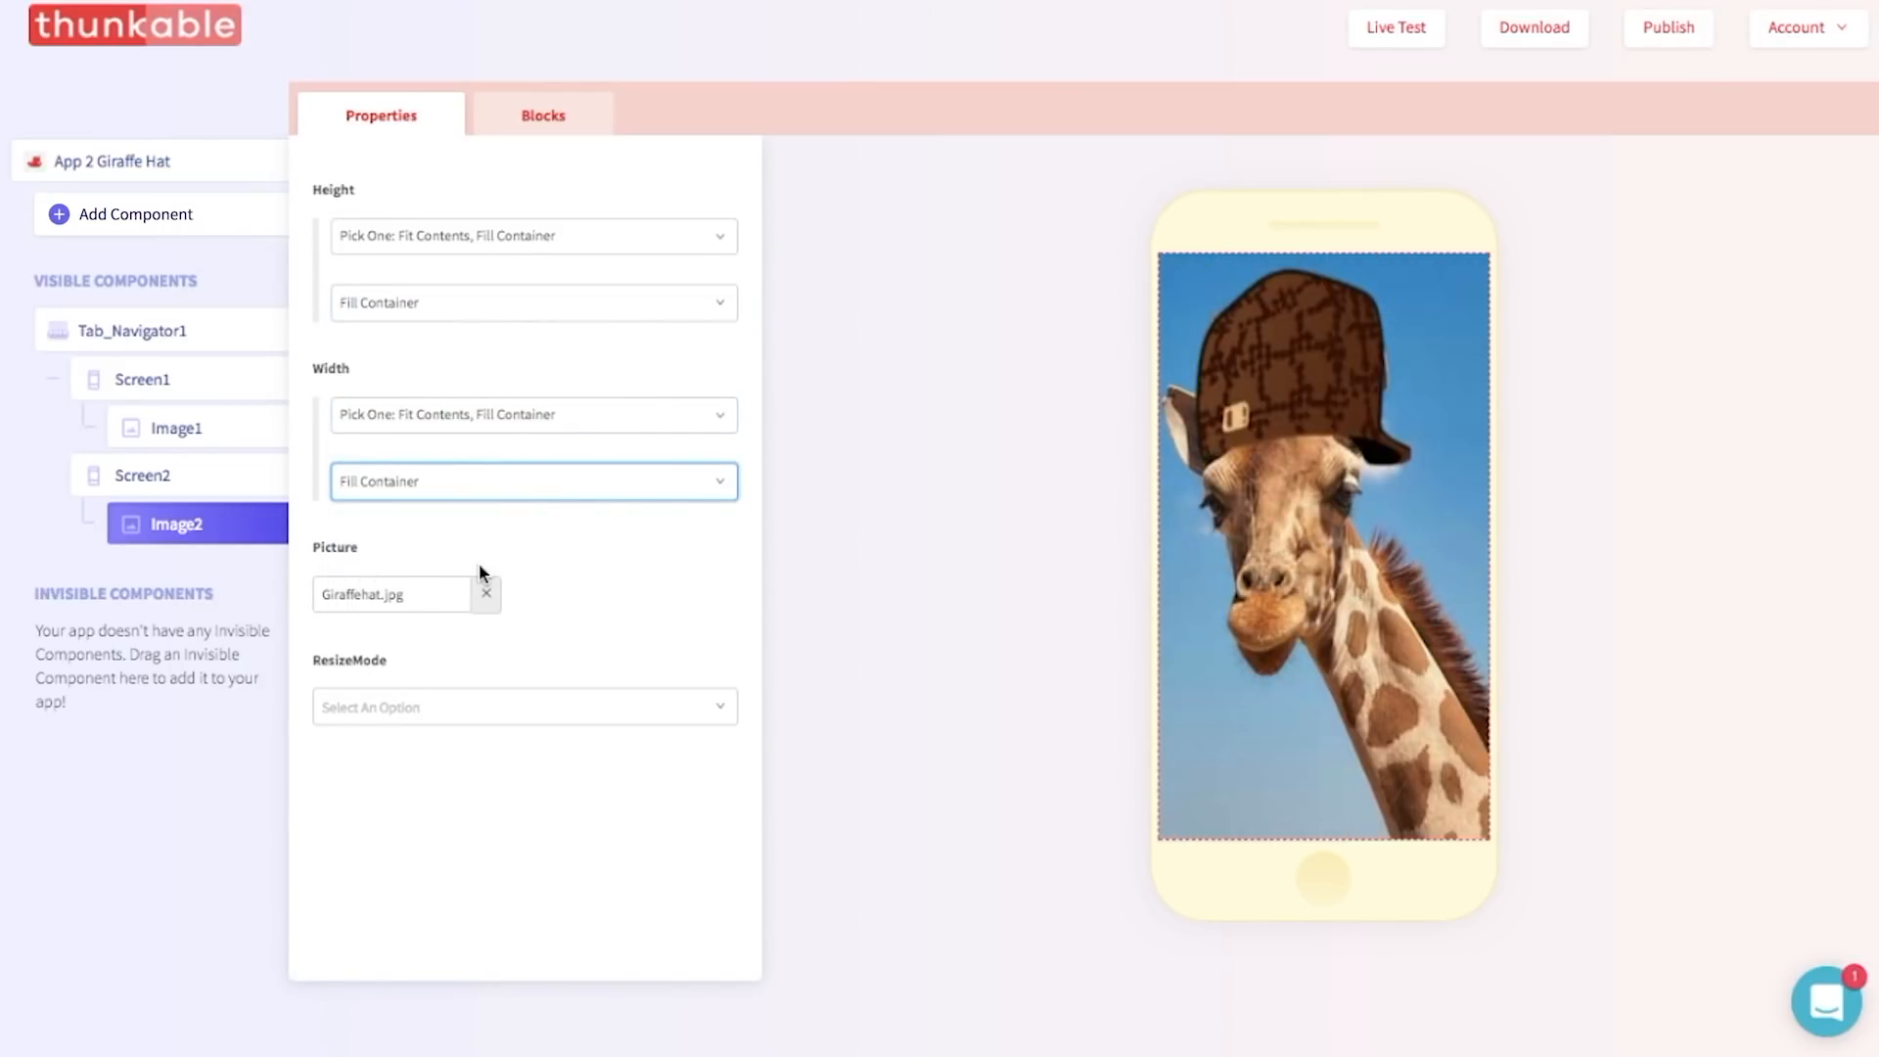
mouse_move(754, 599)
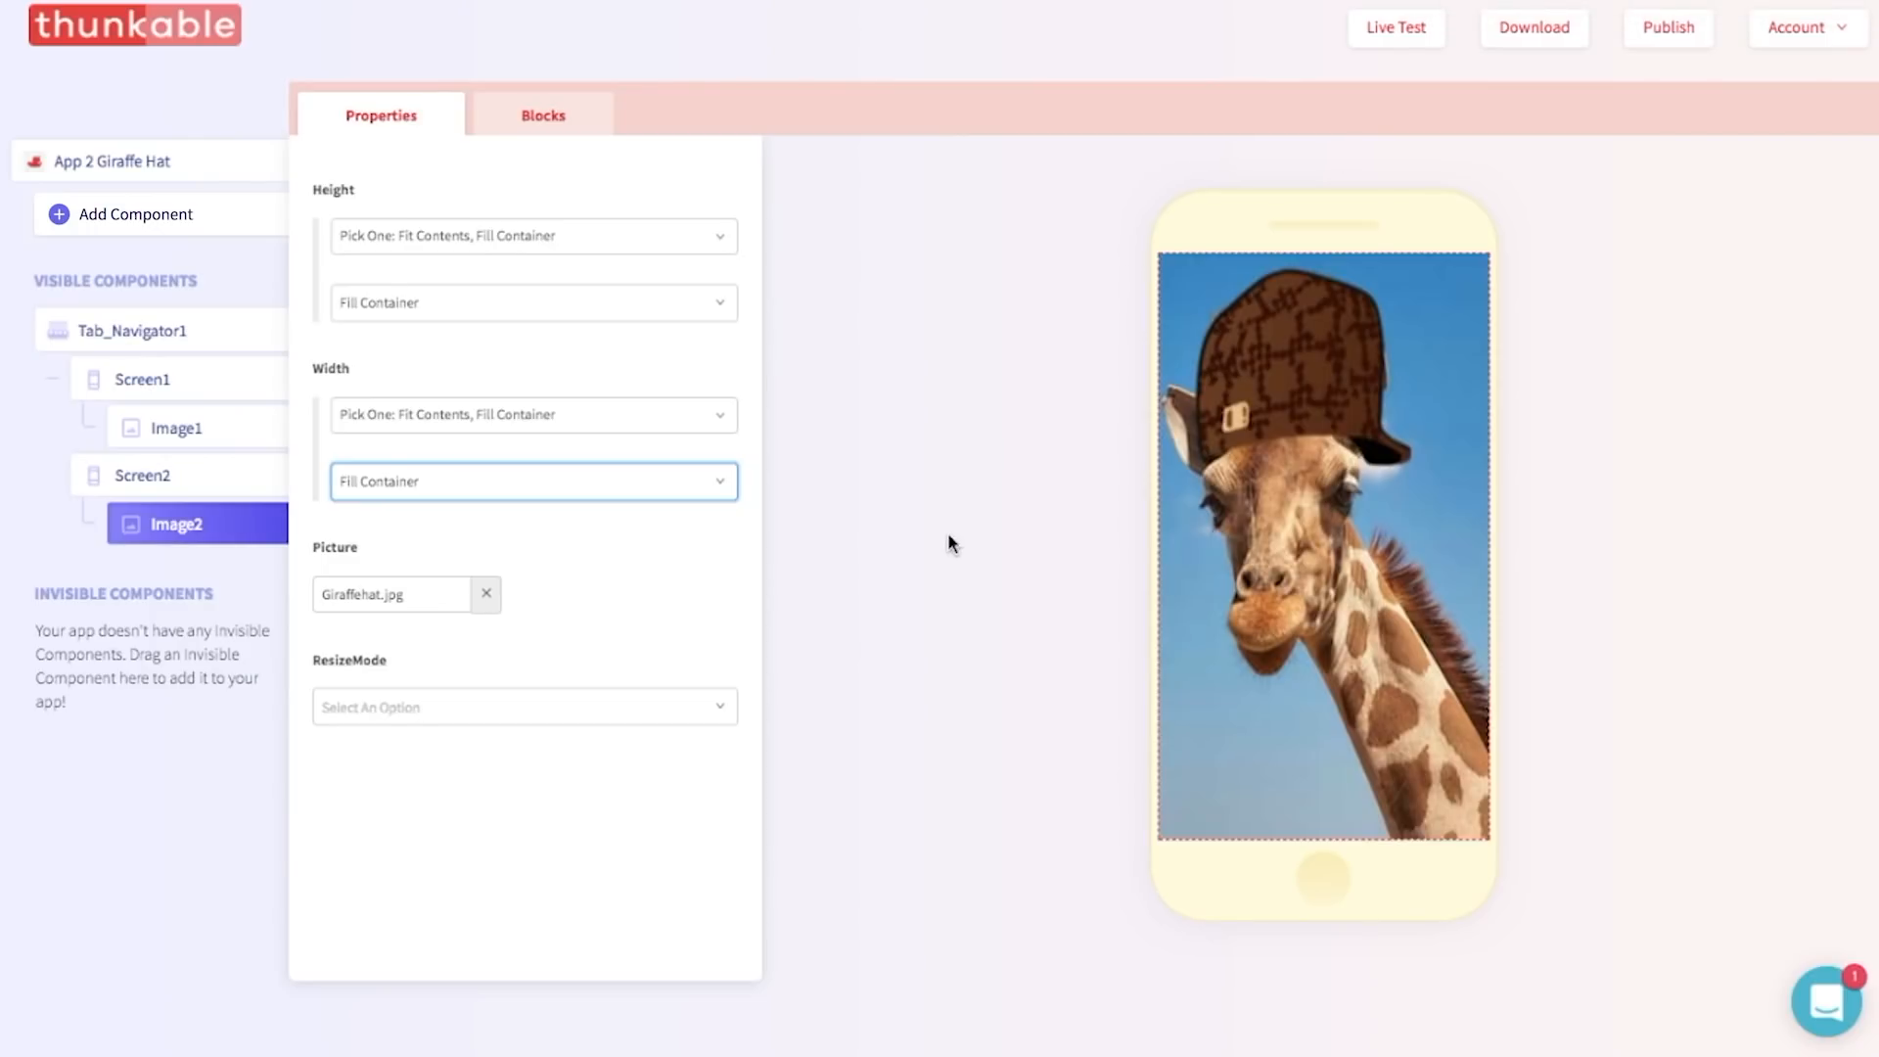
mouse_move(178, 348)
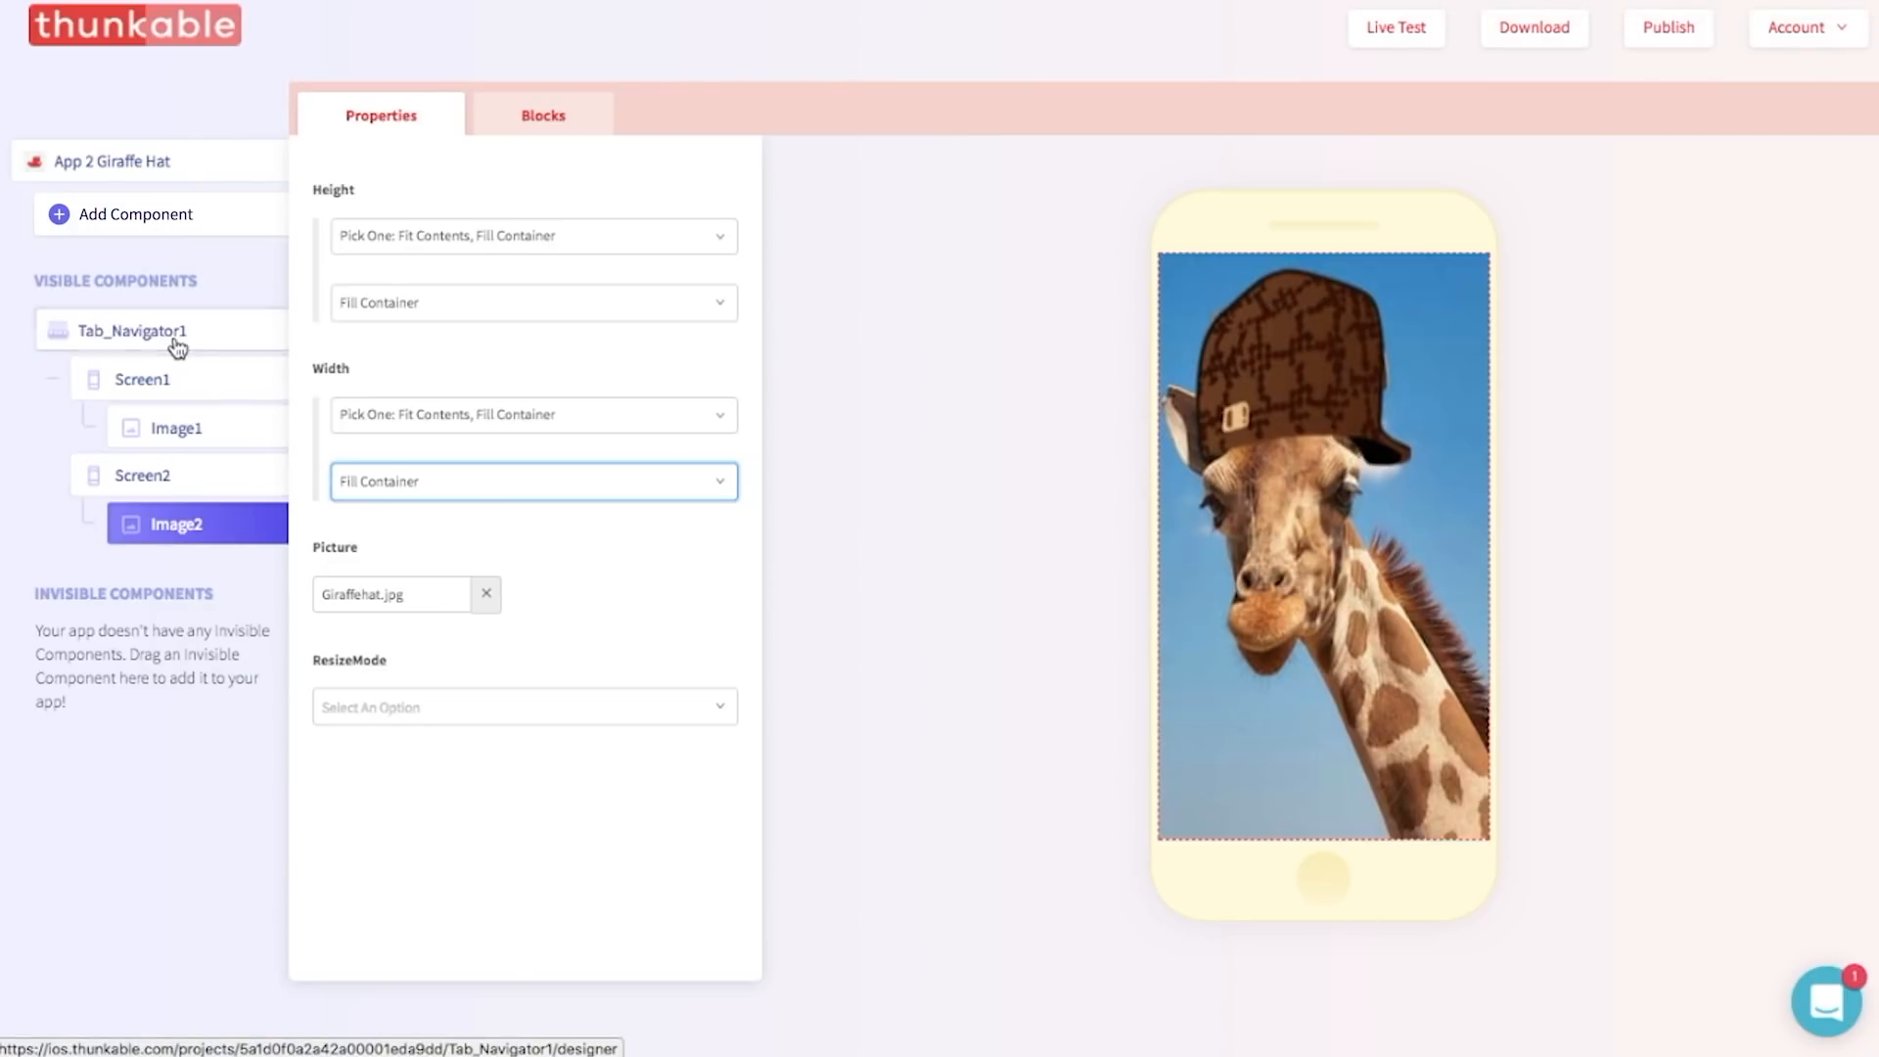
Set Tab_Navigator1's SwipeEnabled to True.
click(131, 330)
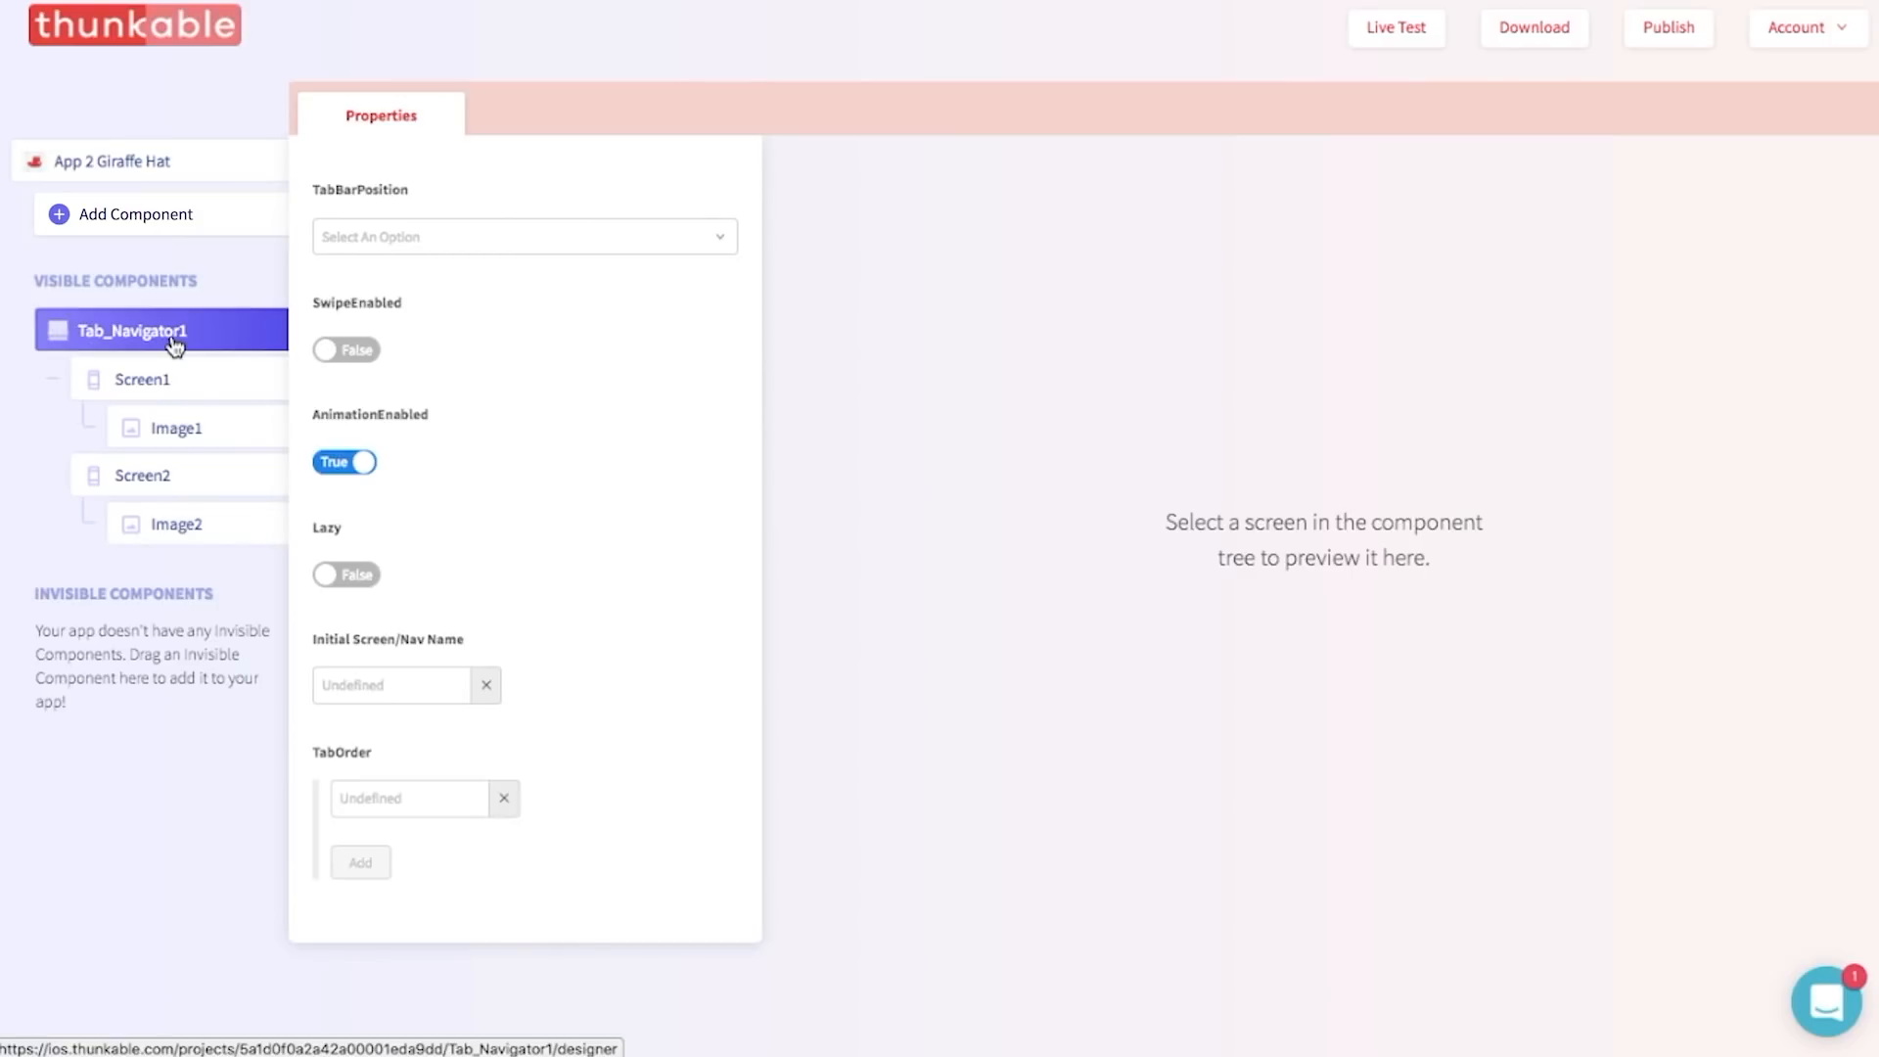
click(345, 348)
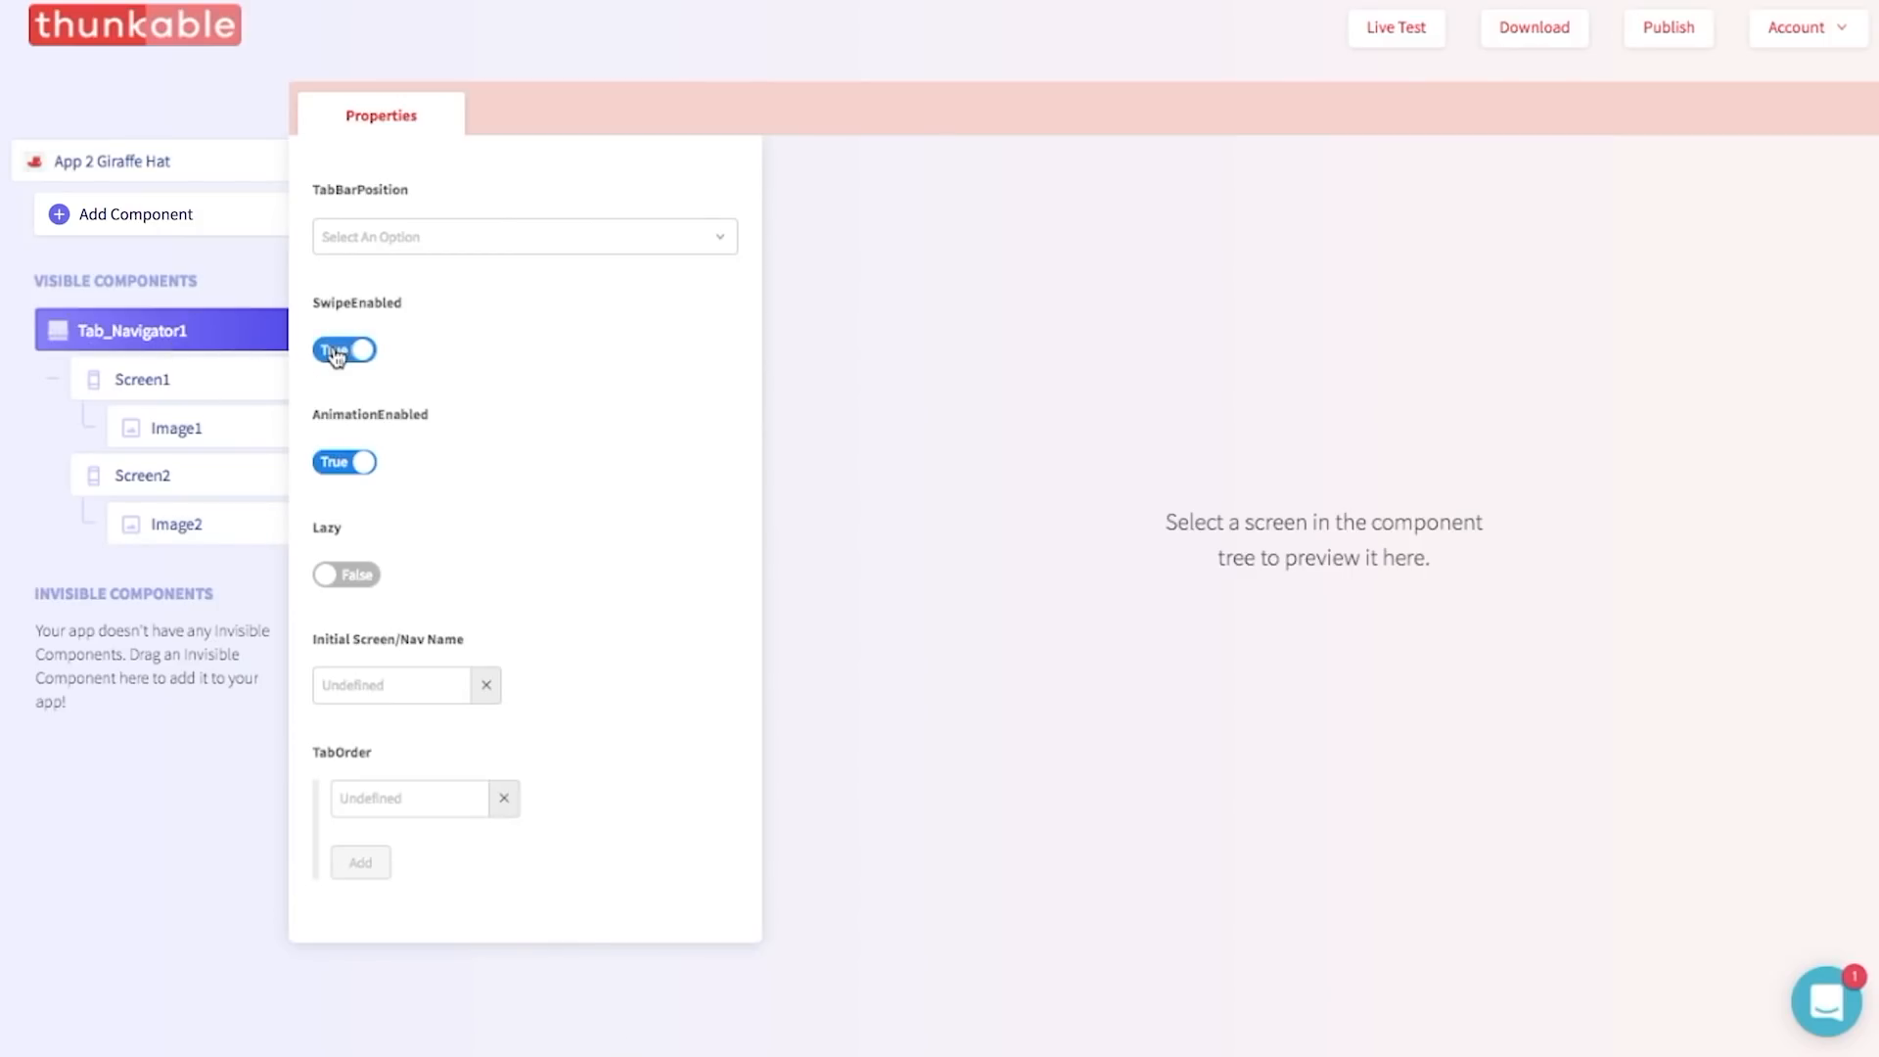
mouse_move(550, 370)
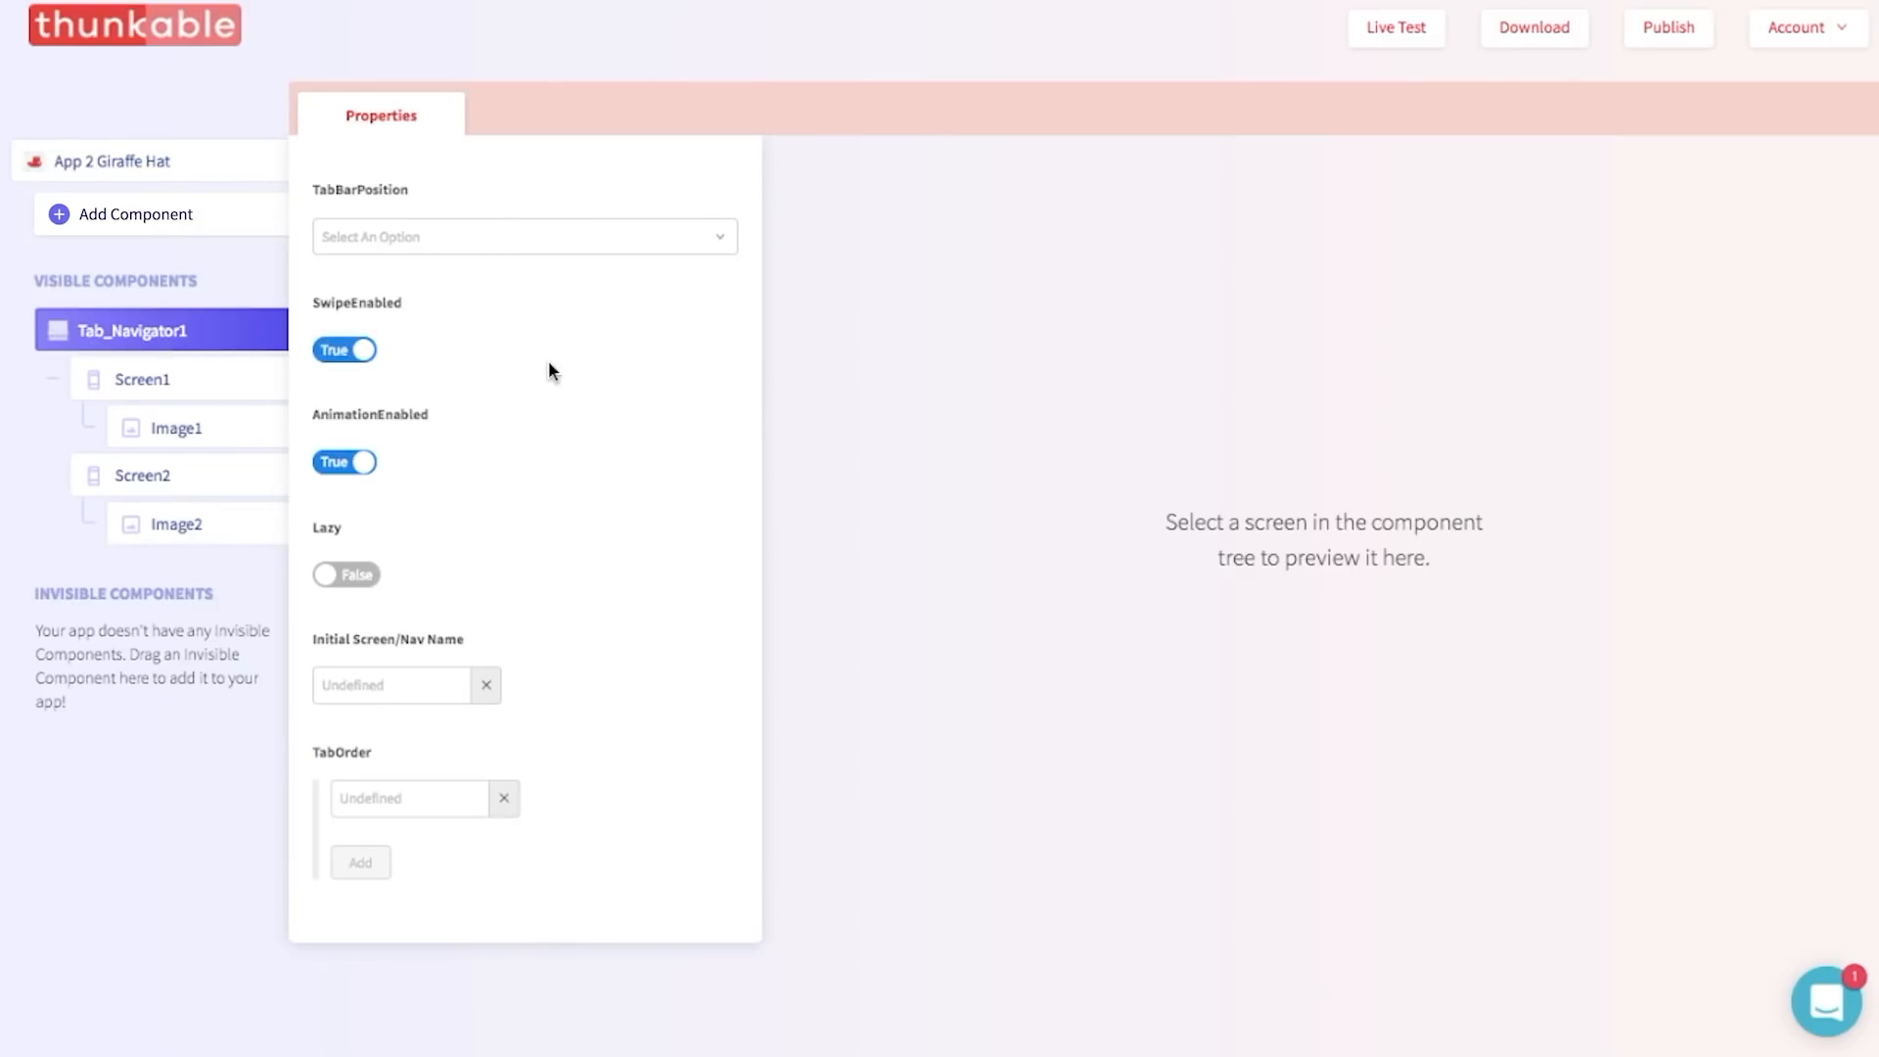